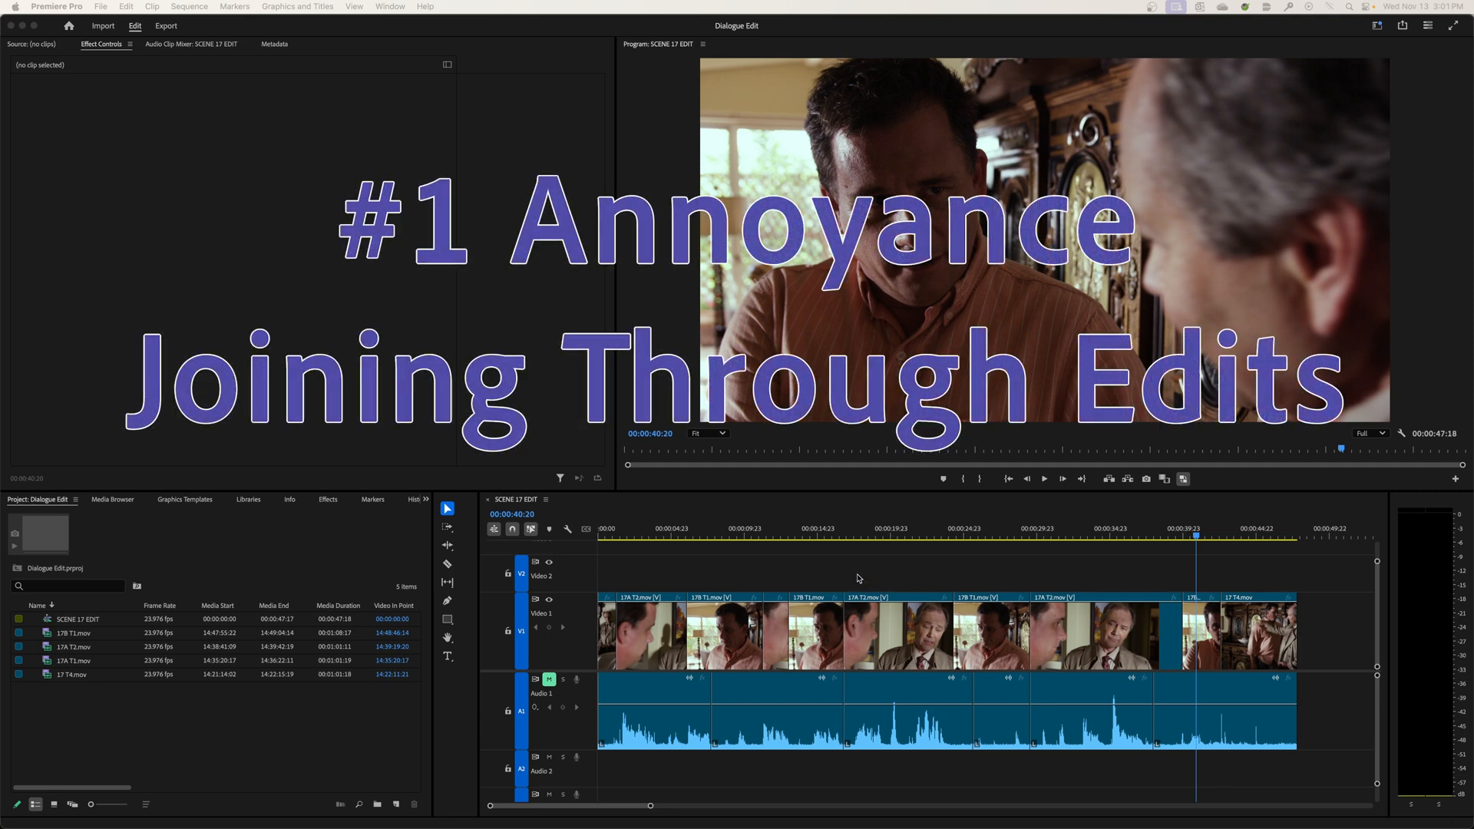
mouse_move(955, 523)
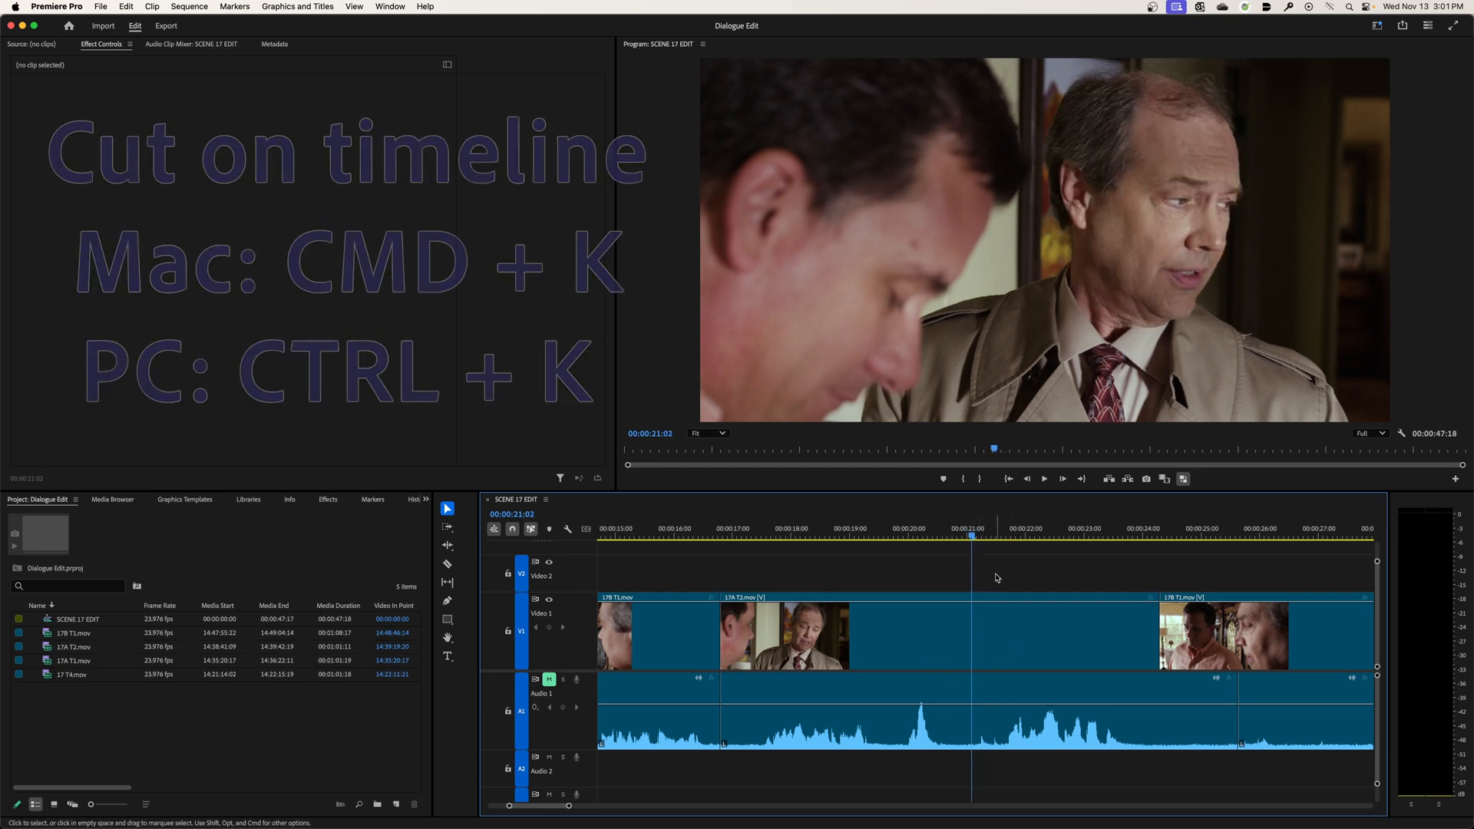
- Add an edit (Cmd+K) through the 17A T2 clip at the playhead around 21 seconds
key(cmd+k)
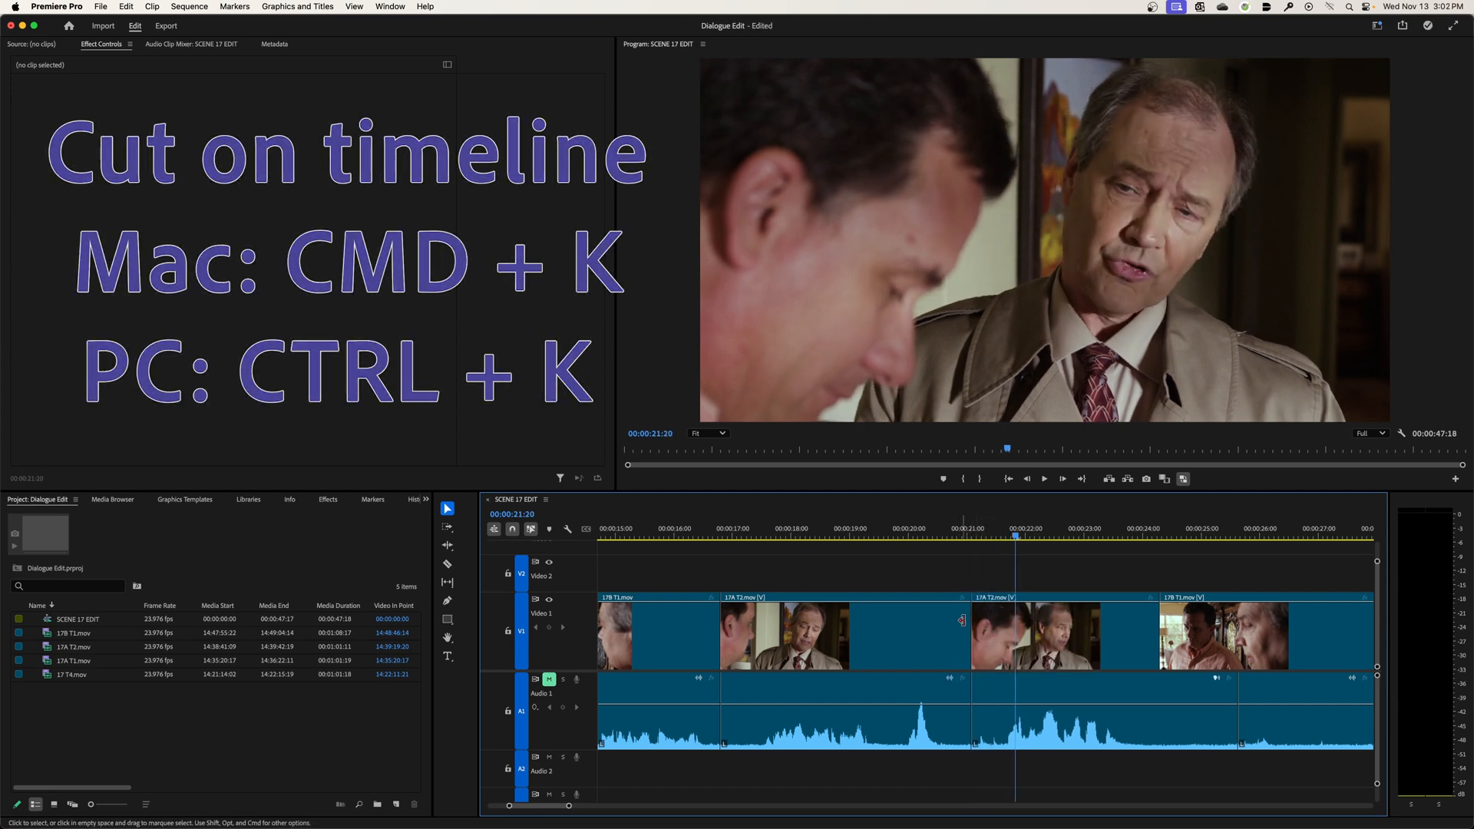
key(cmd+k)
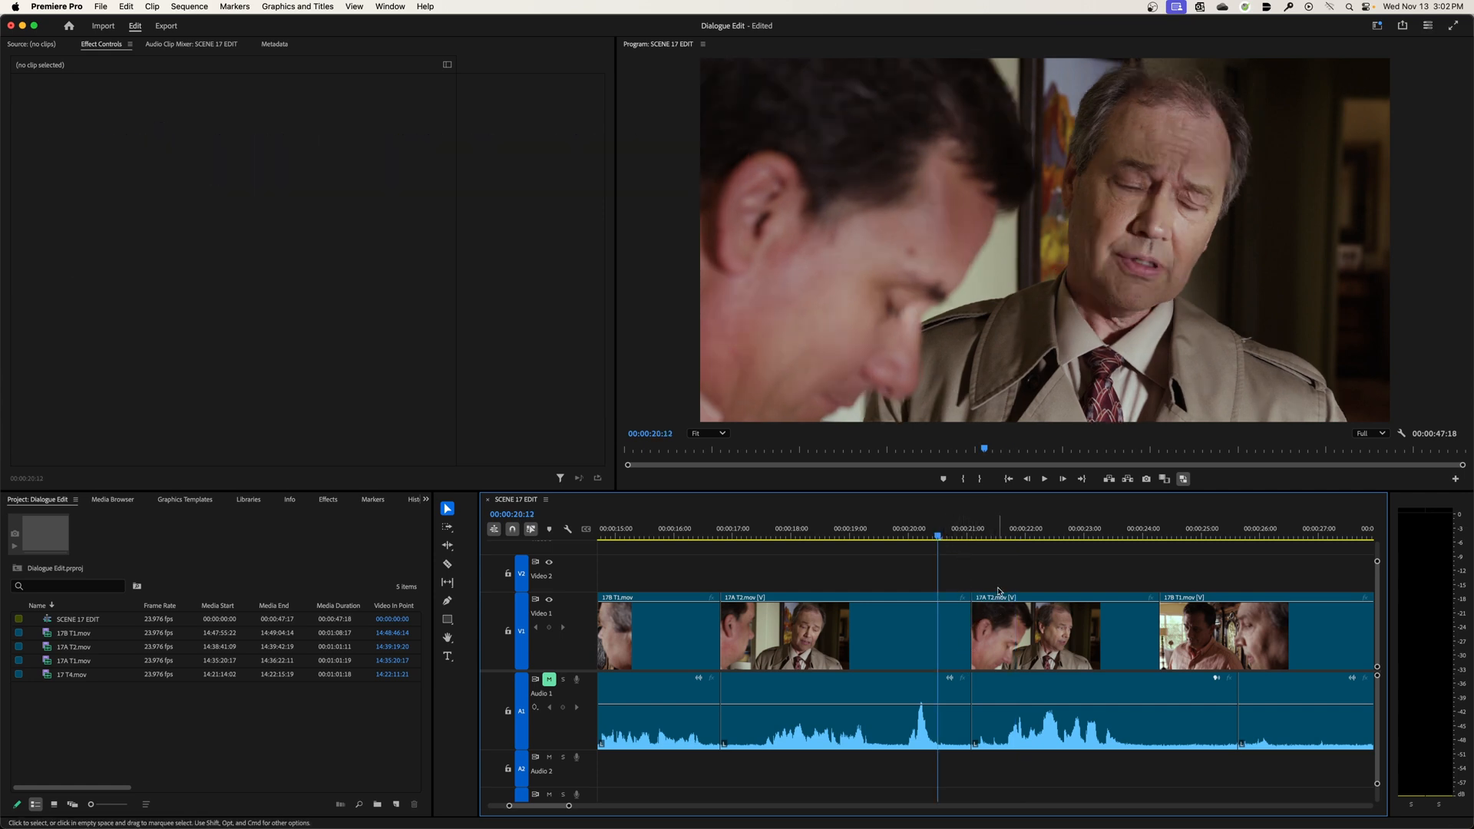
mouse_move(910, 411)
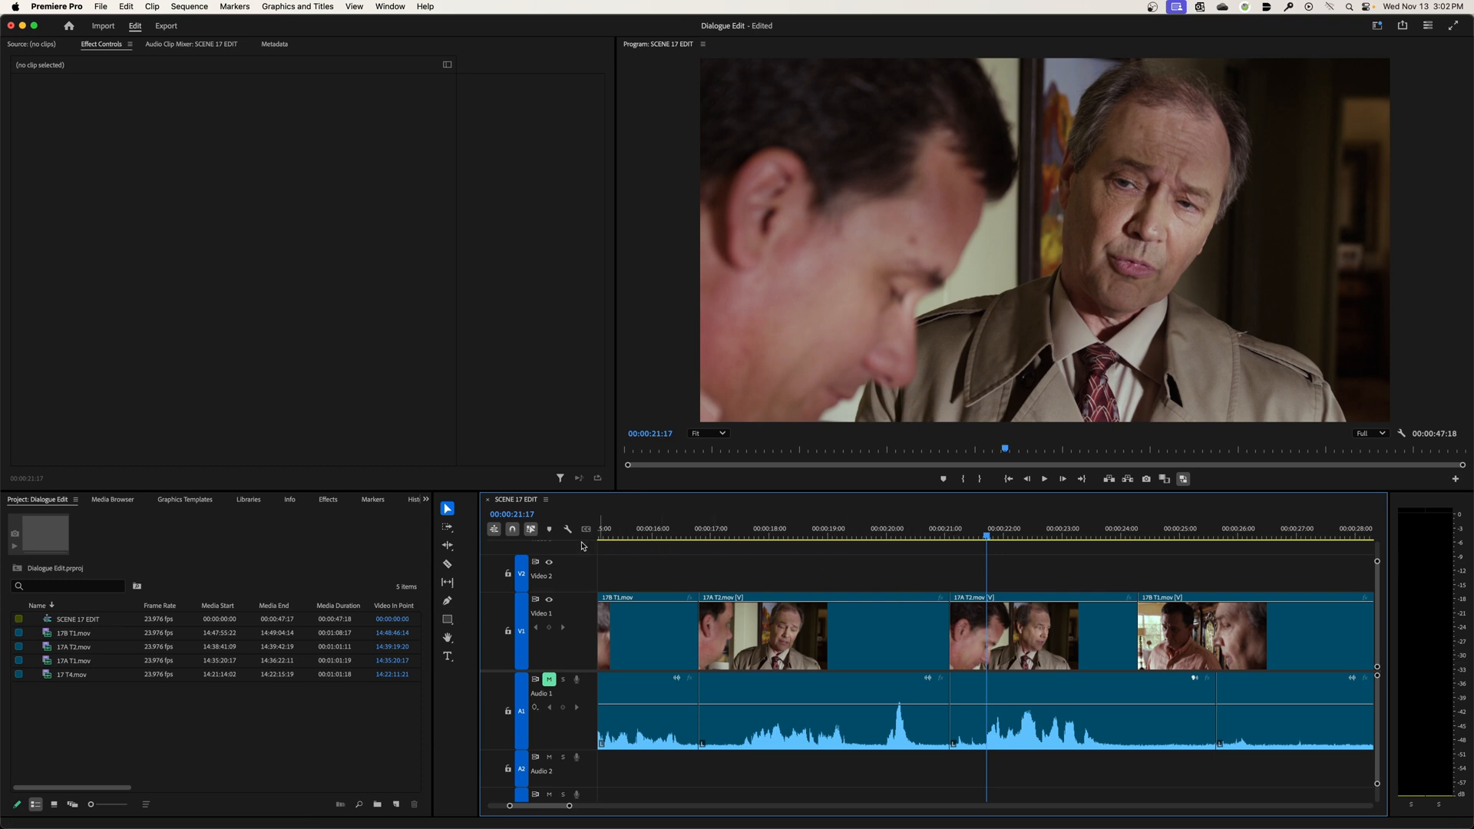
mouse_move(568, 528)
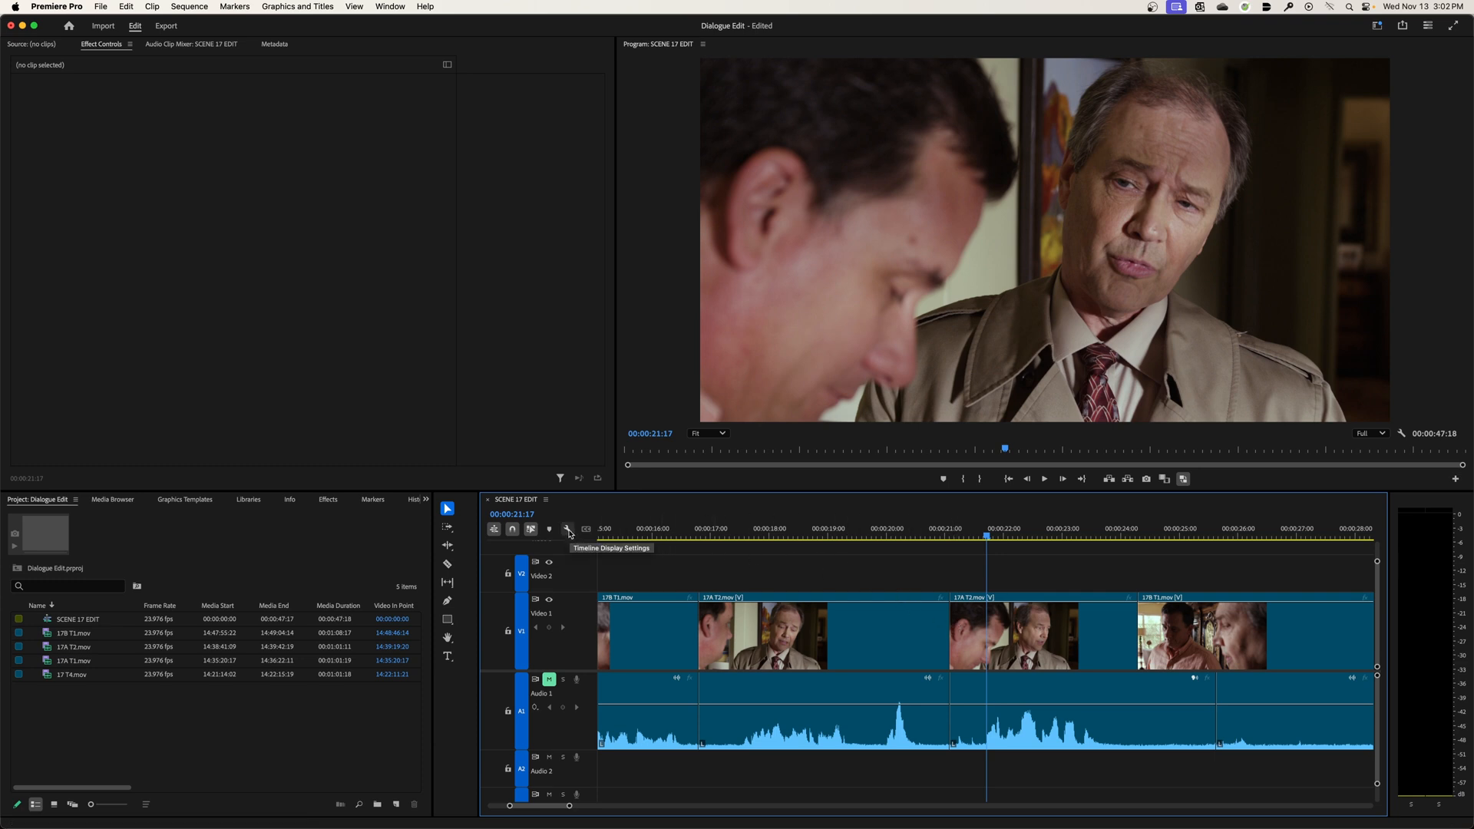
- Enable Show Through Edits in the Timeline Display Settings so the 17A T2 cut is marked
click(569, 530)
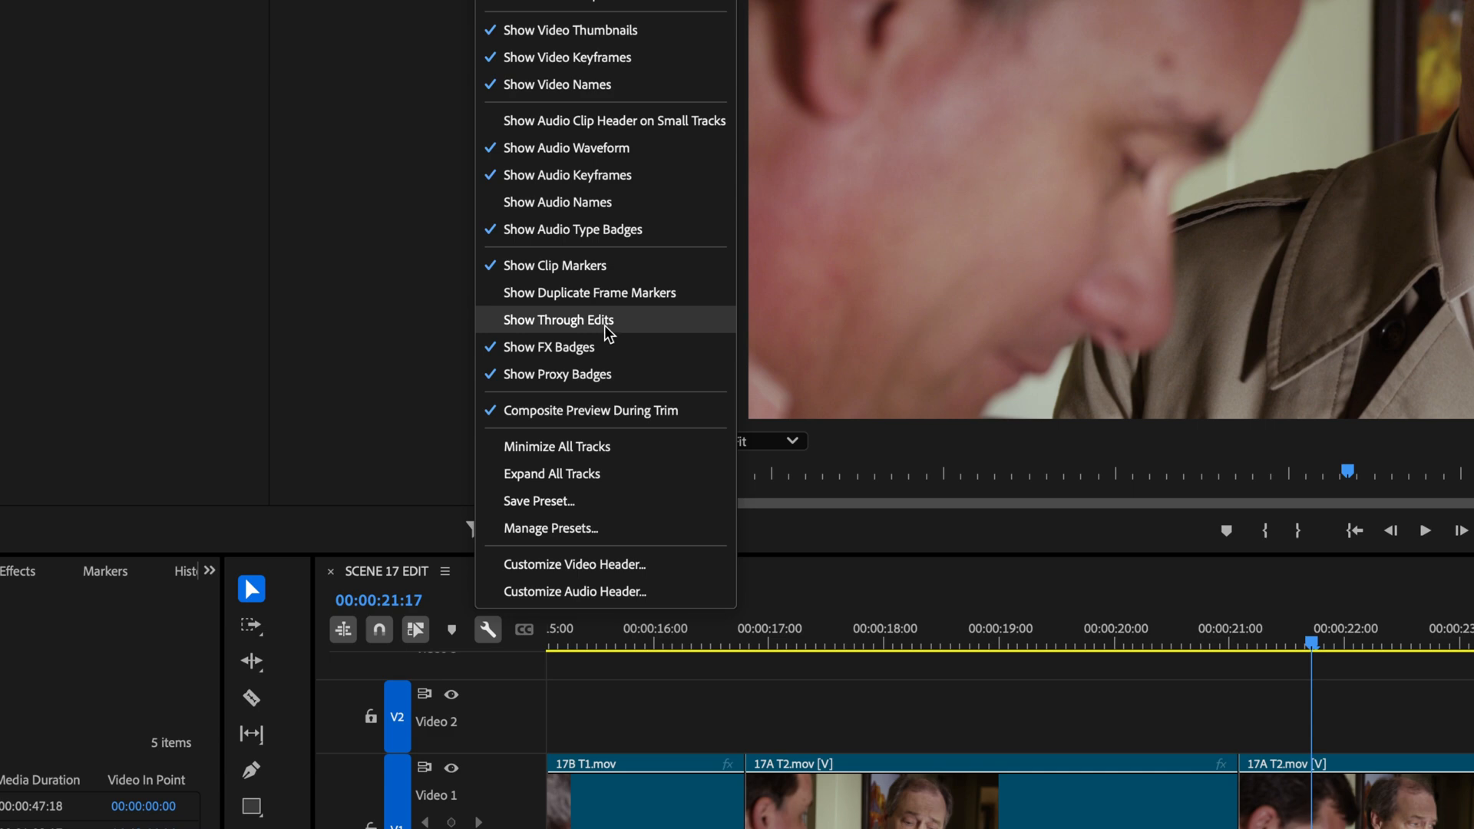
click(559, 319)
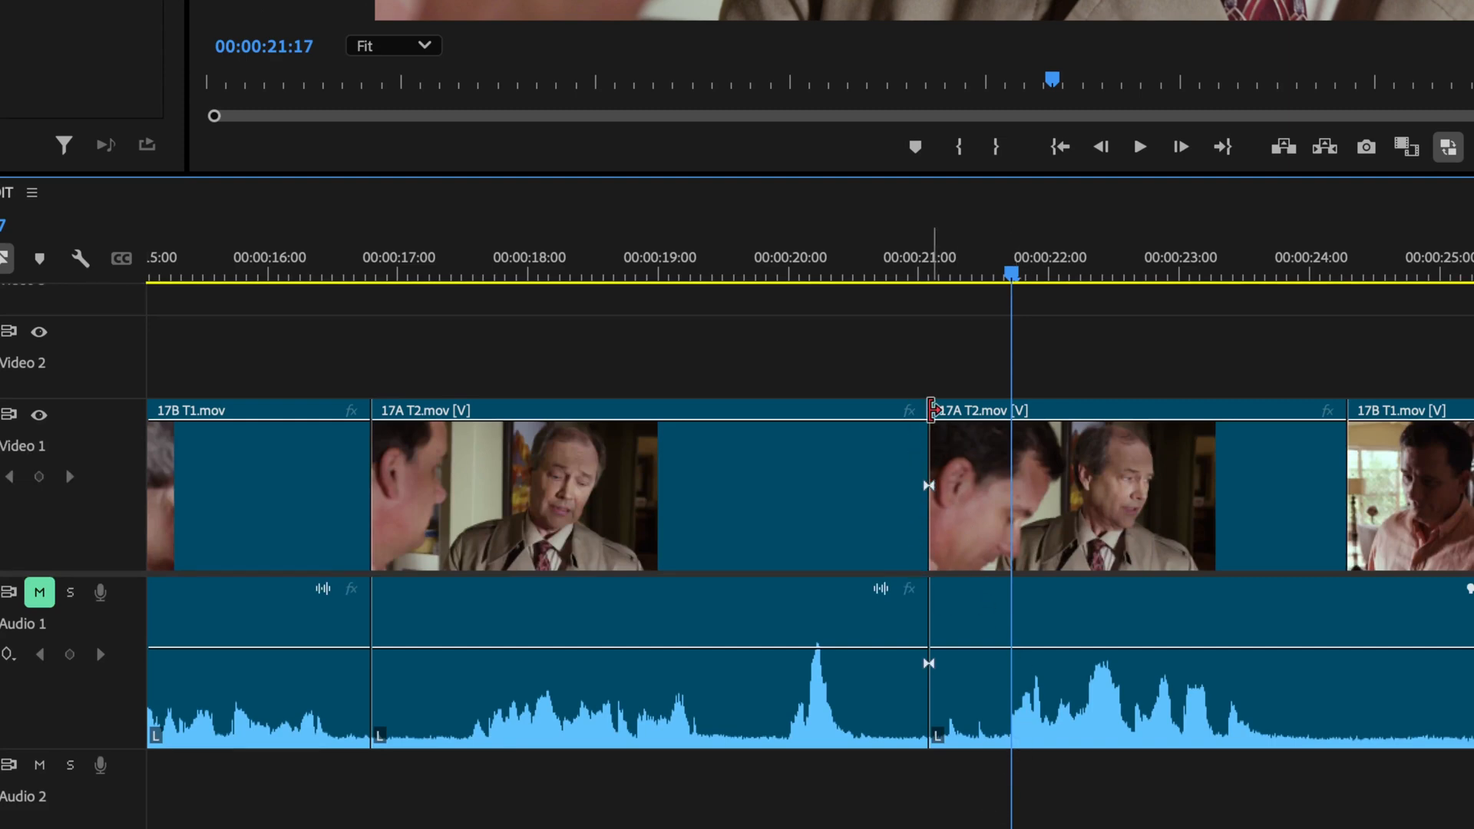
mouse_move(908, 465)
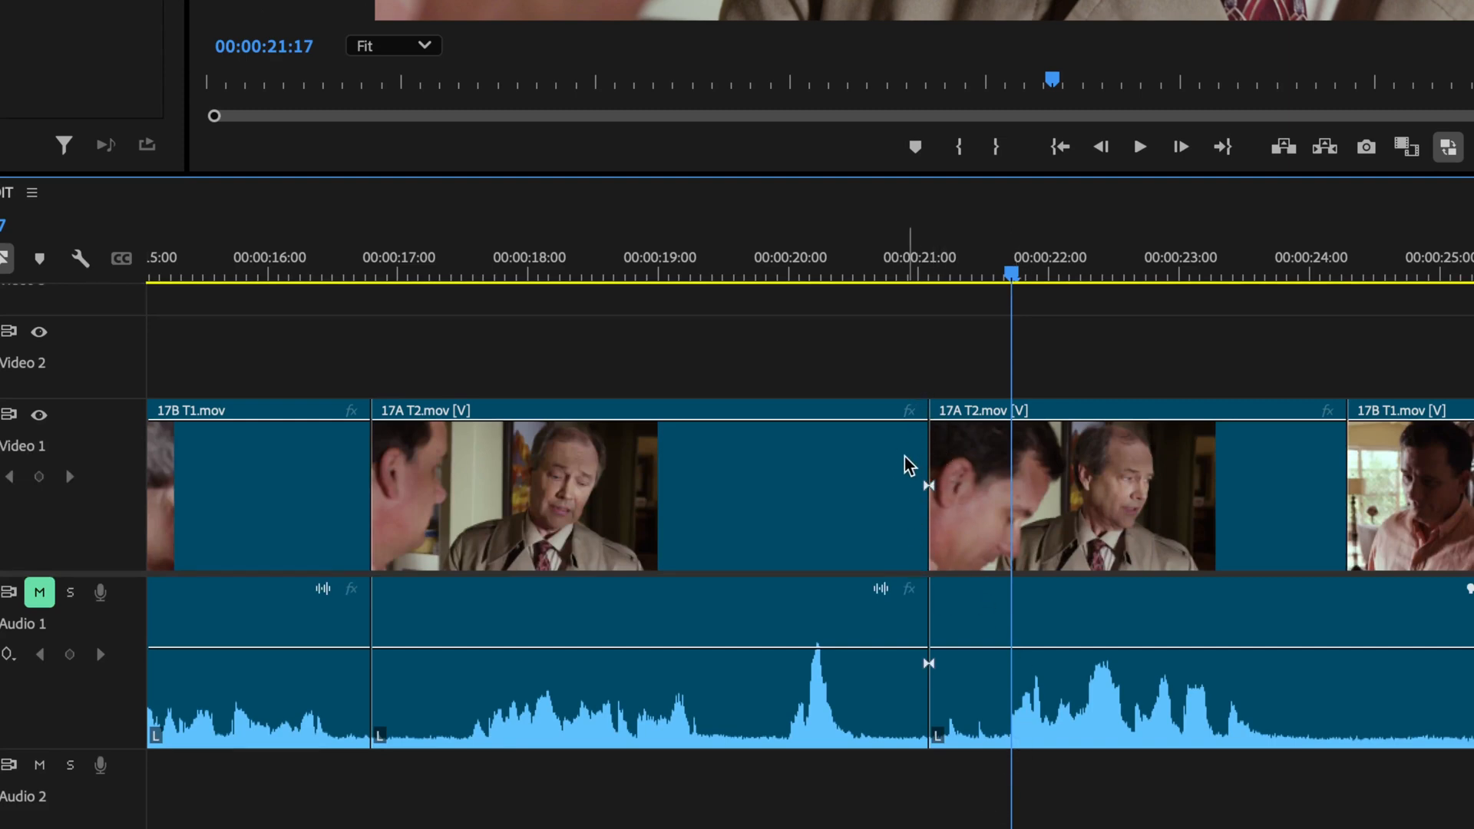
mouse_move(106, 270)
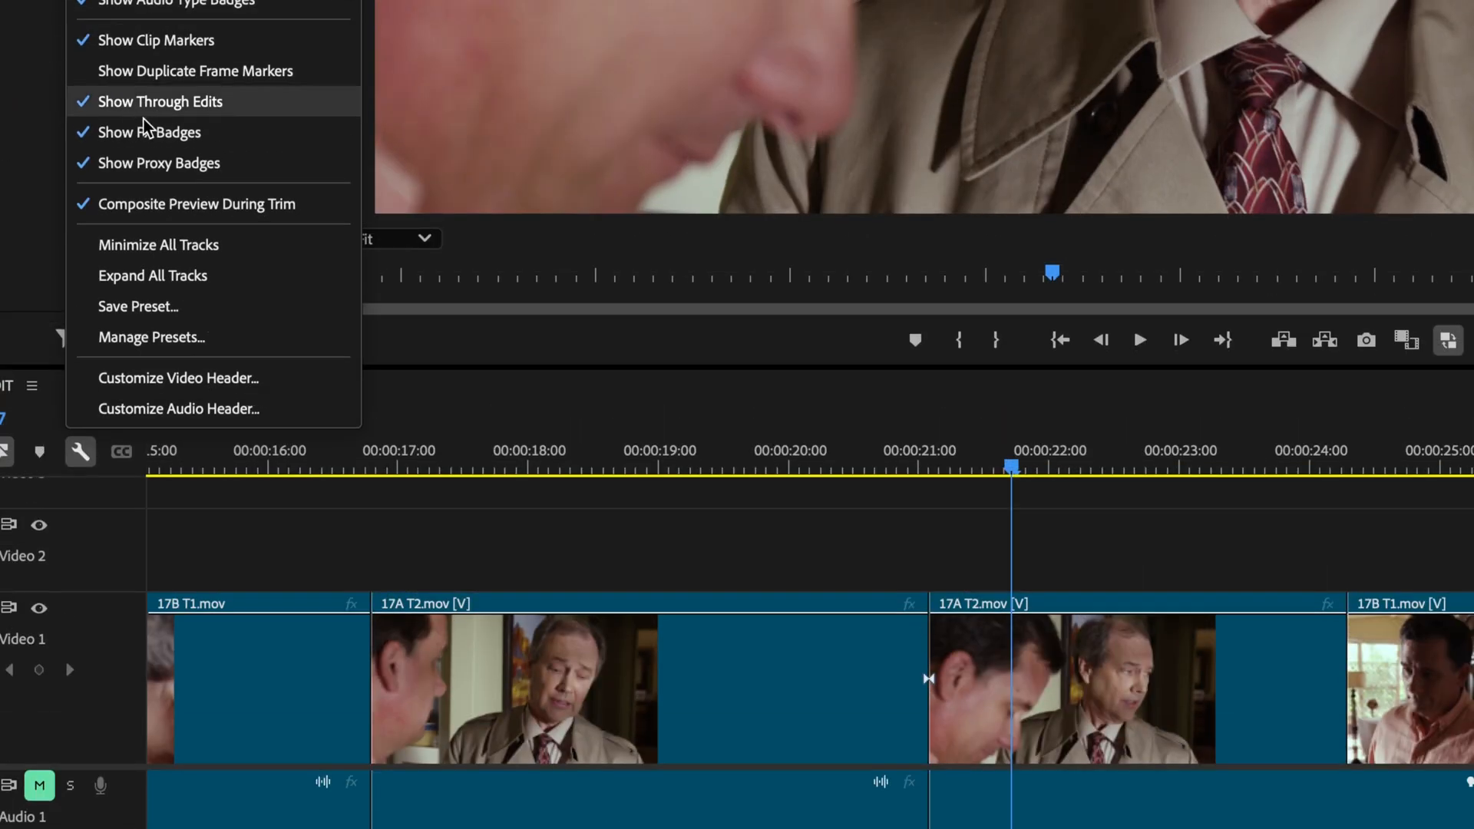
mouse_move(178, 107)
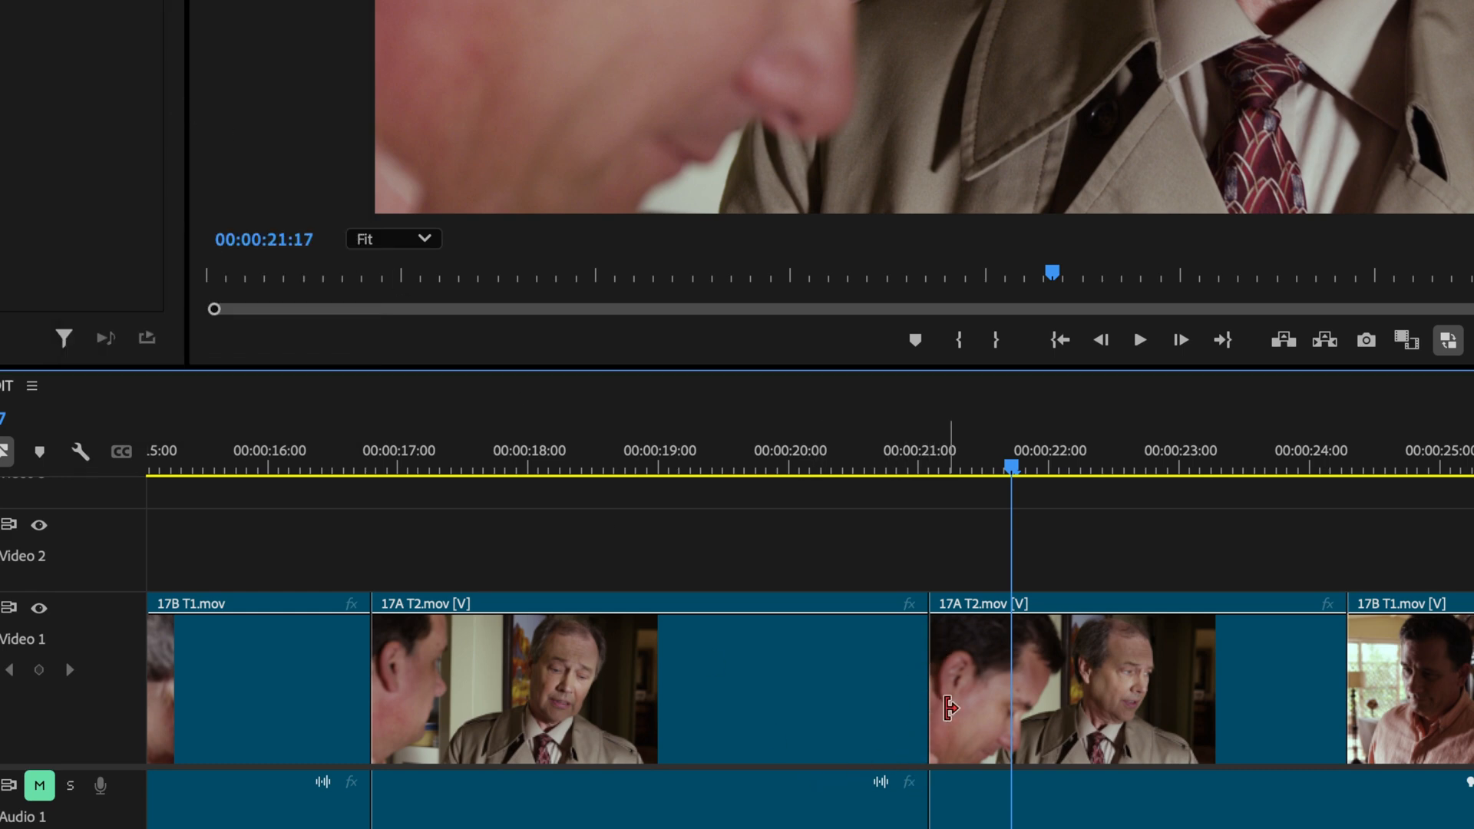
mouse_move(1039, 648)
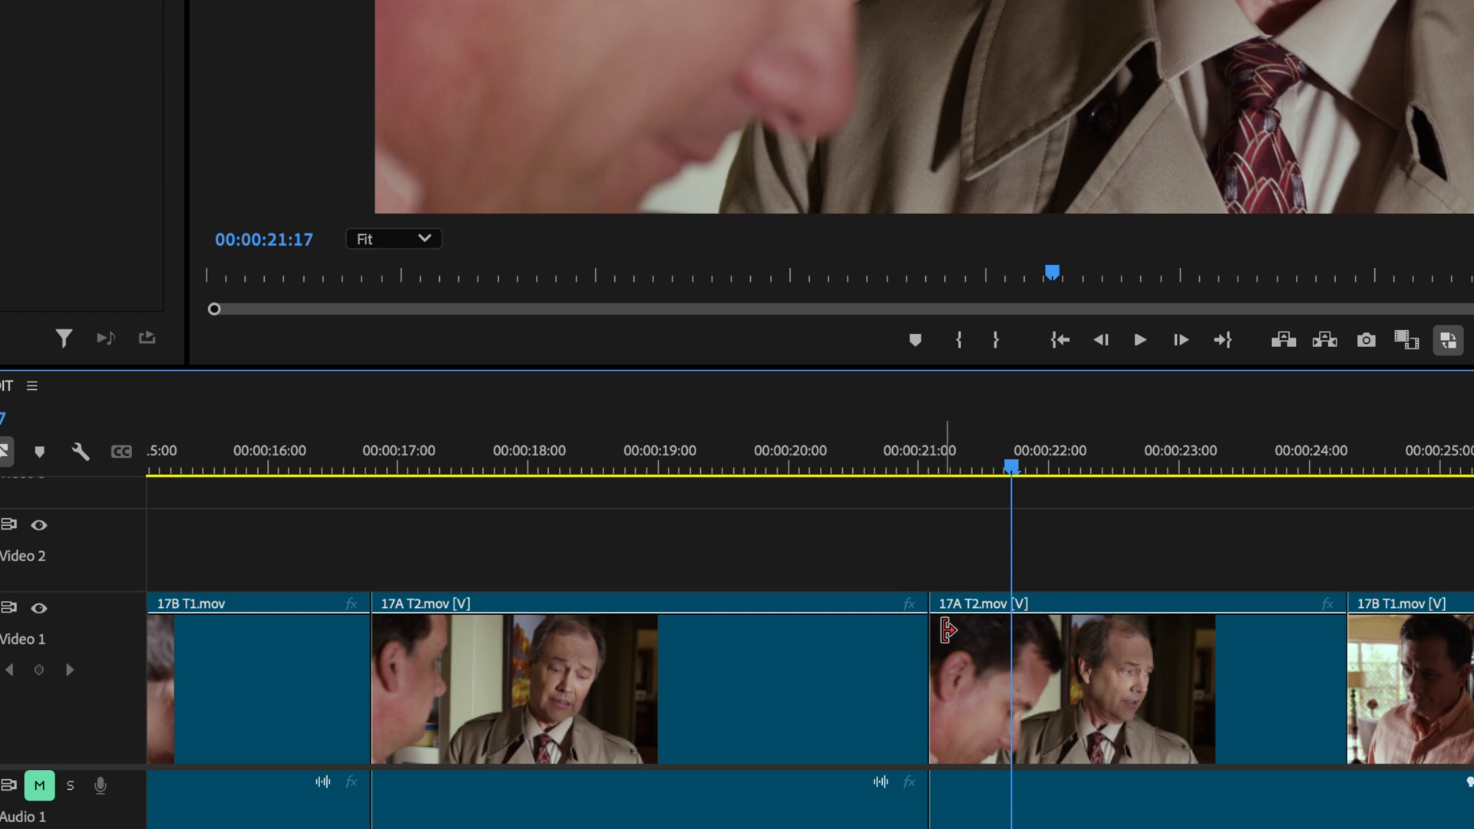
mouse_move(931, 589)
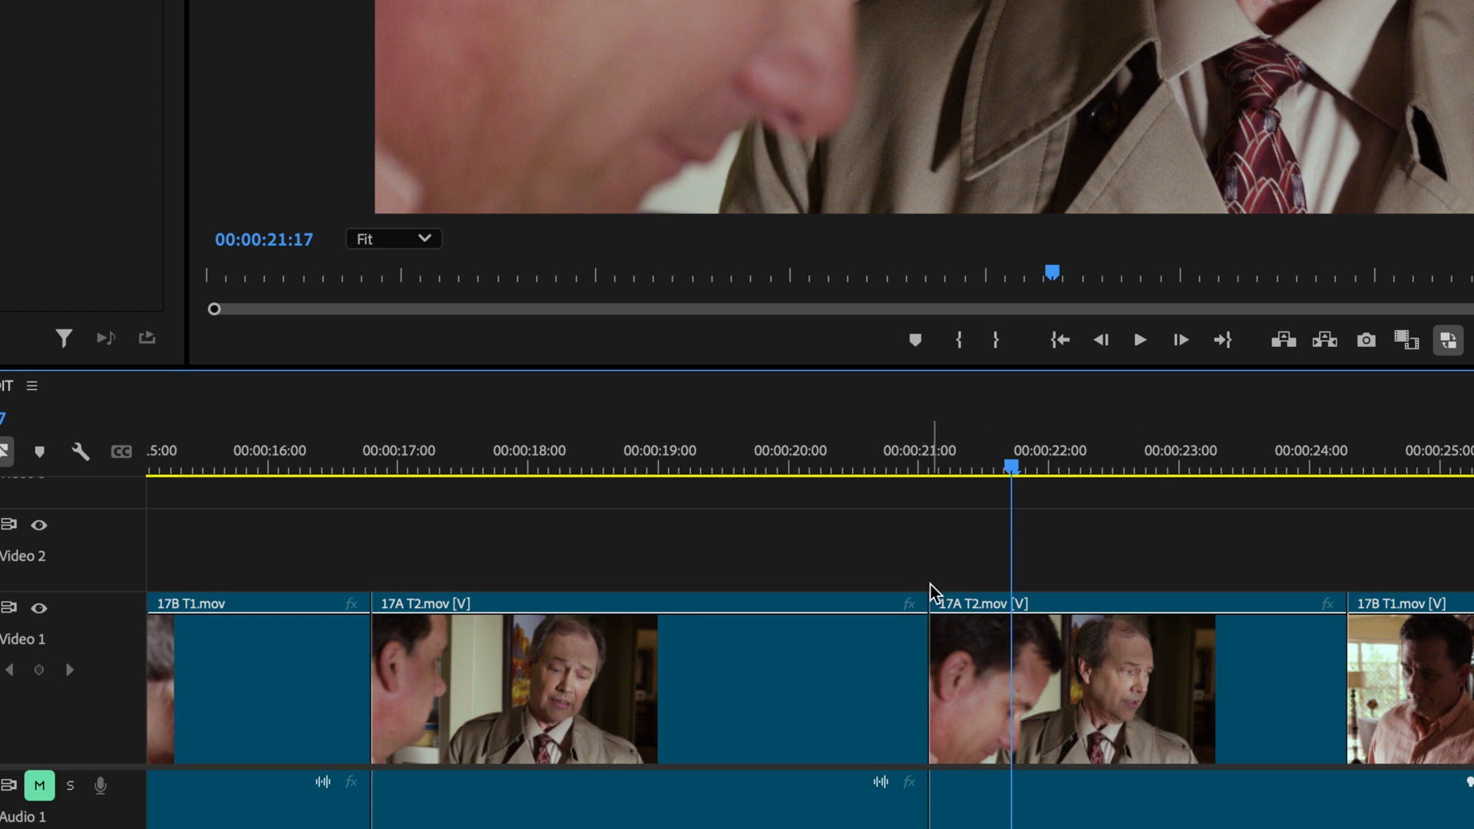
mouse_move(103, 456)
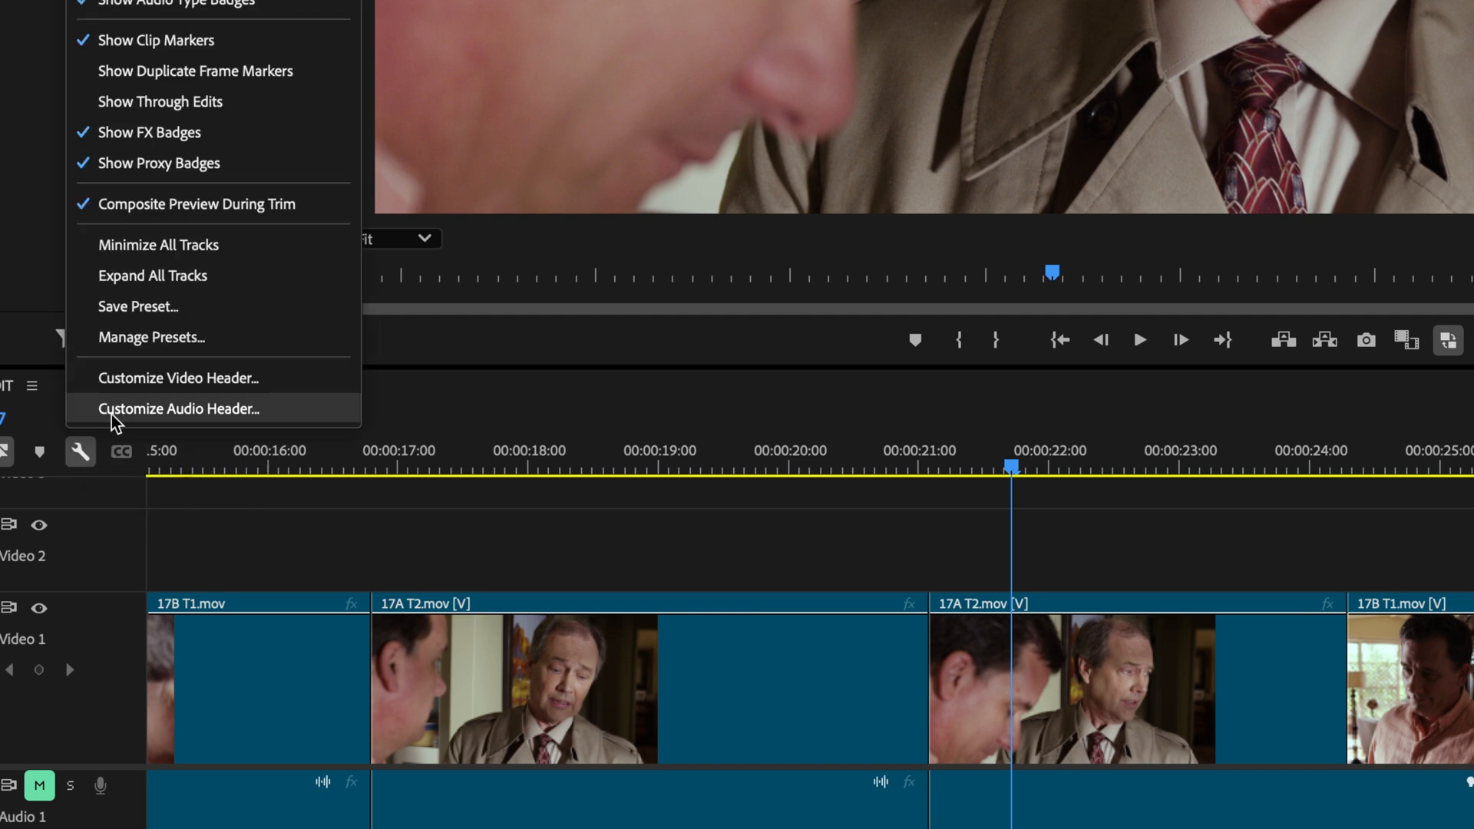
mouse_move(160, 101)
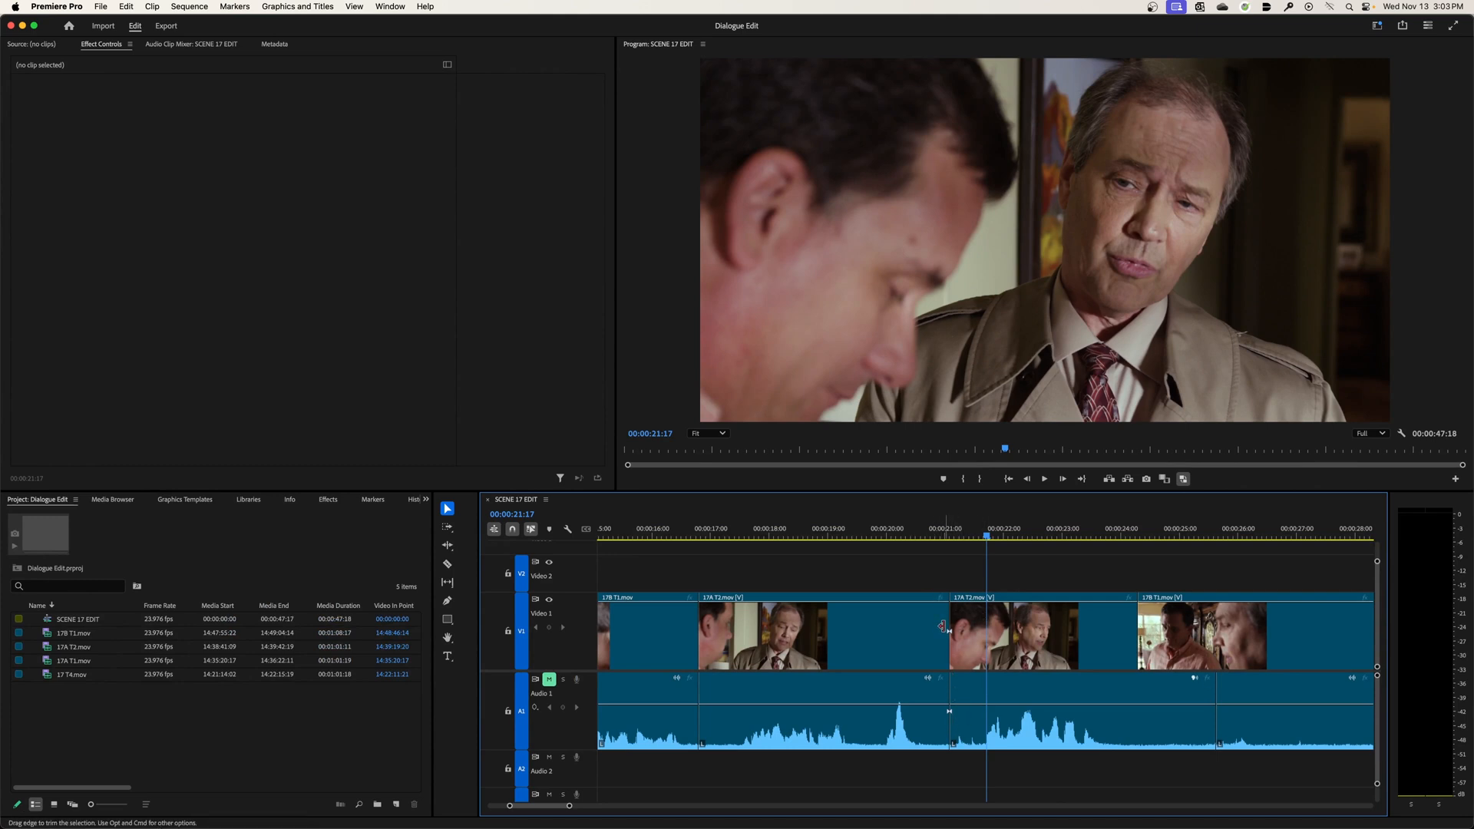
mouse_move(952, 709)
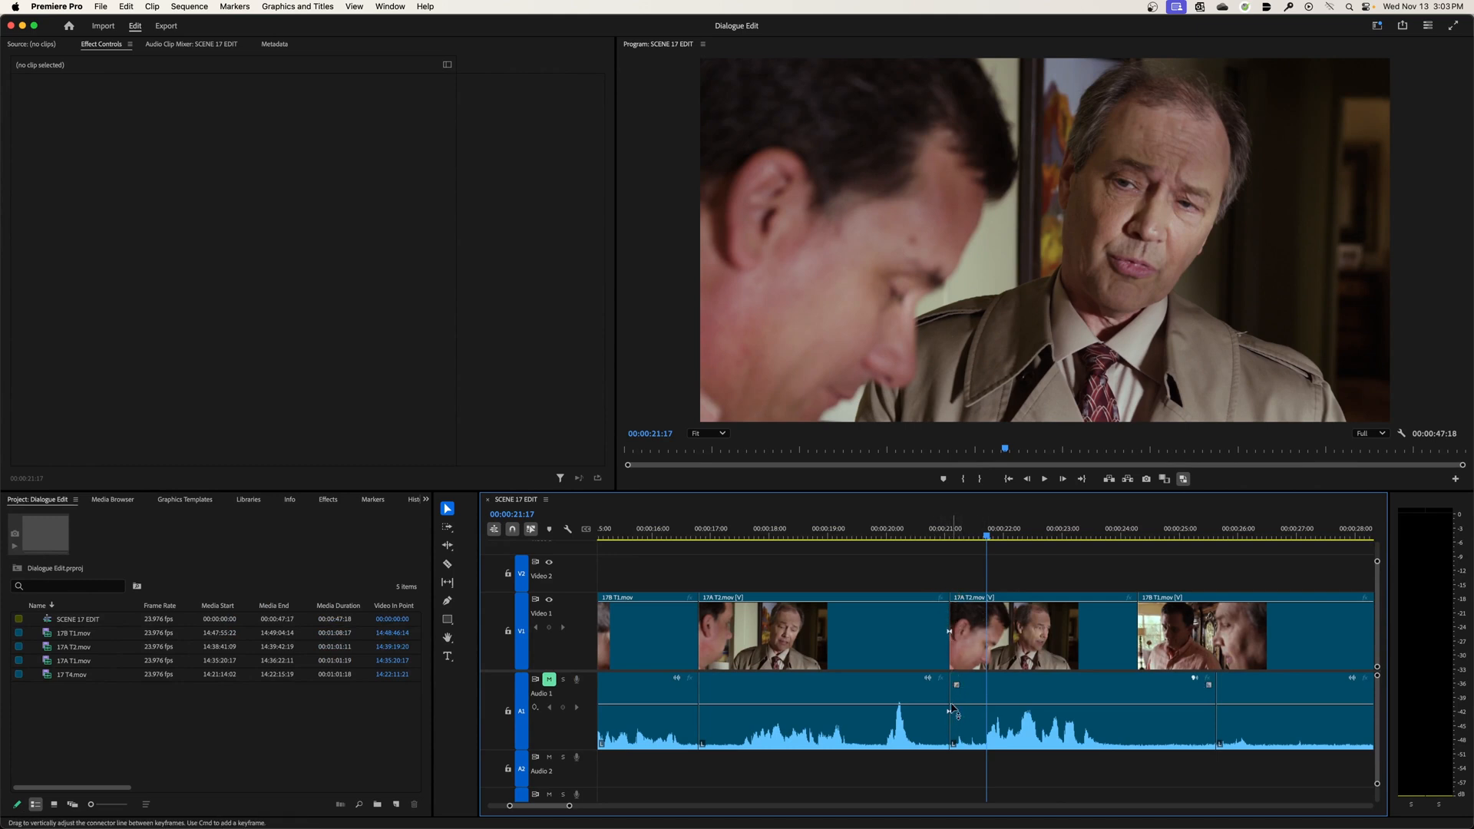
mouse_move(952, 708)
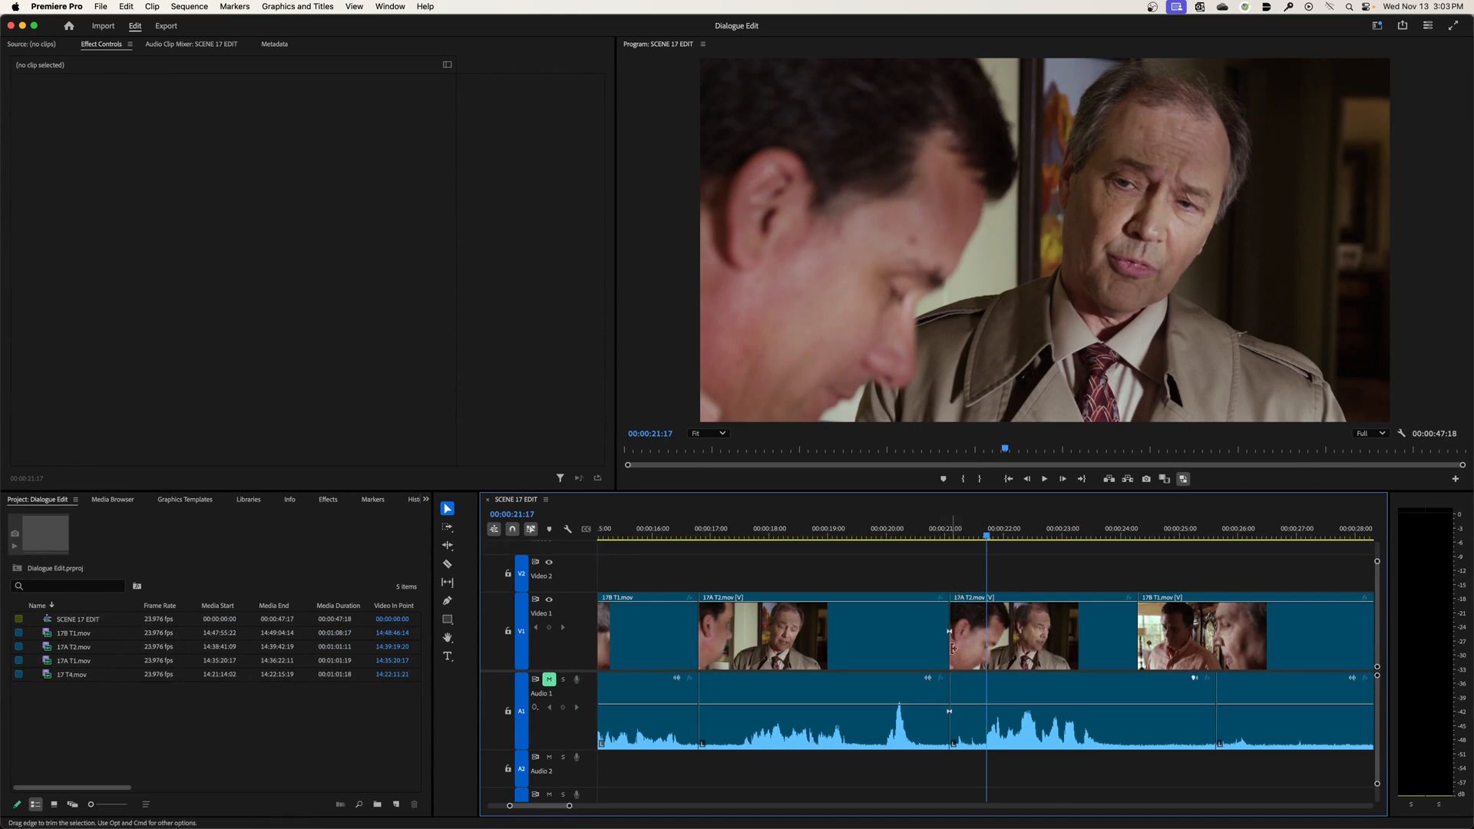
- Choose Join Through Edits on the cut inside the 17A T2 clip
right_click(949, 632)
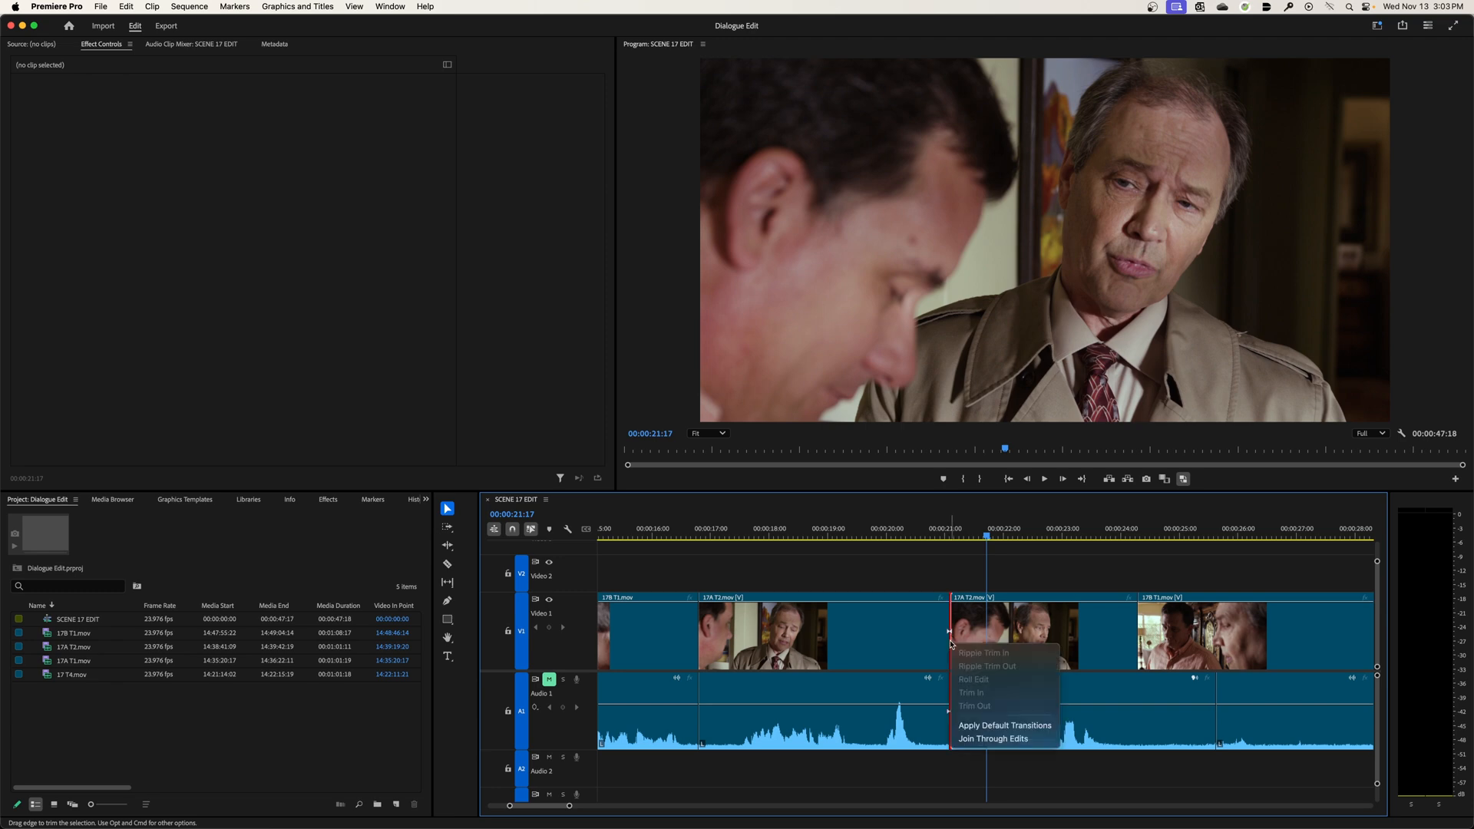
mouse_move(994, 739)
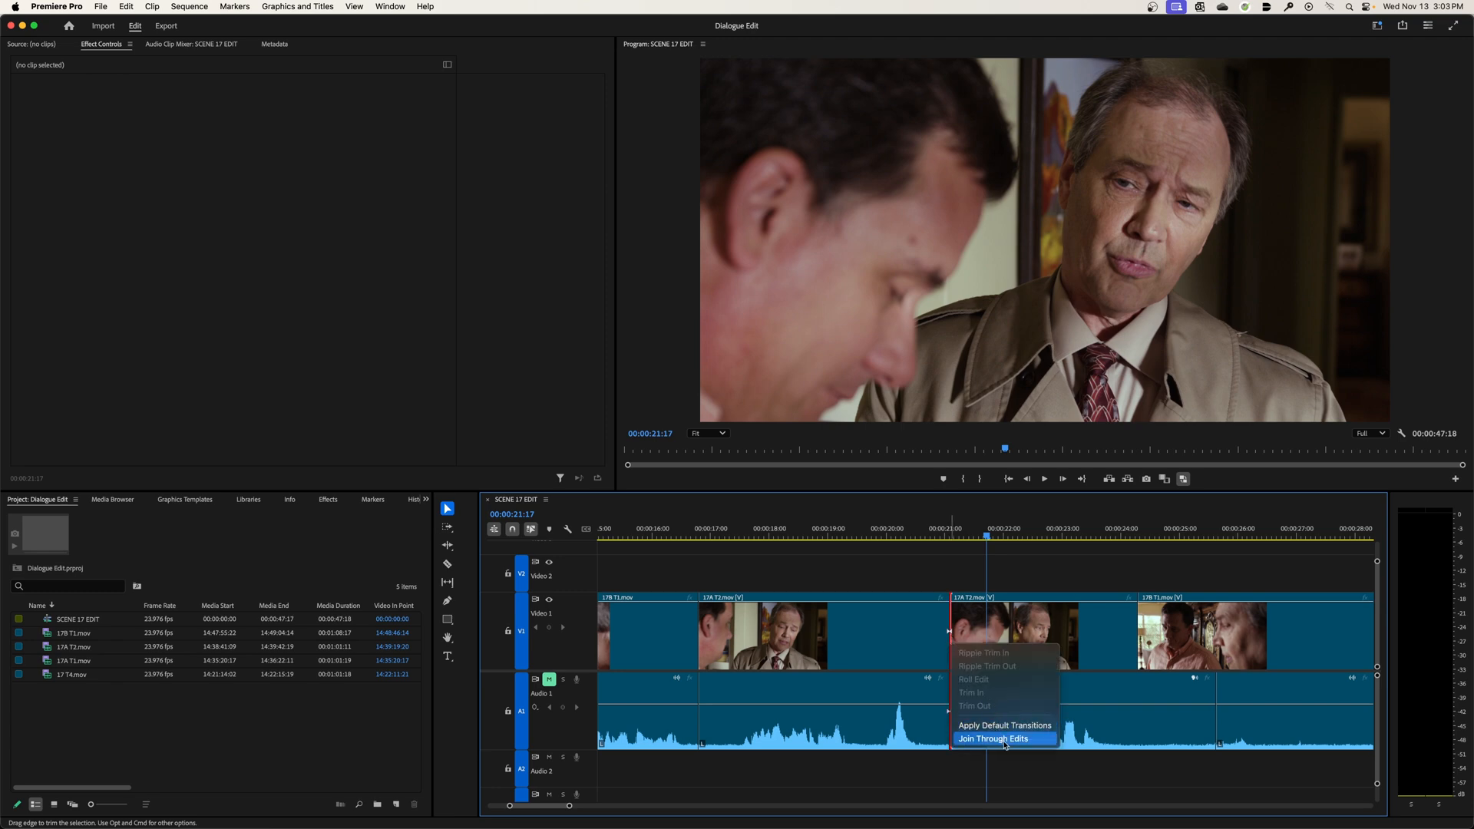
click(993, 738)
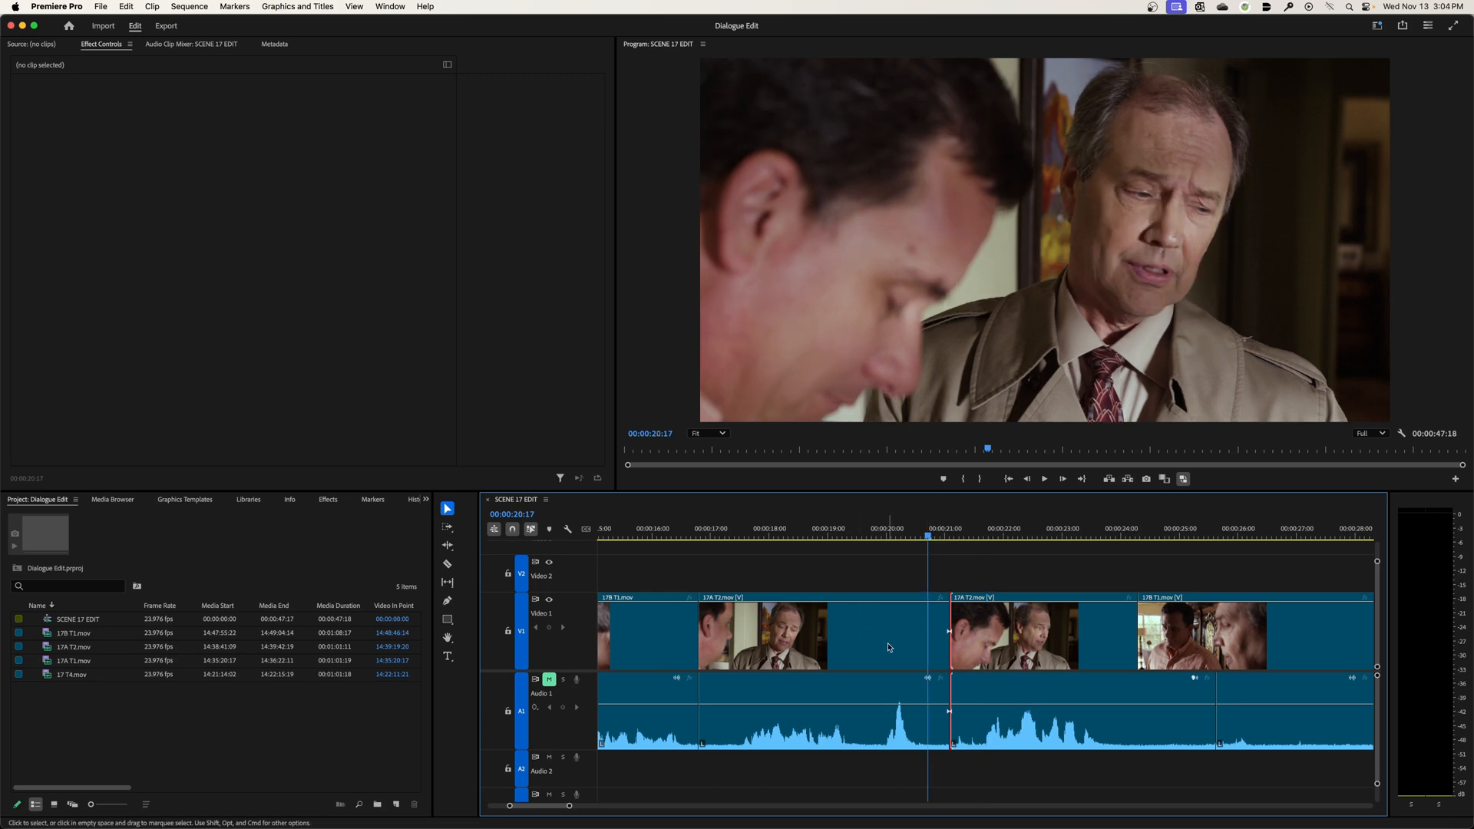
mouse_move(935, 609)
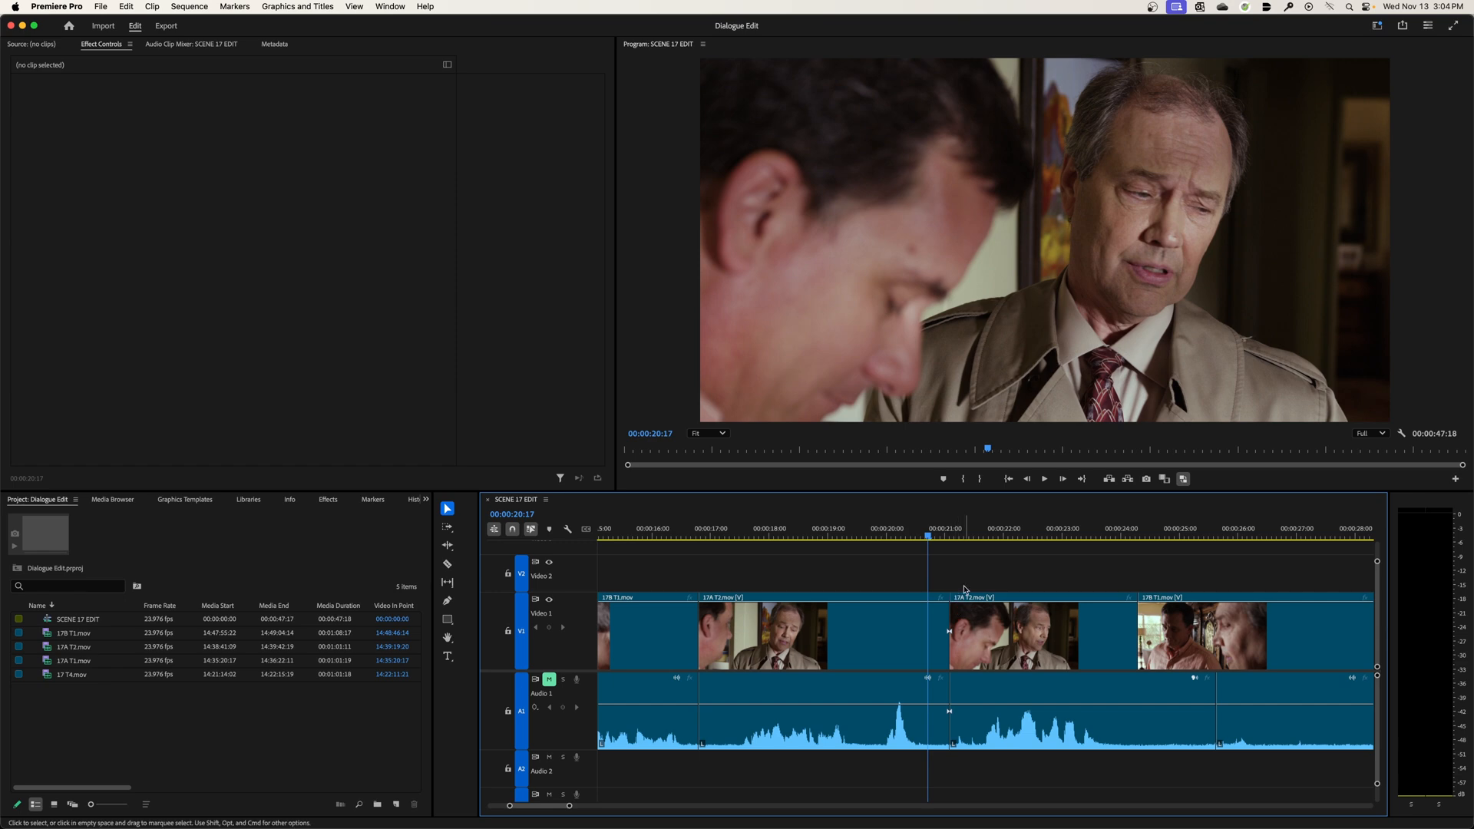
click(818, 634)
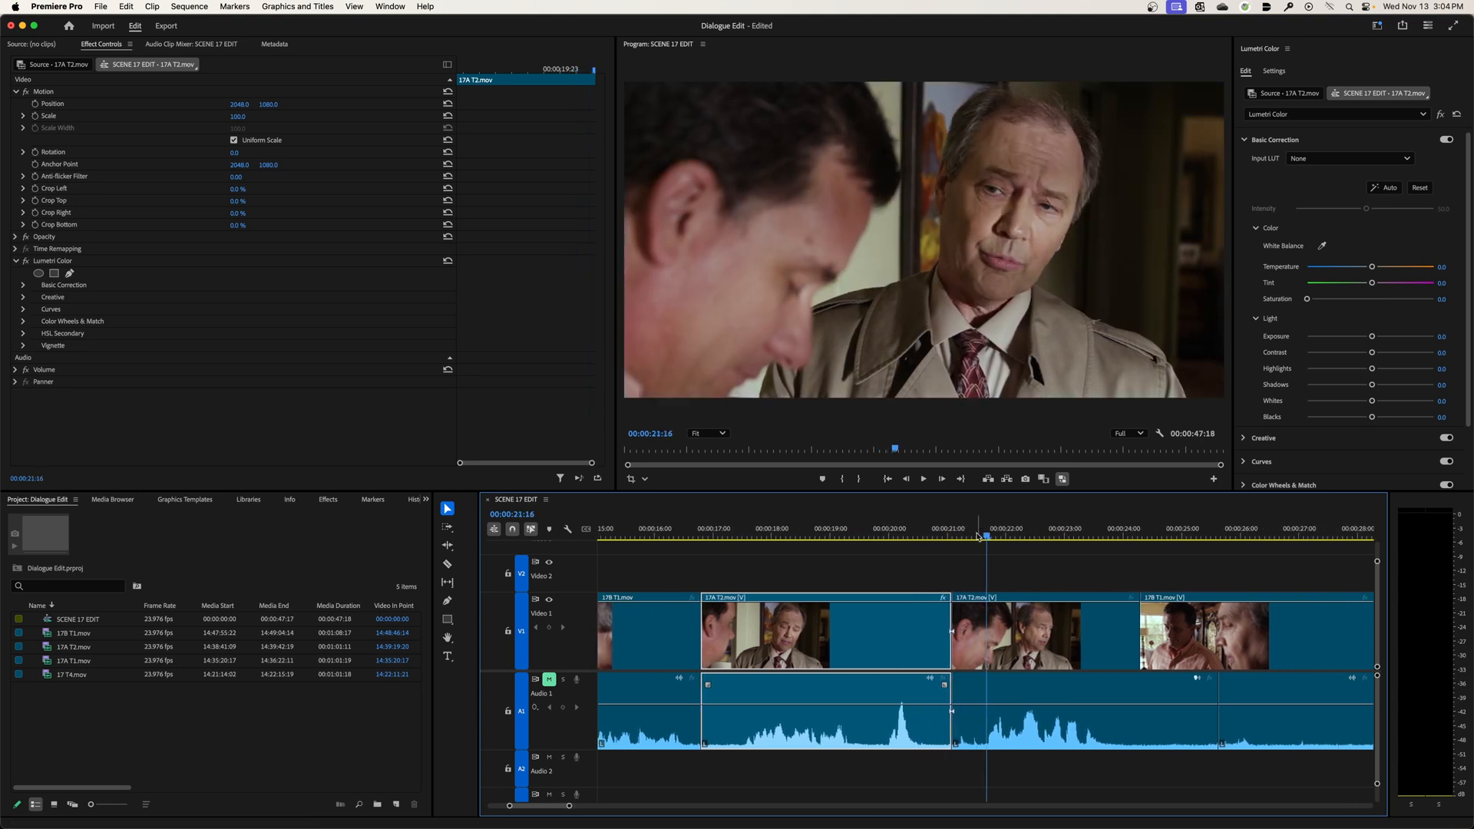
click(987, 558)
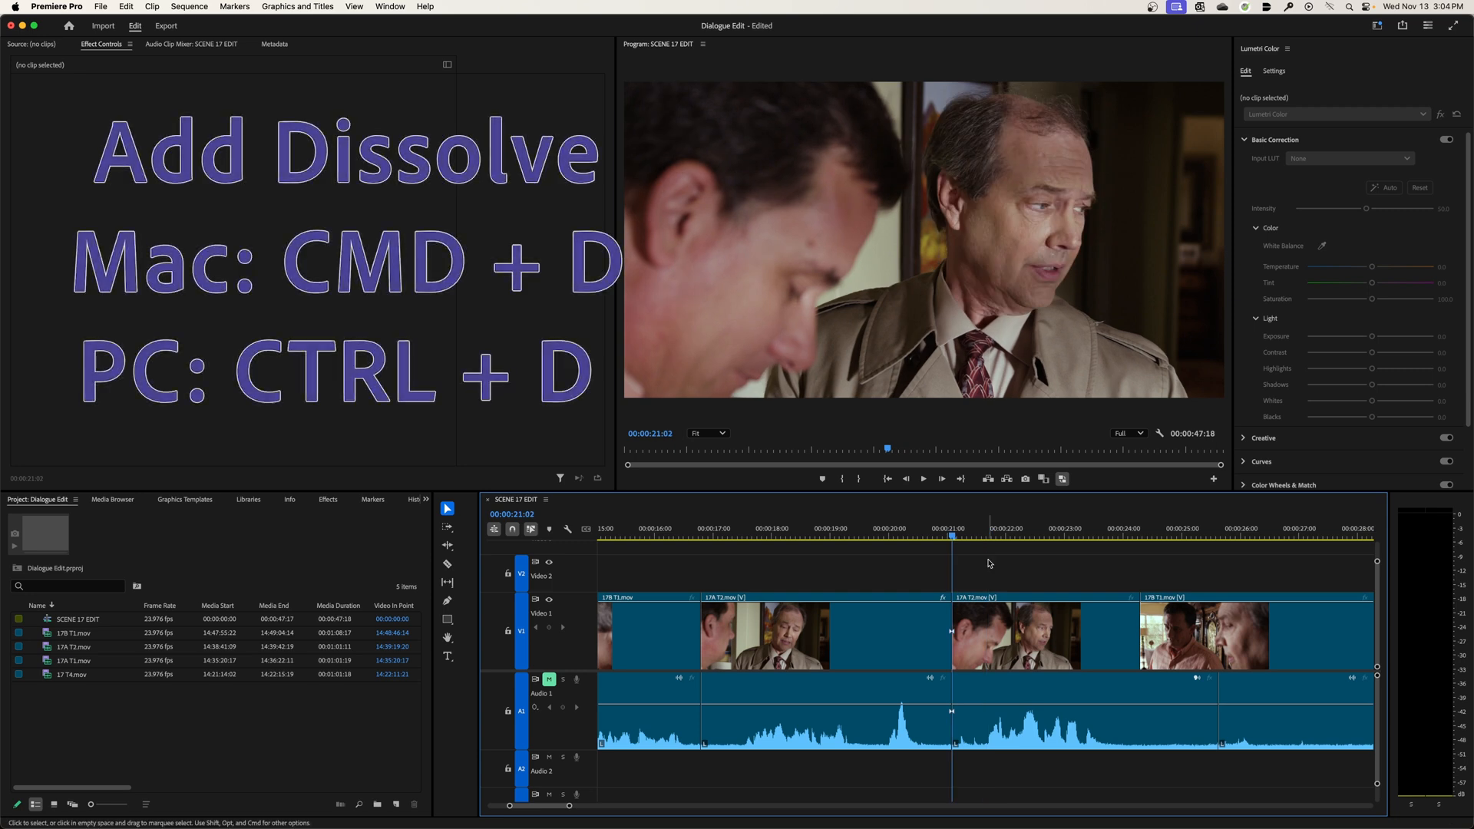
key(cmd+d)
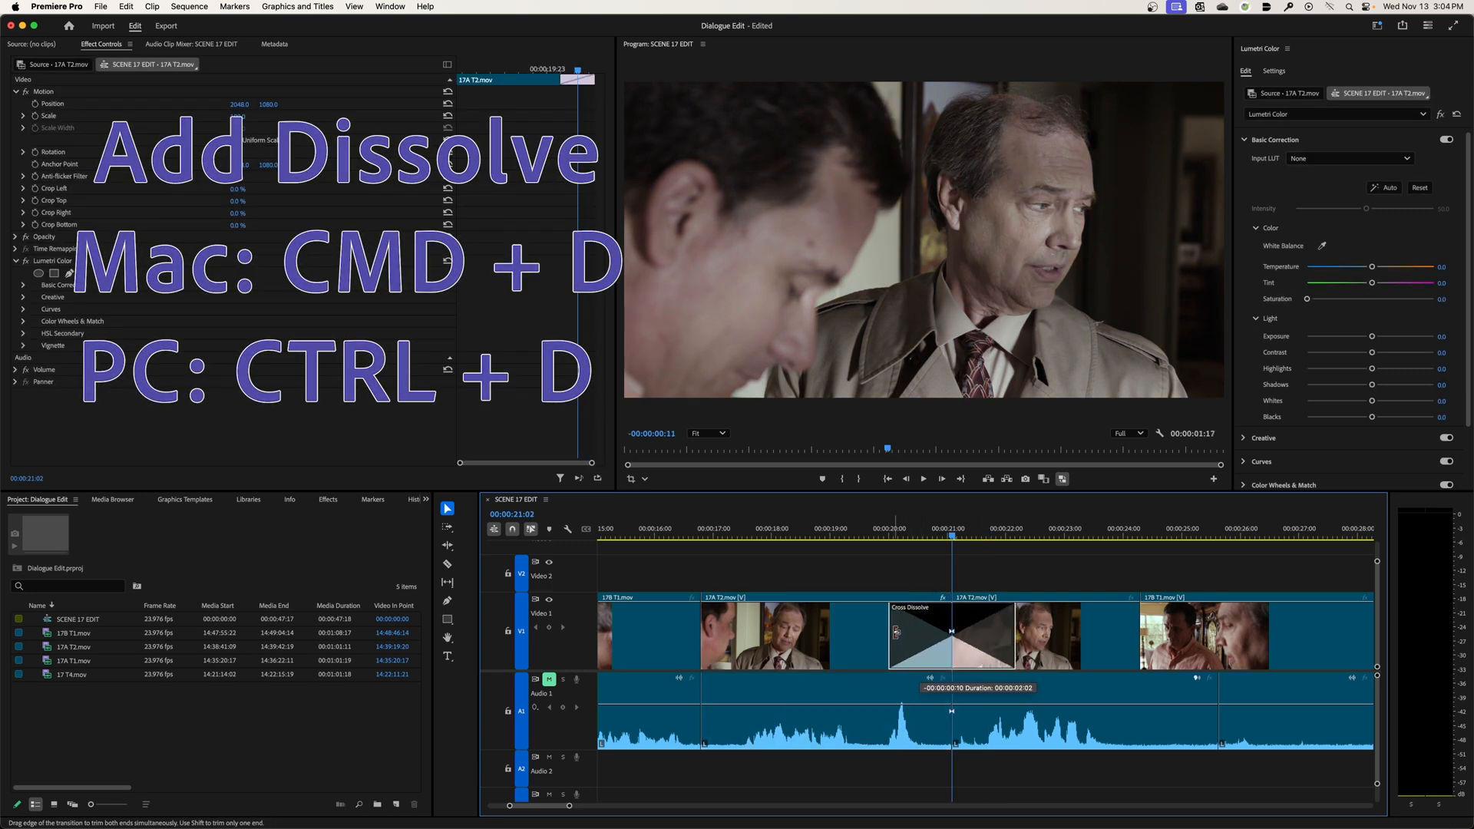
key(cmd+d)
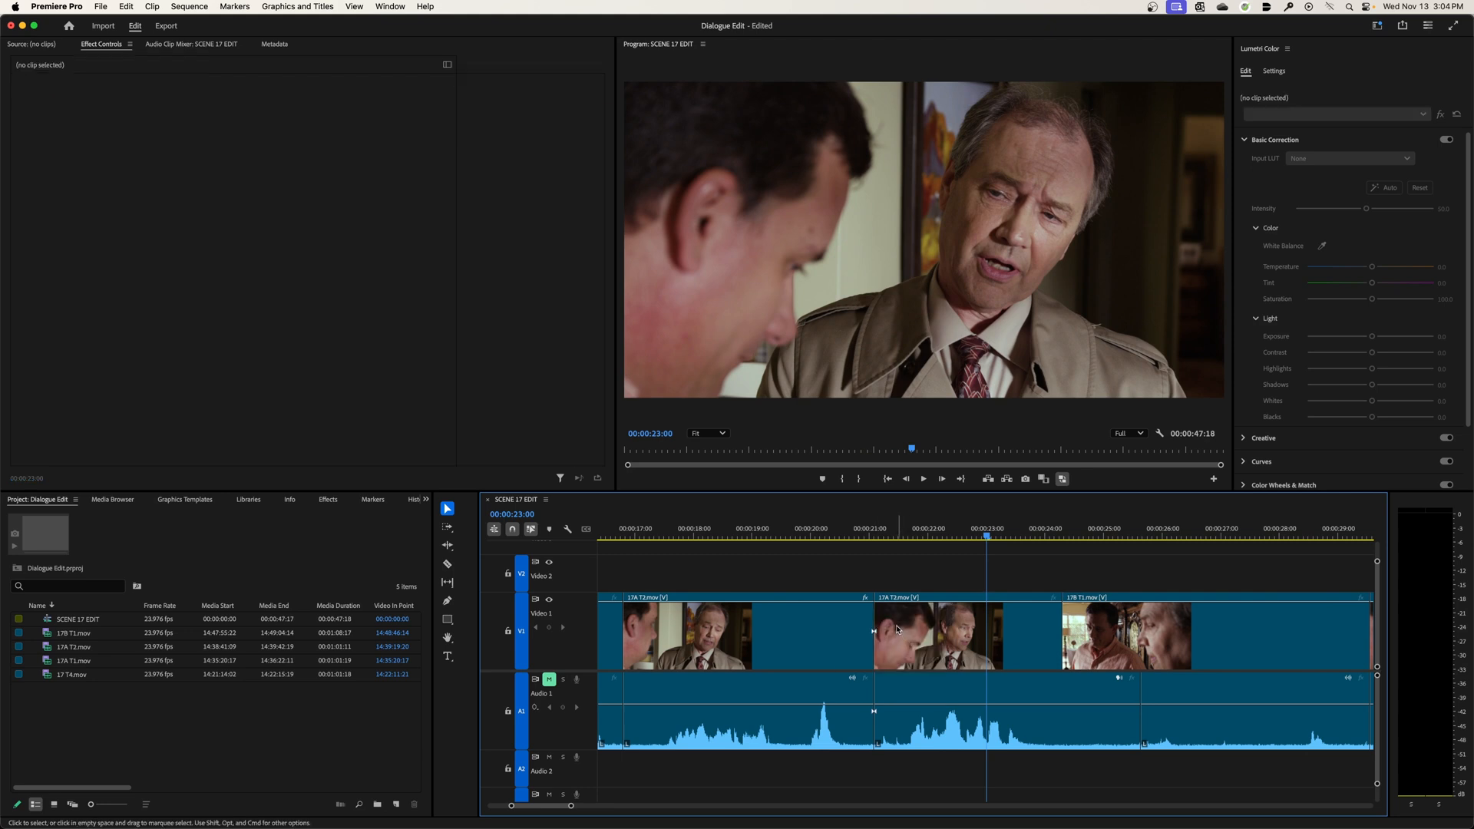
mouse_move(892, 627)
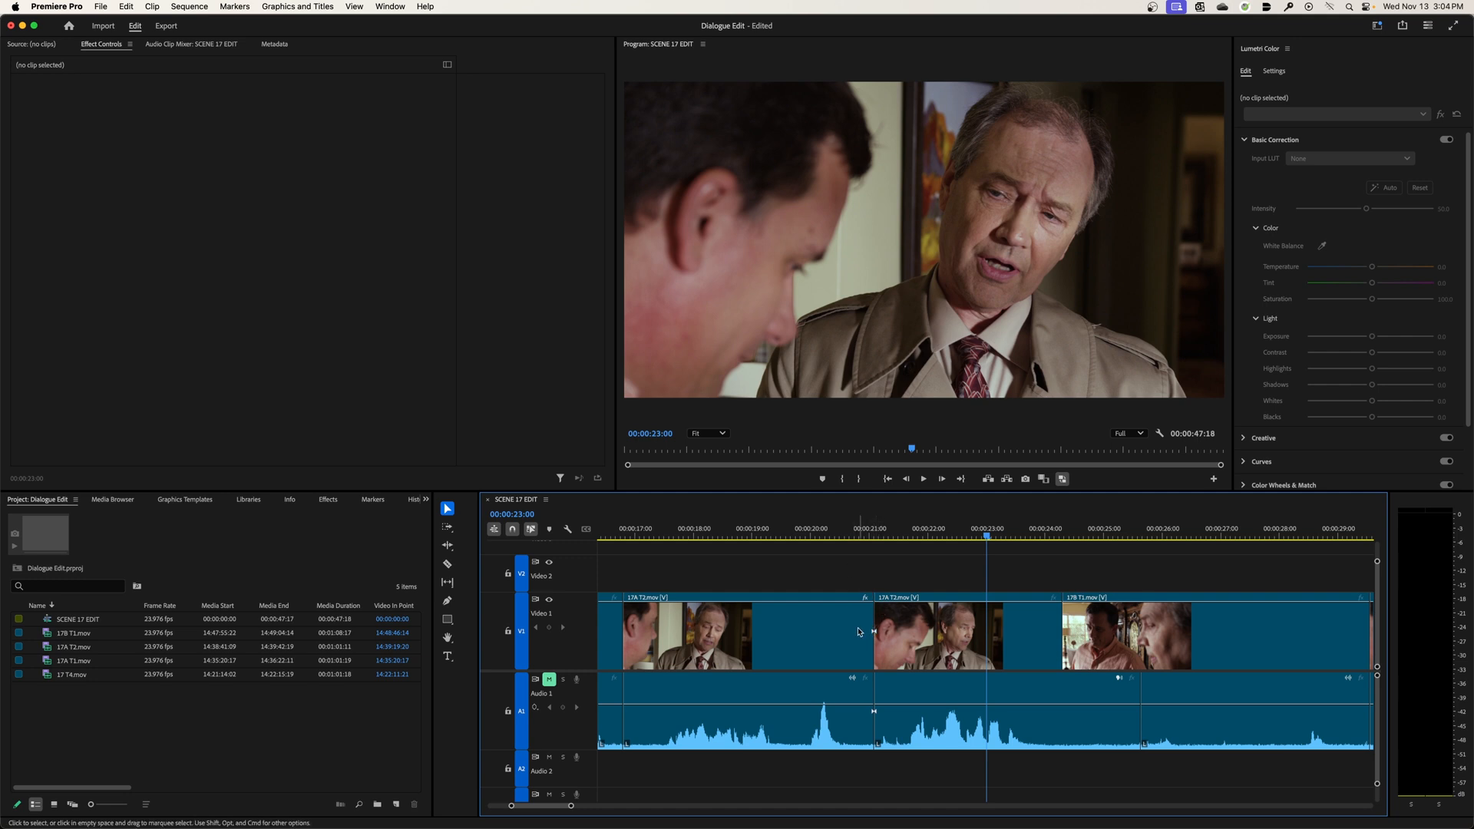
- Join the through edit so the two 17A T2 pieces become one continuous clip
right_click(874, 634)
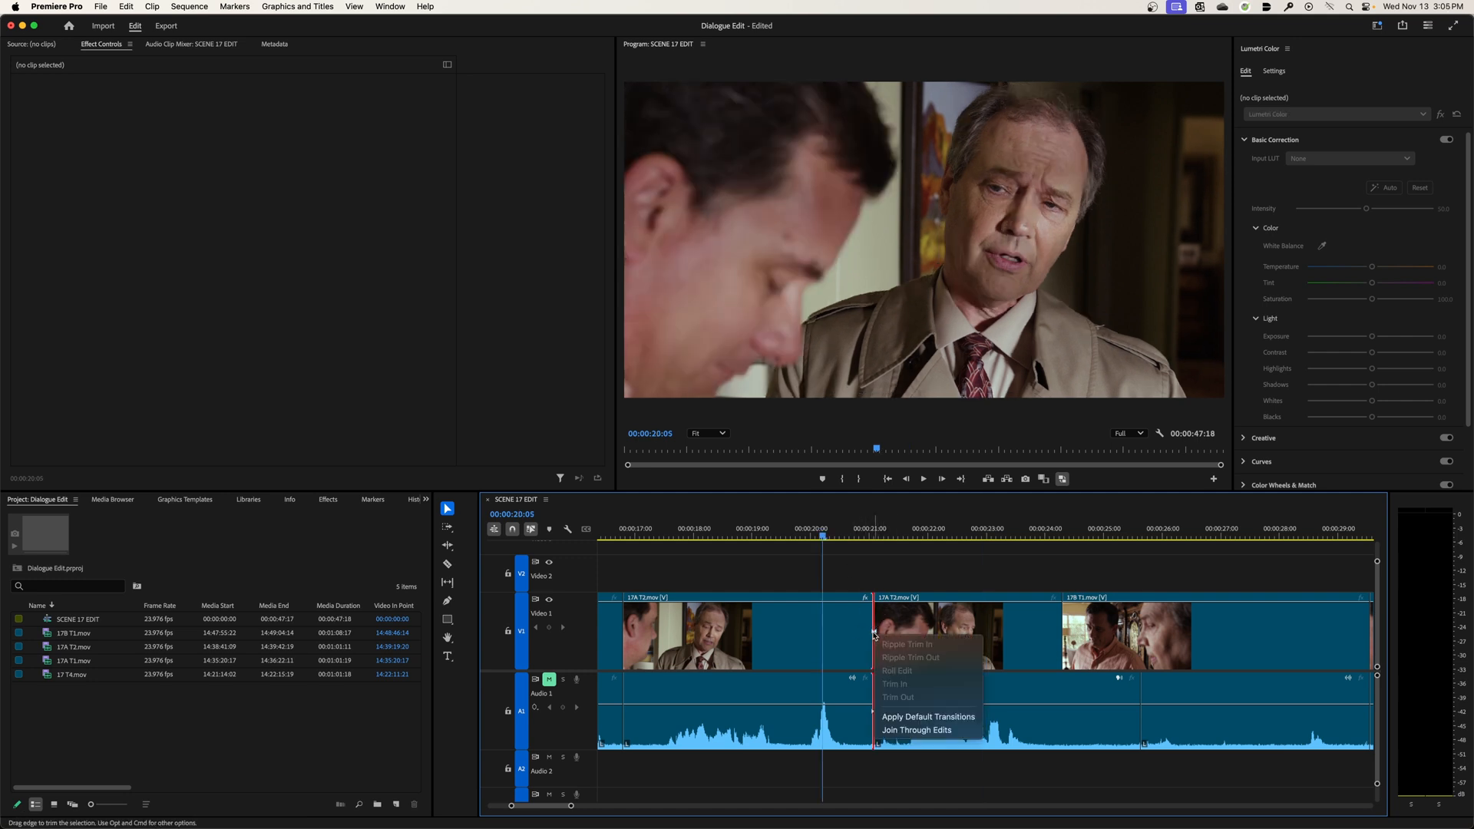
mouse_move(916, 731)
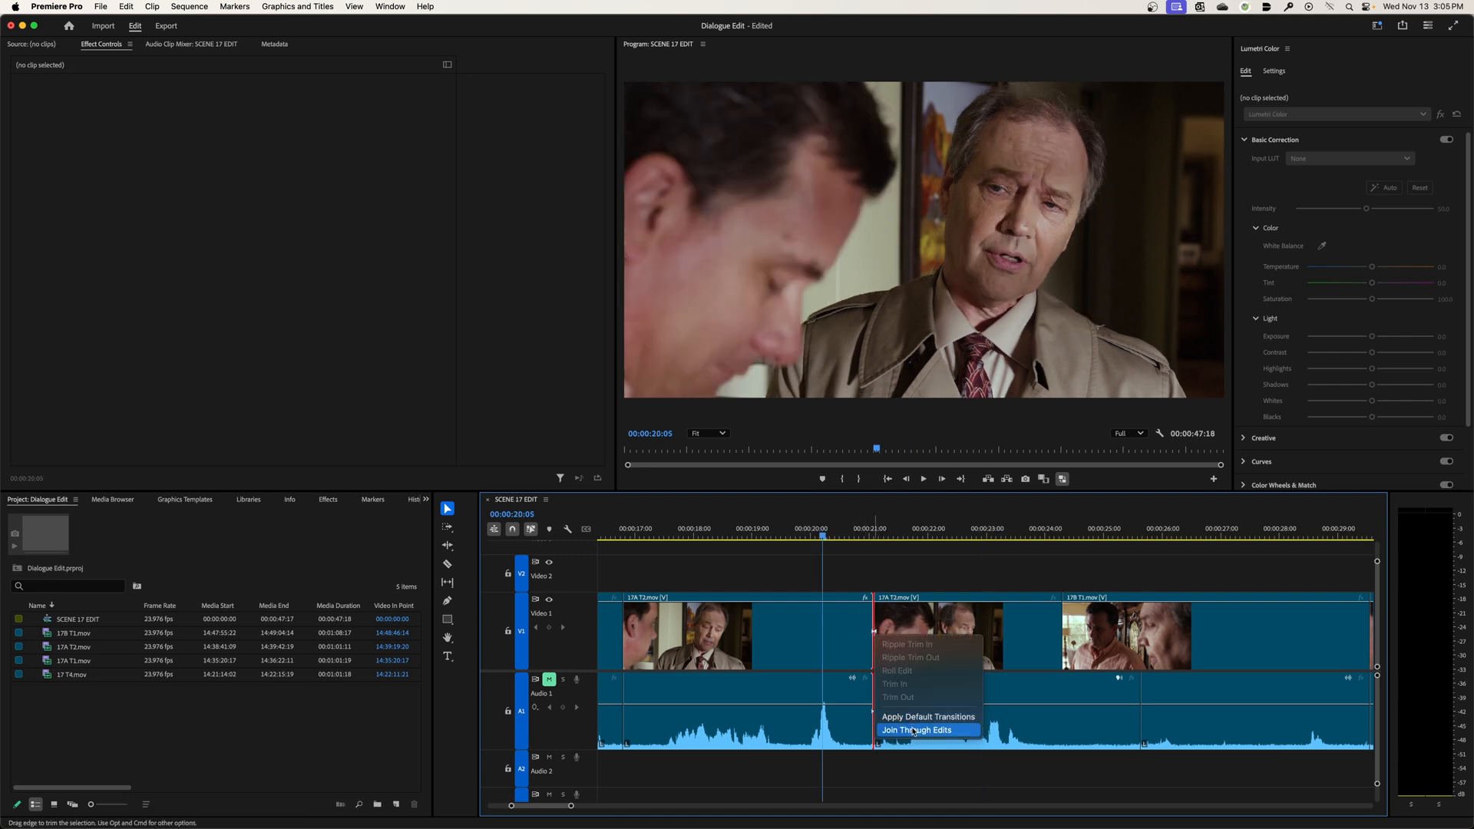
click(910, 731)
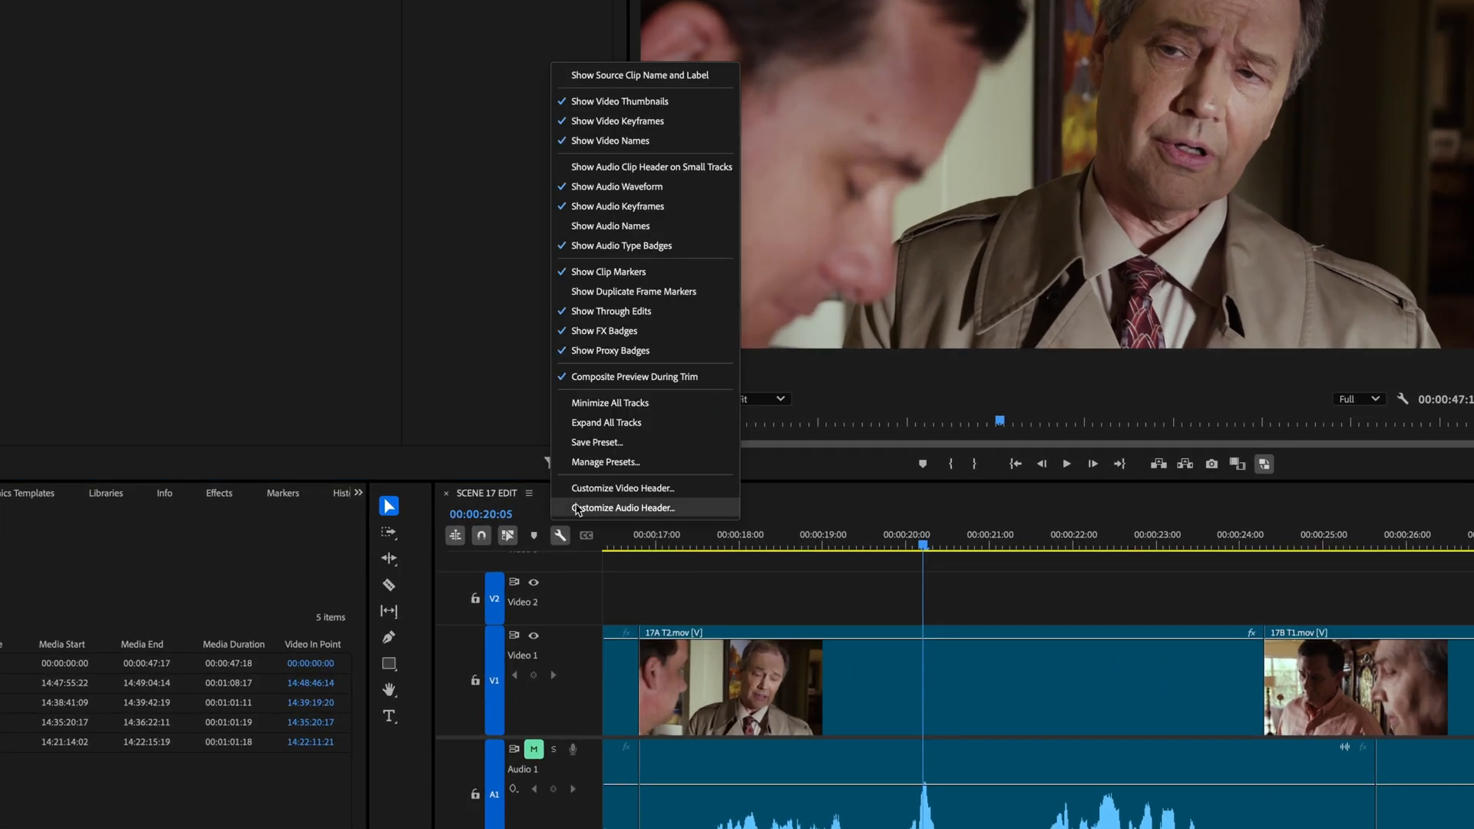
mouse_move(611, 310)
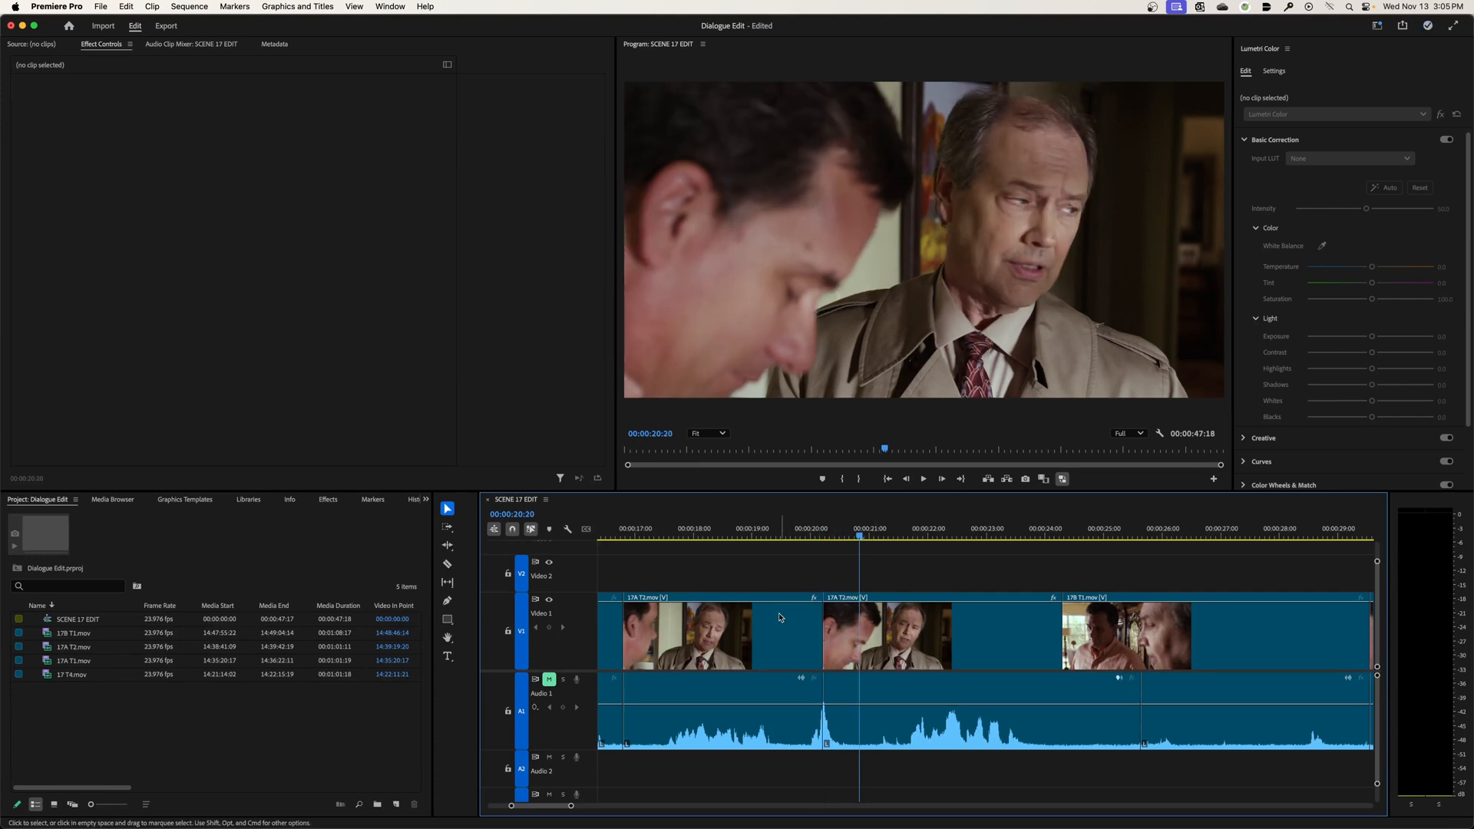
mouse_move(656, 579)
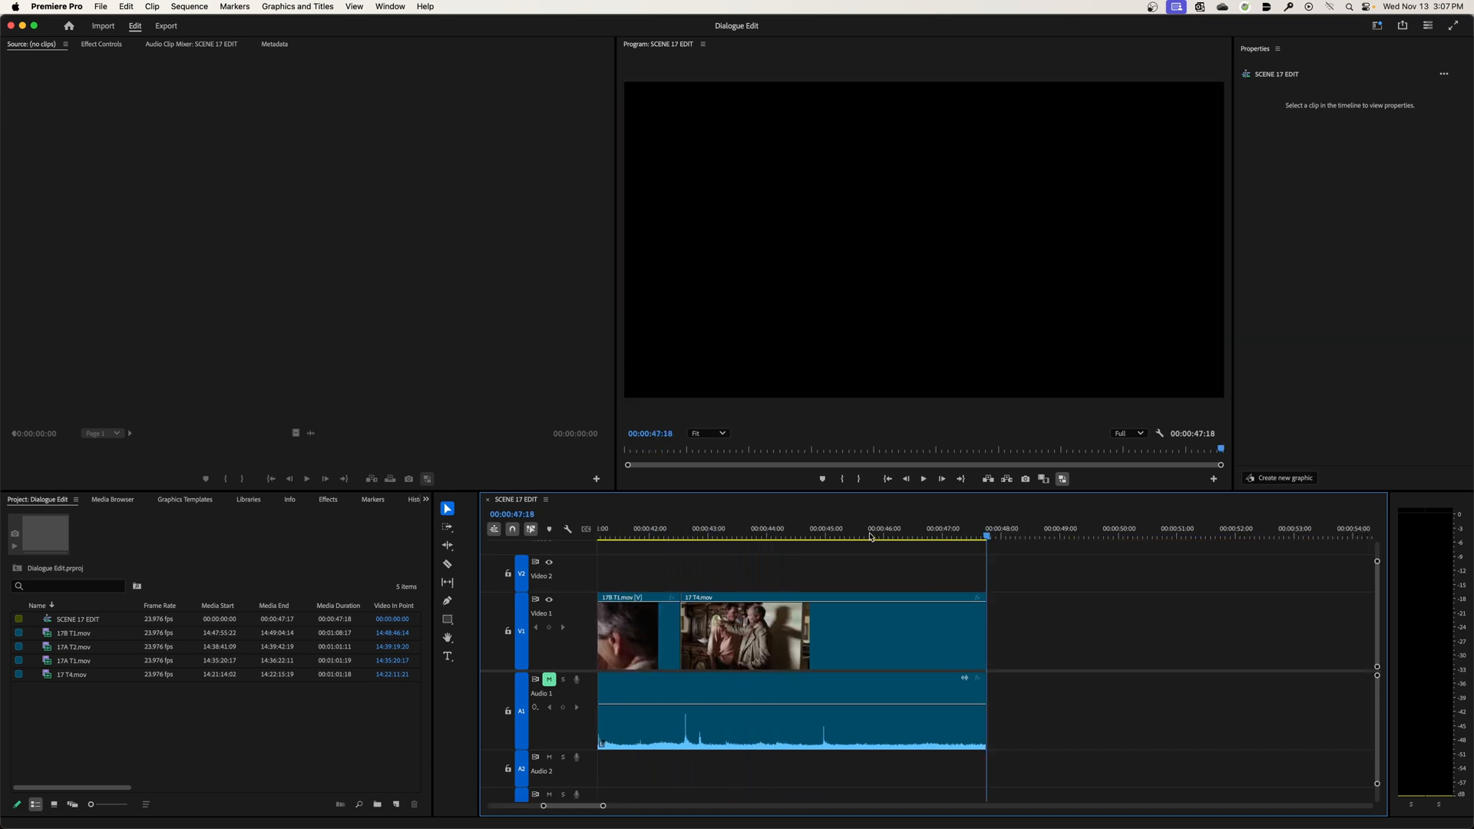
- Reach the Preferences from the Premiere Pro menu, landing on the Playback category
click(55, 6)
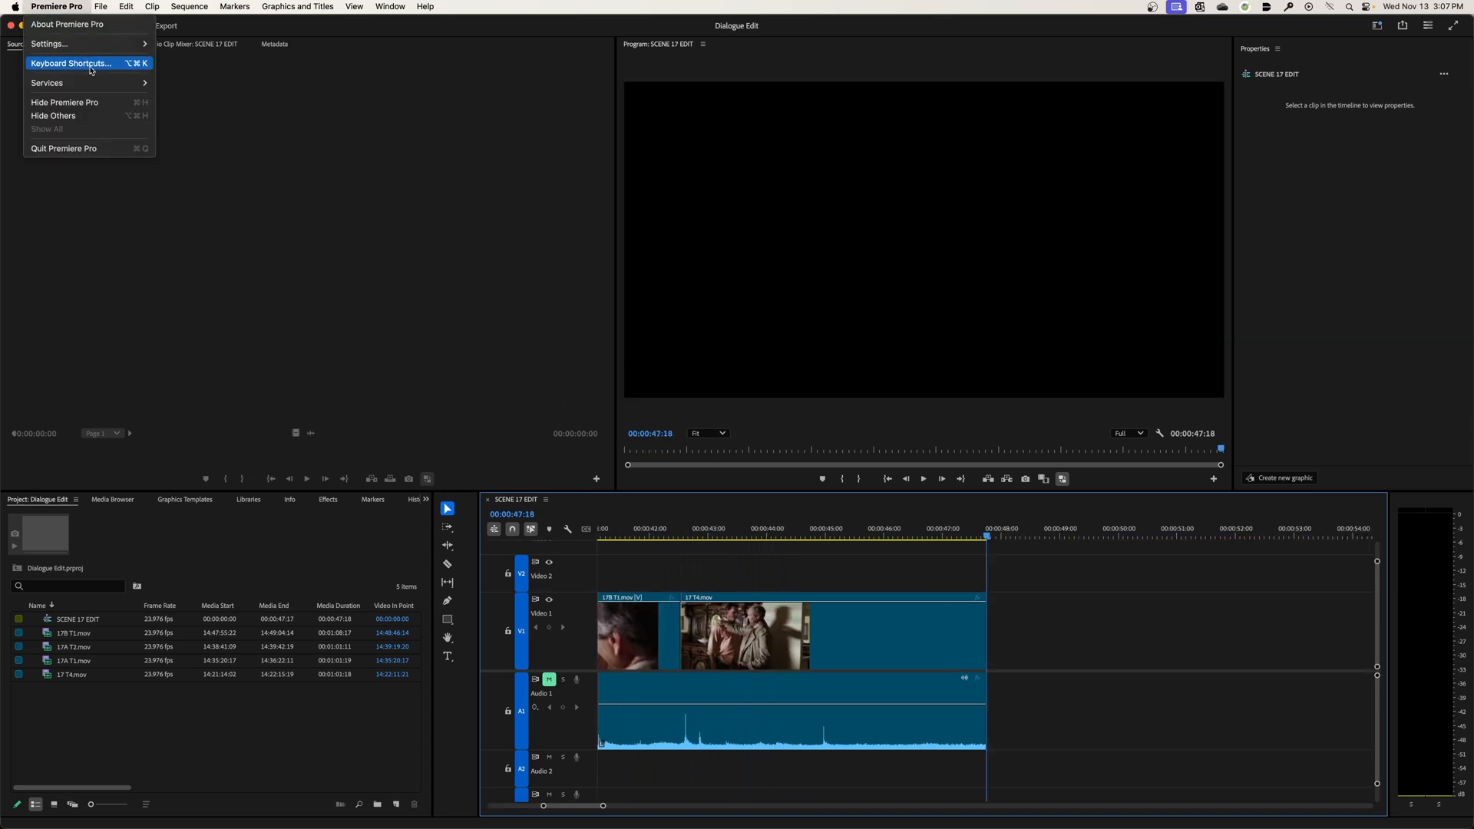
click(48, 43)
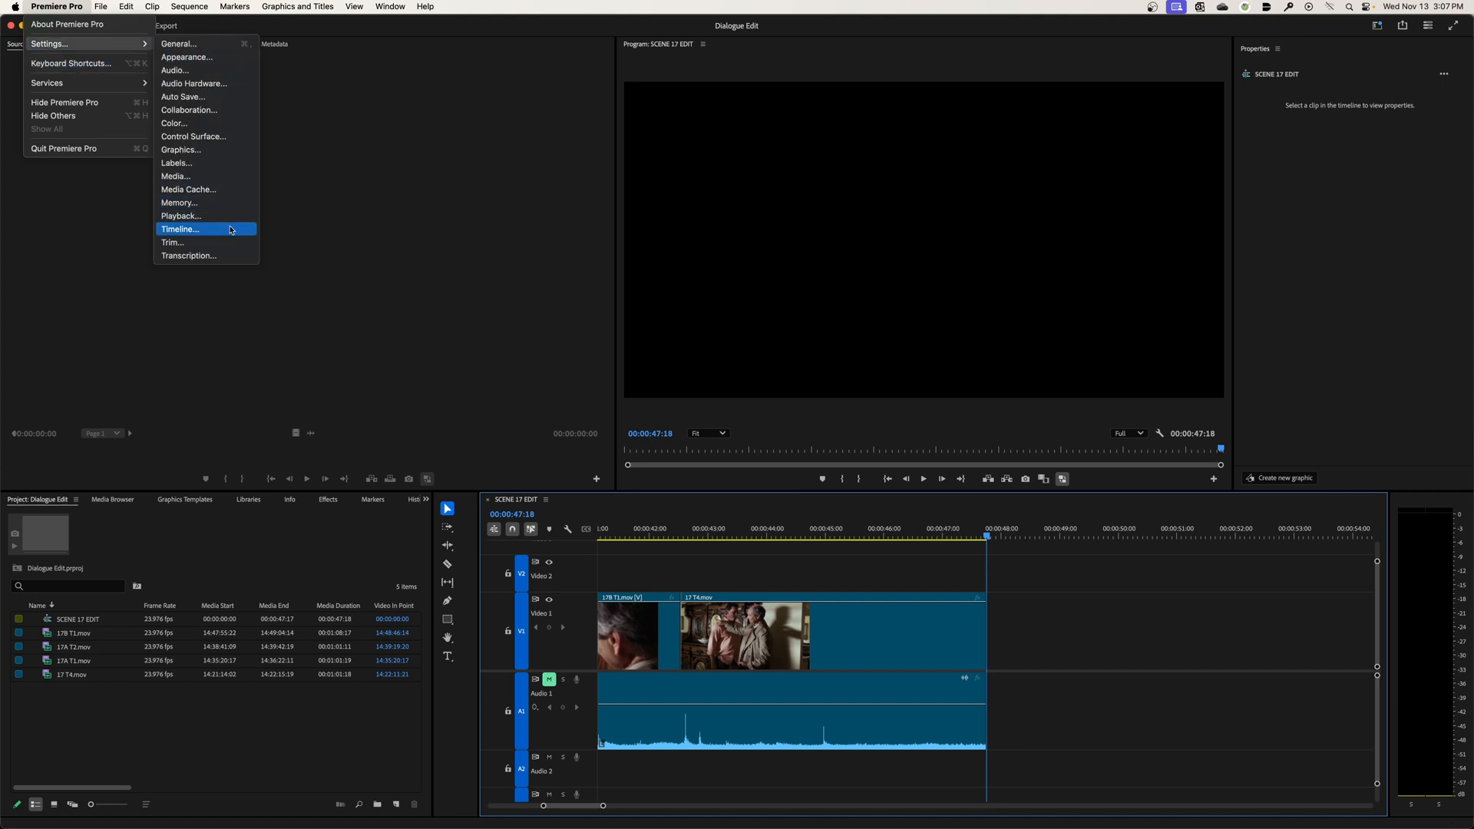
mouse_move(70, 62)
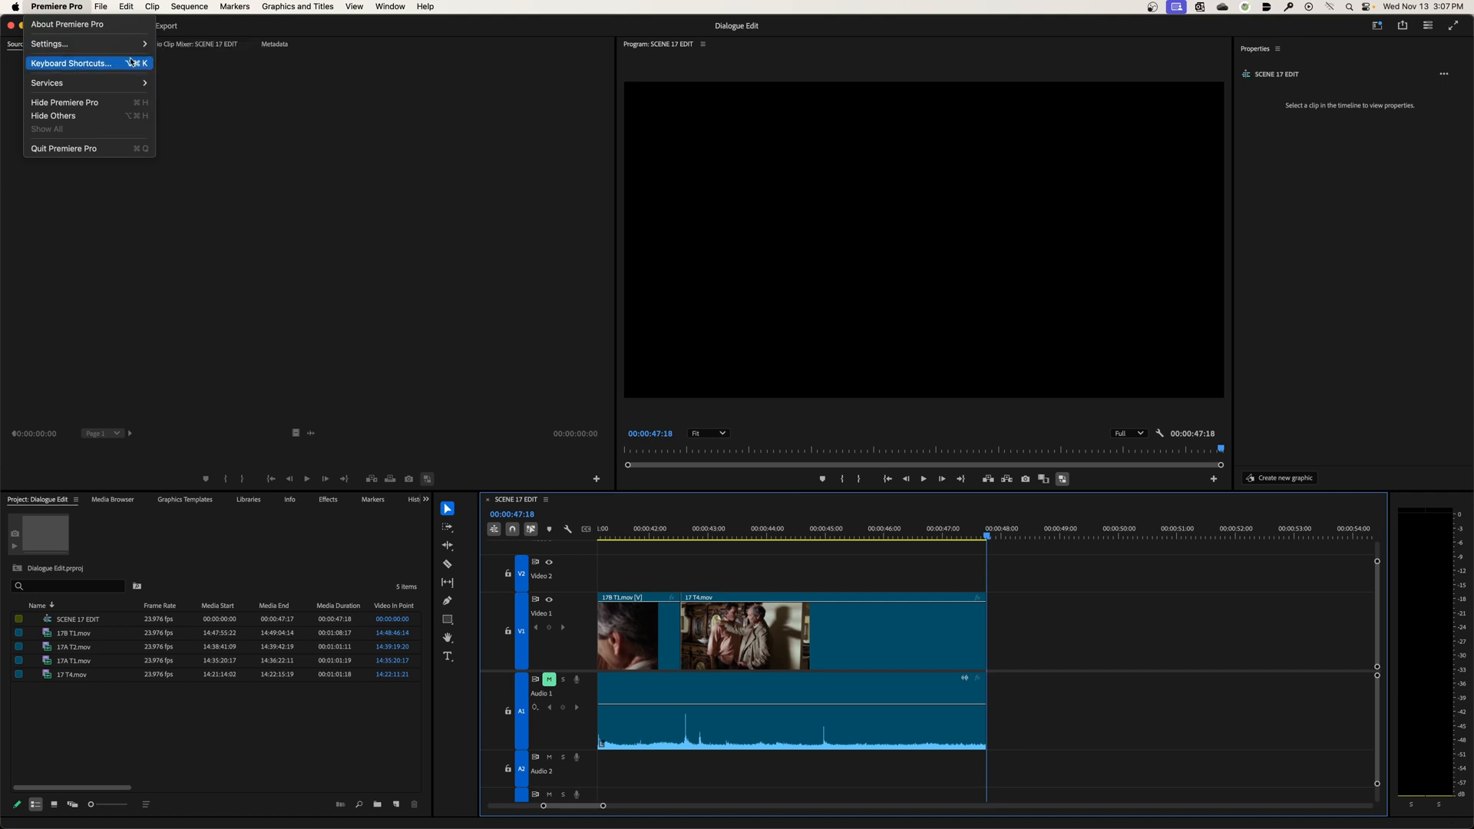
click(126, 6)
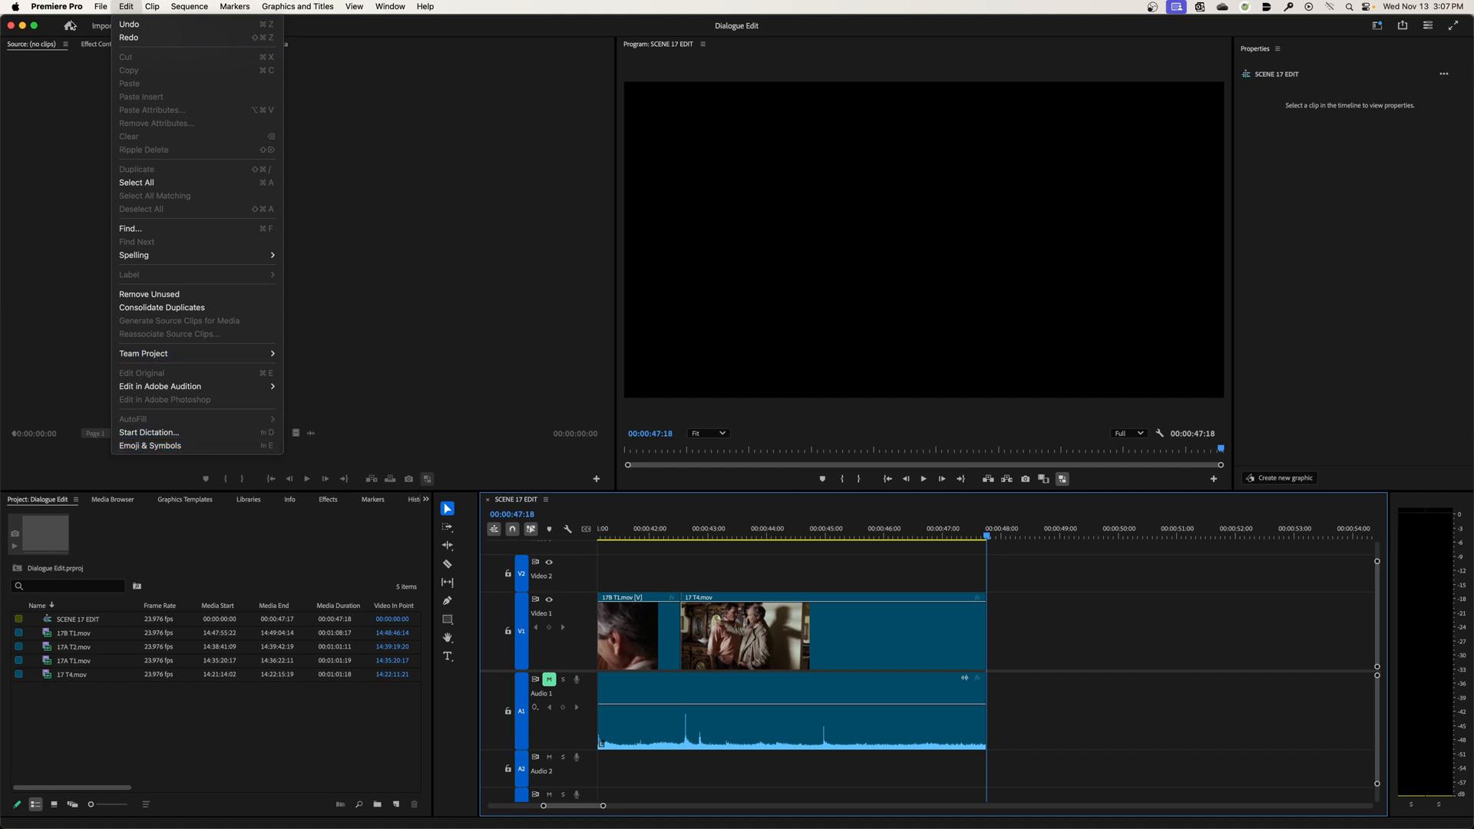
click(57, 6)
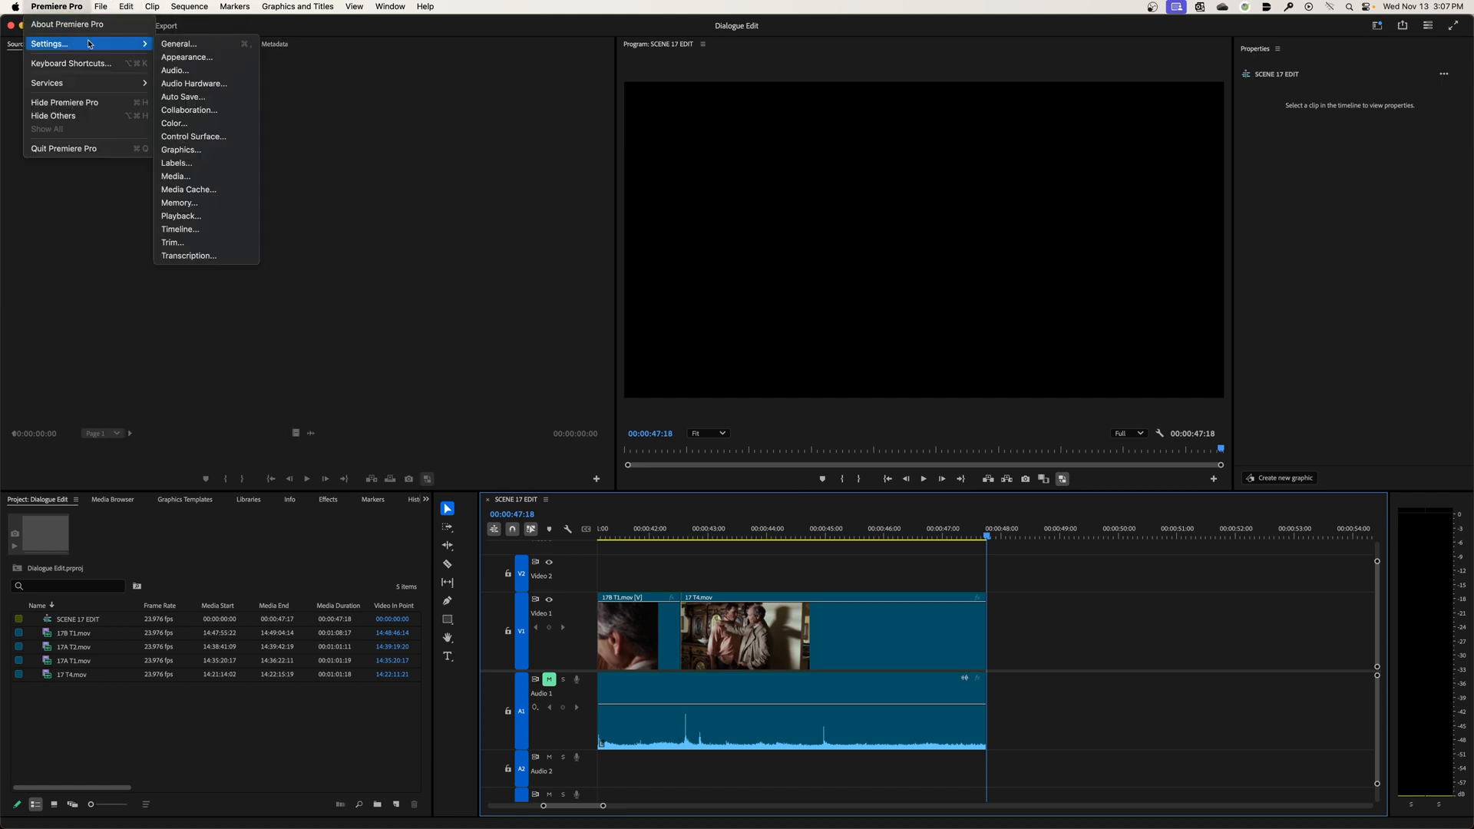
click(181, 215)
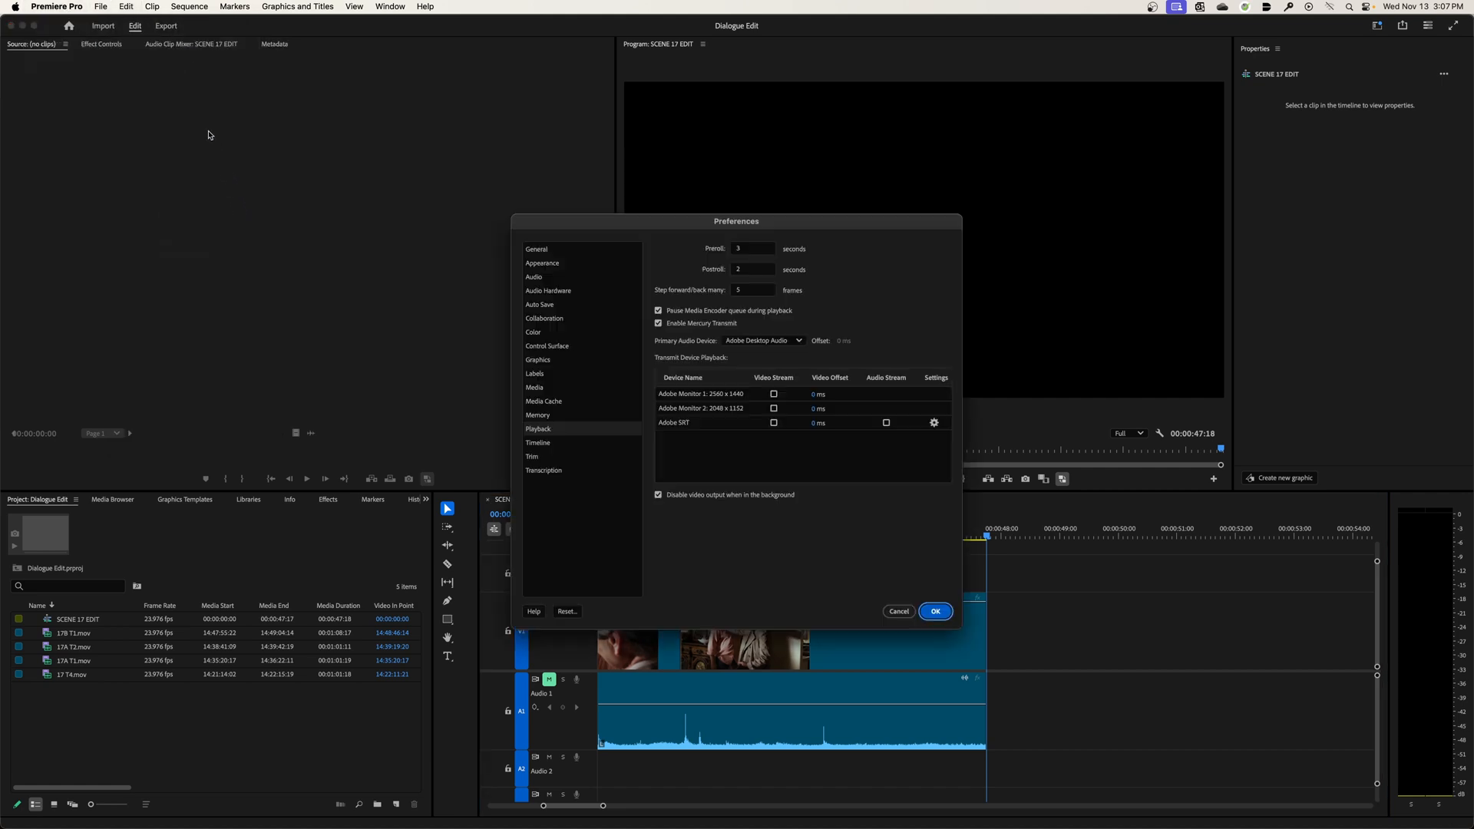
mouse_move(122, 136)
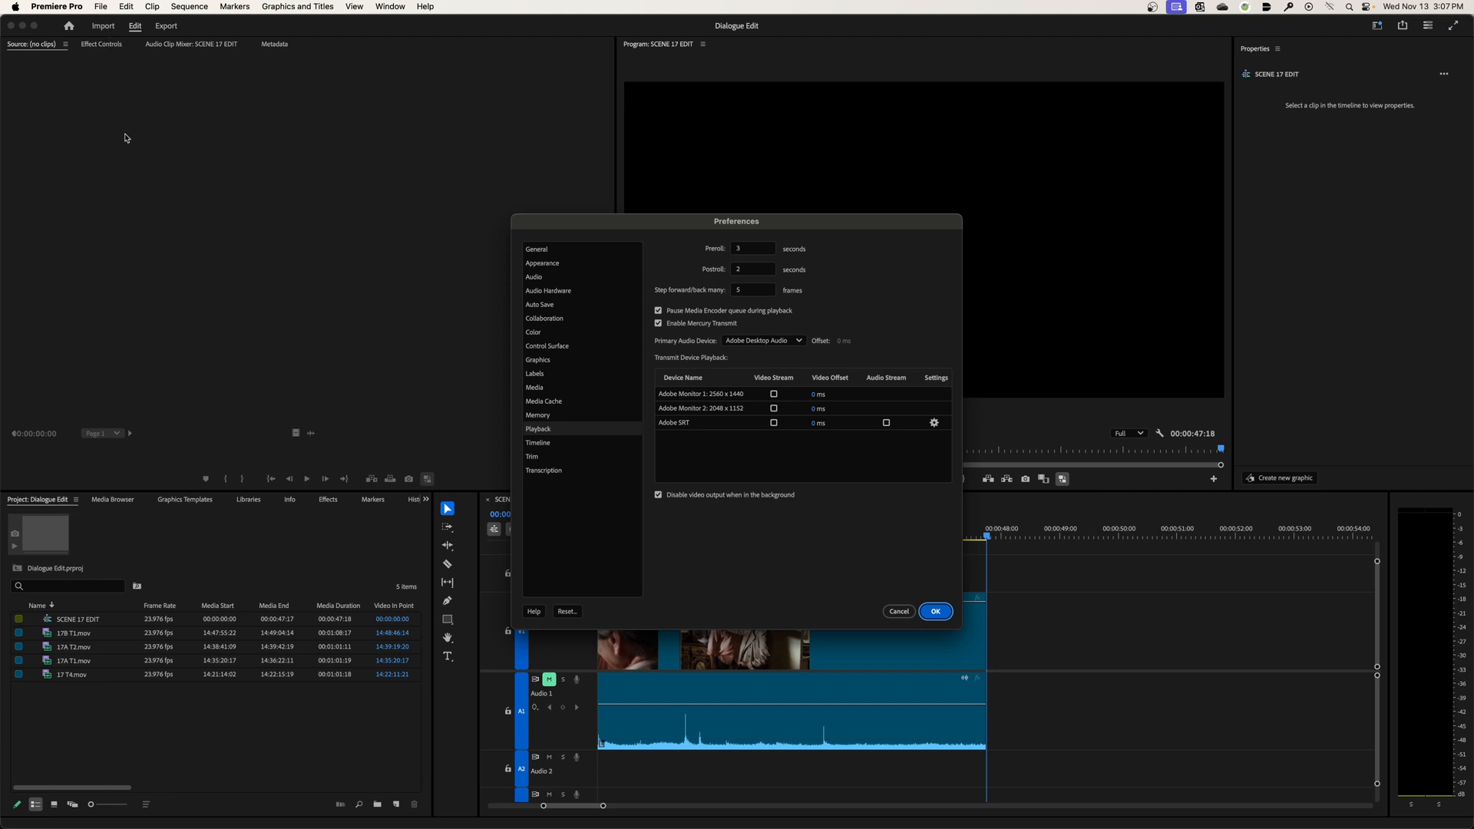
mouse_move(862, 595)
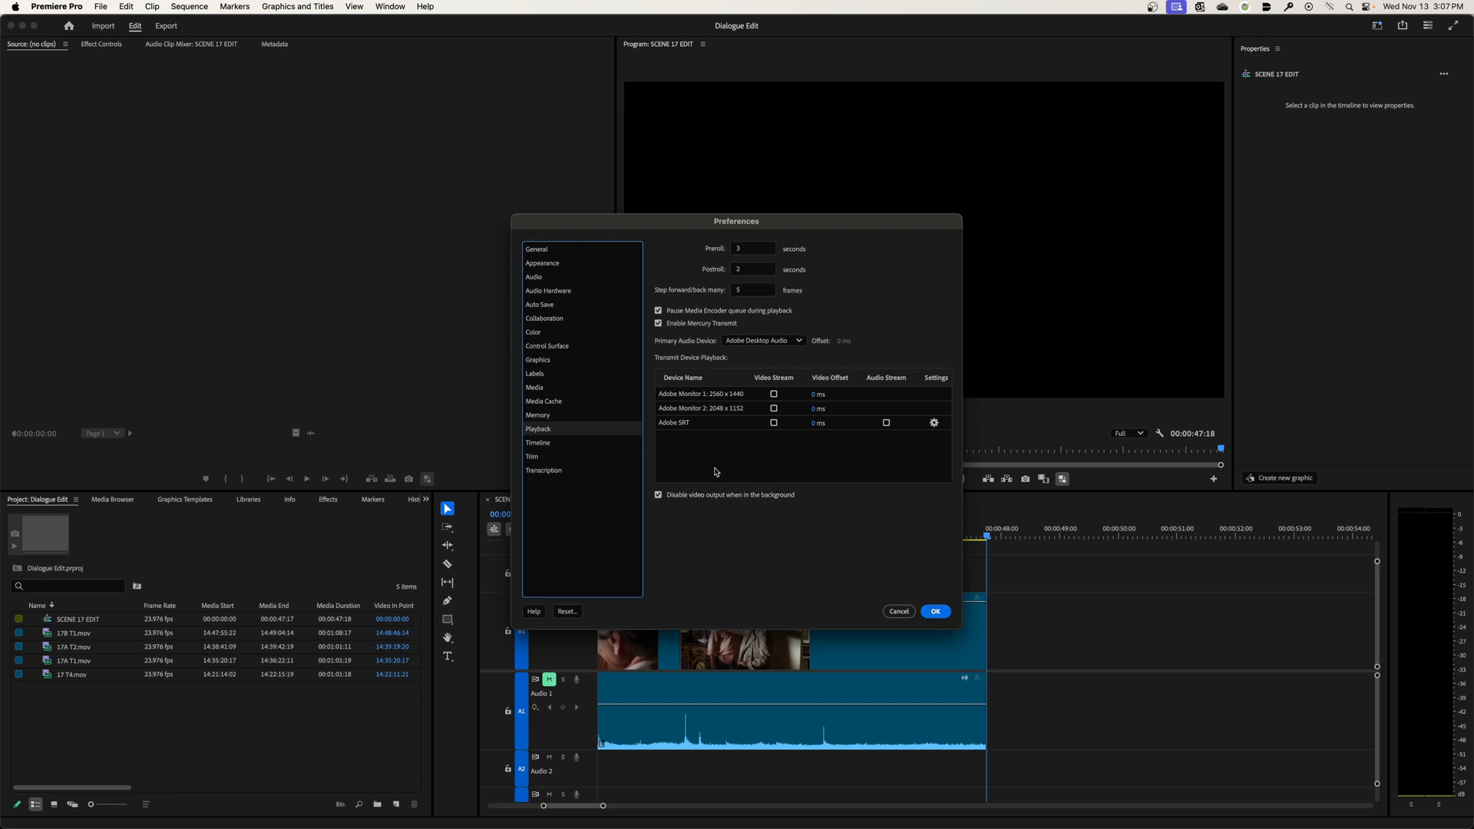
mouse_move(557, 445)
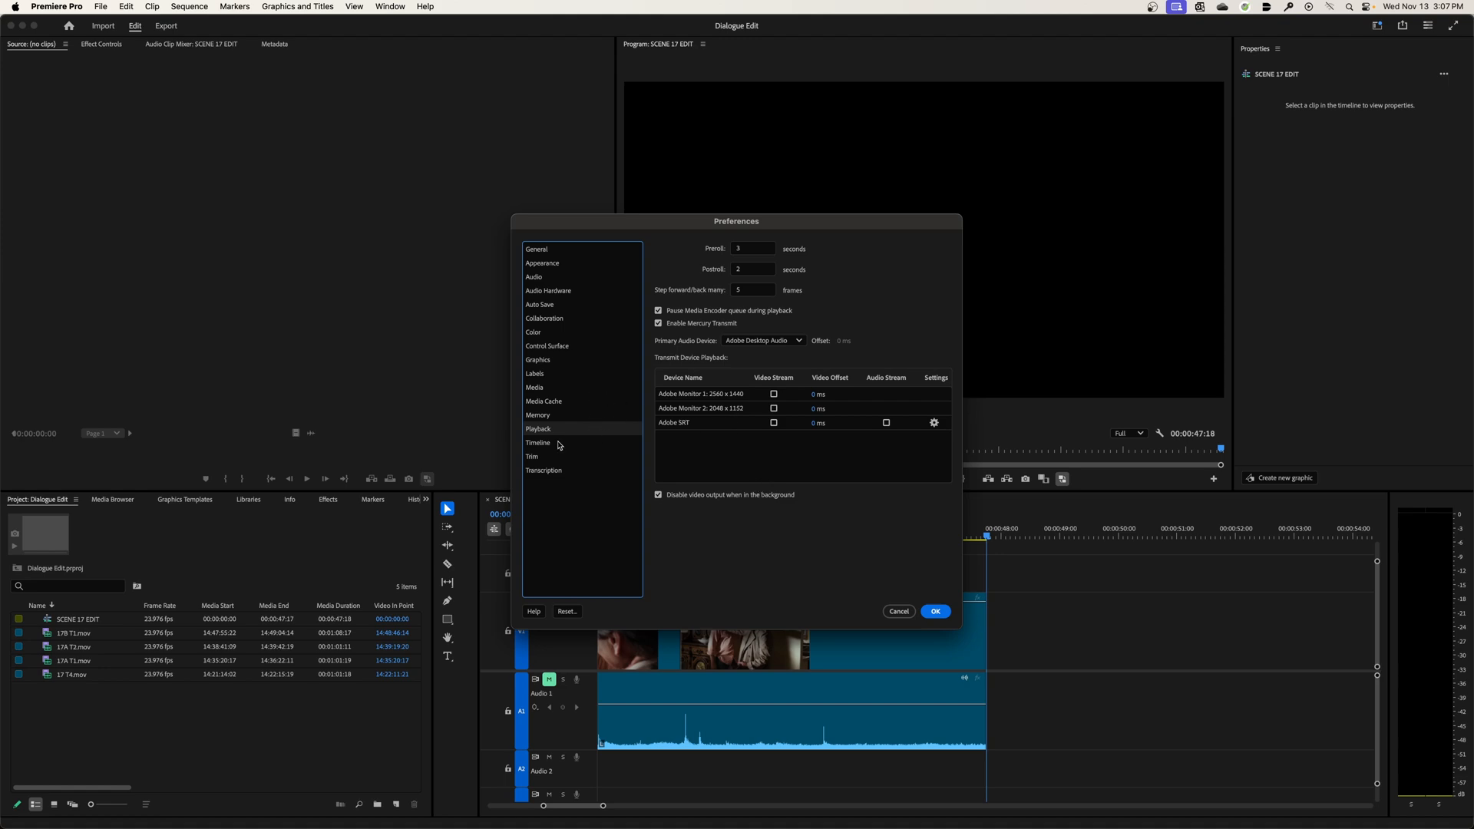
- In Timeline preferences, uncheck 'At playback end, return to beginning when restarting playback' and confirm
click(538, 442)
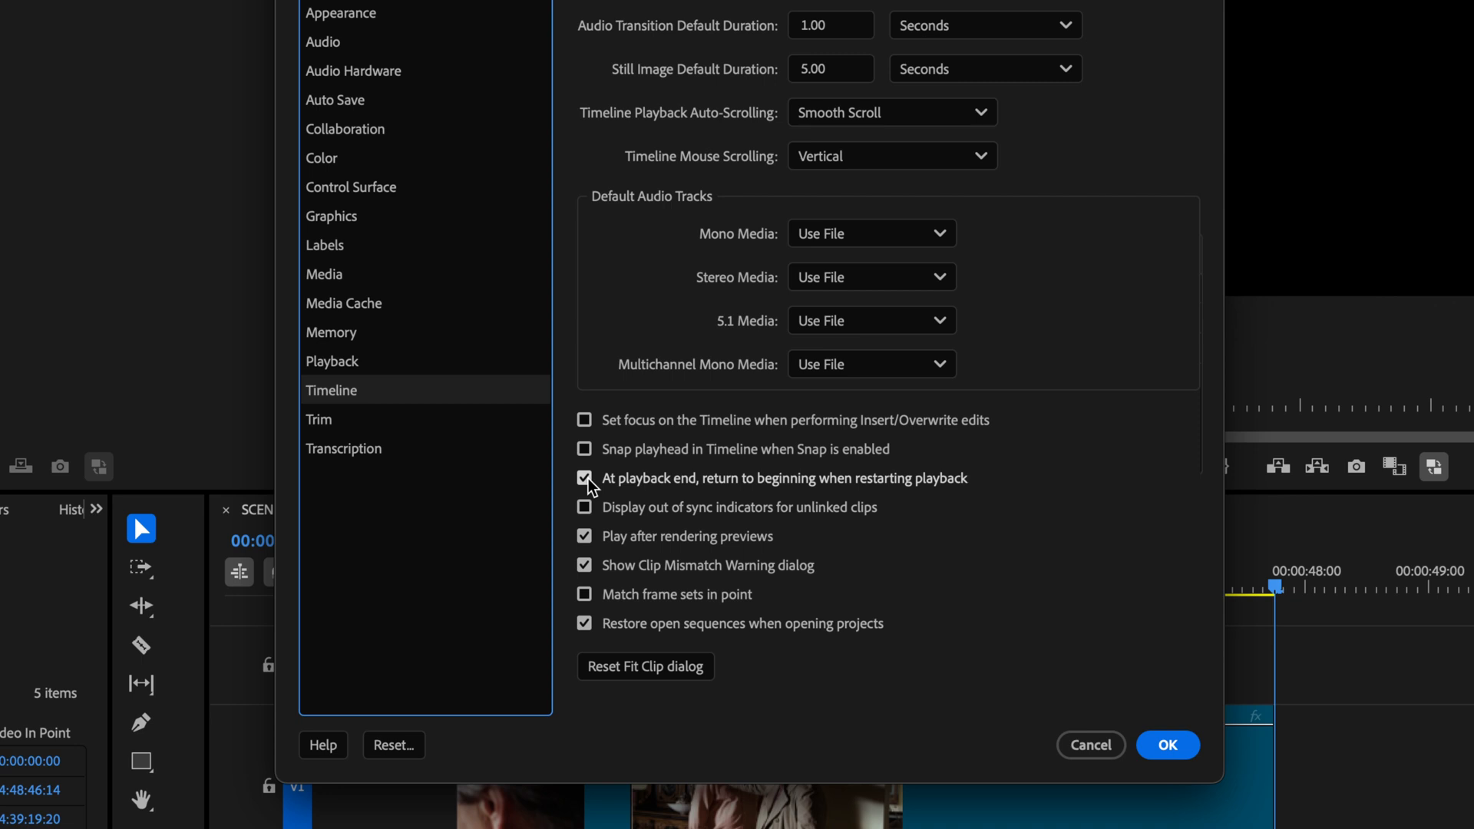
click(583, 478)
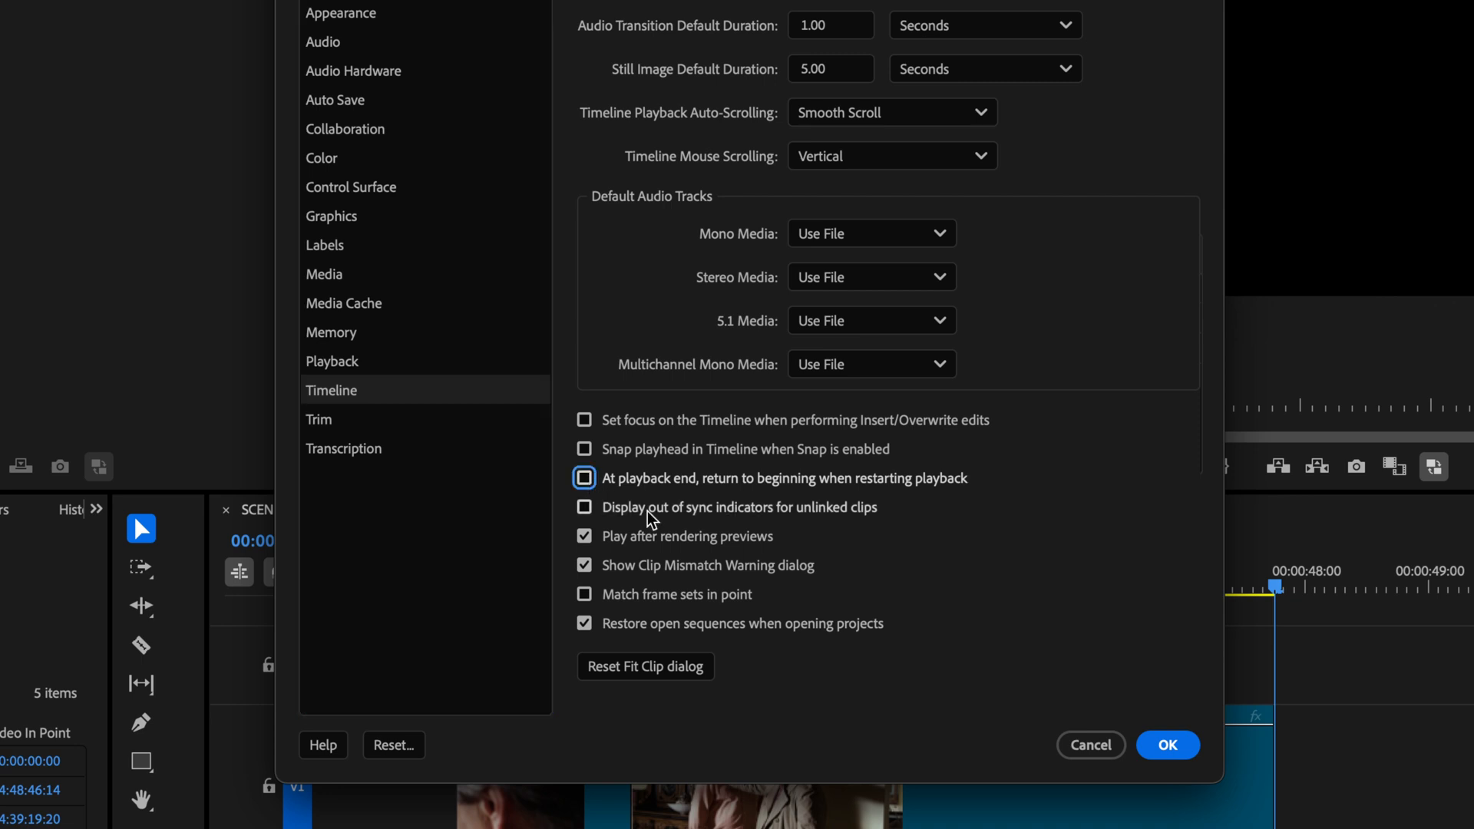
click(1167, 745)
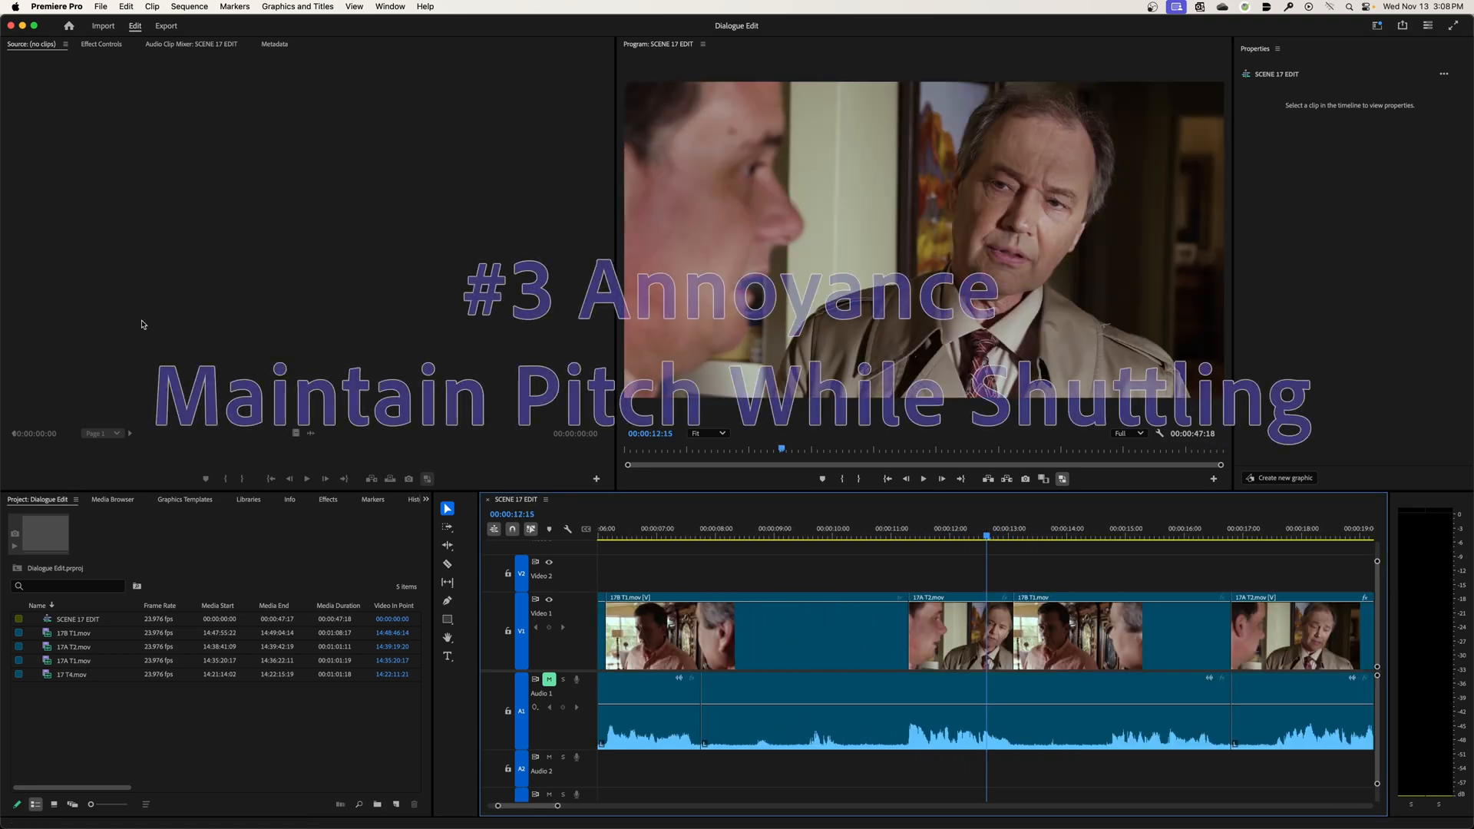
- In Audio preferences, tick 'Maintain pitch while shuttling' and confirm
click(56, 7)
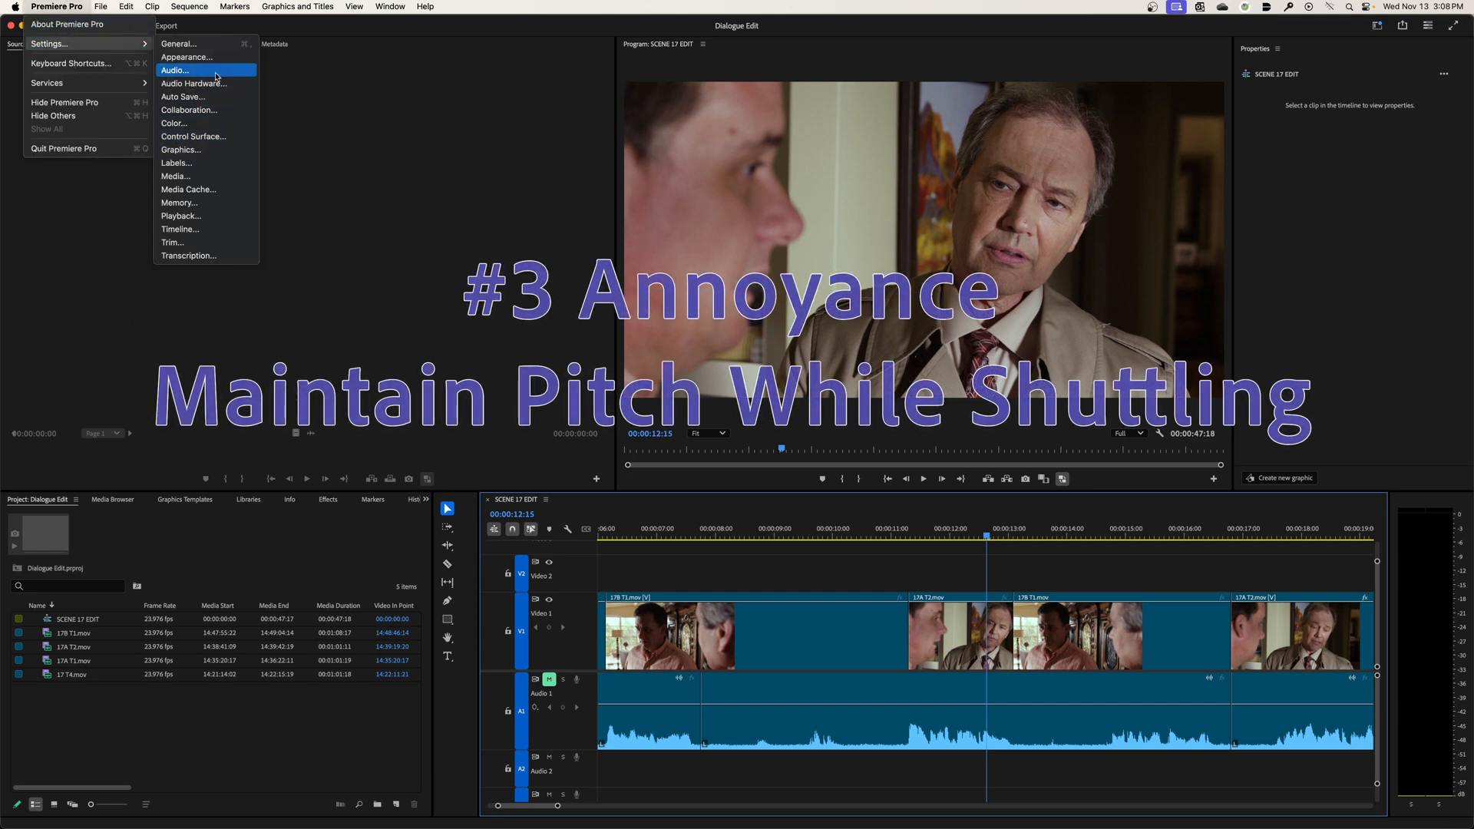
click(175, 69)
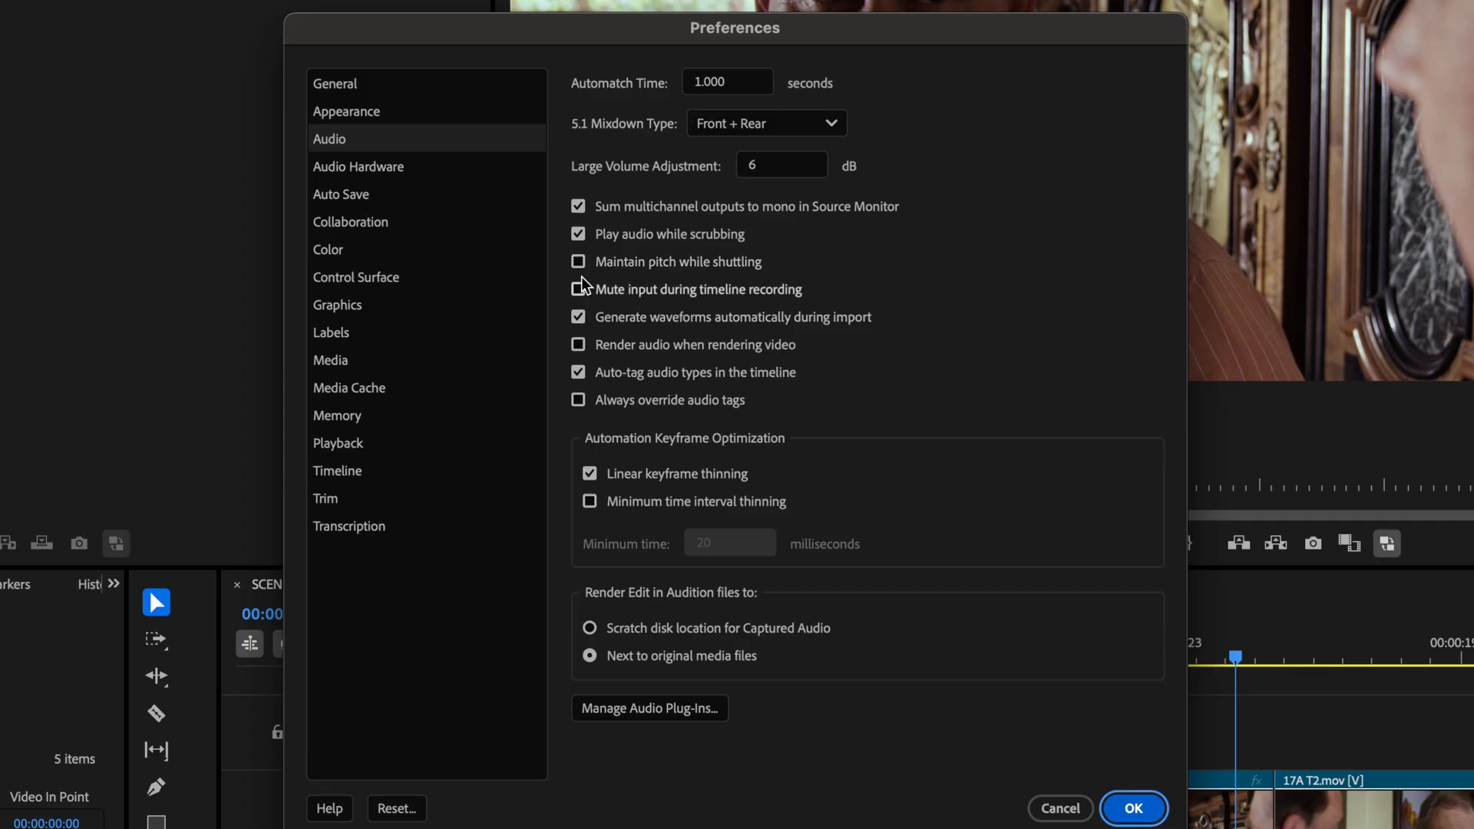
click(579, 261)
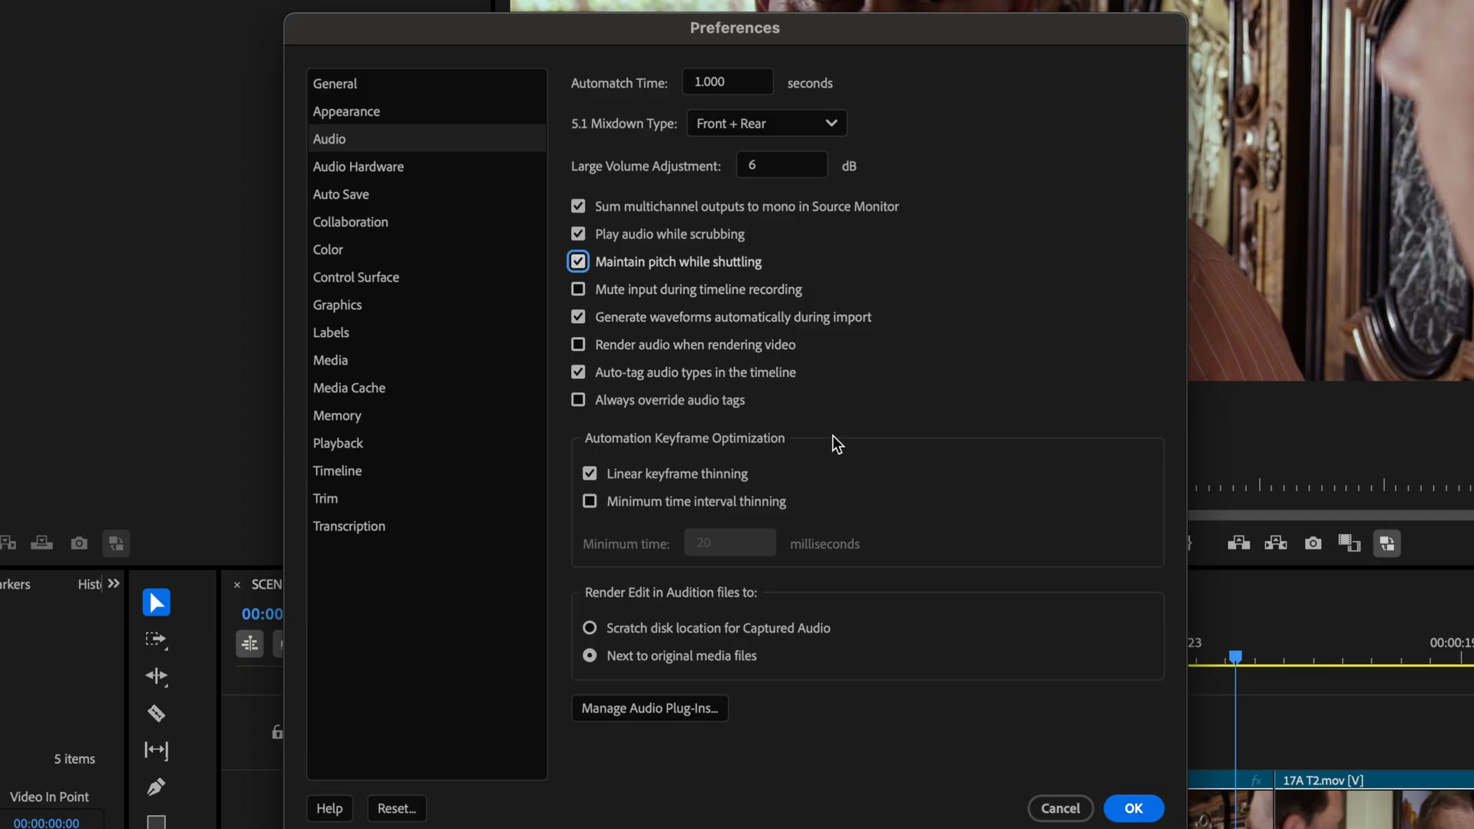
mouse_move(1144, 789)
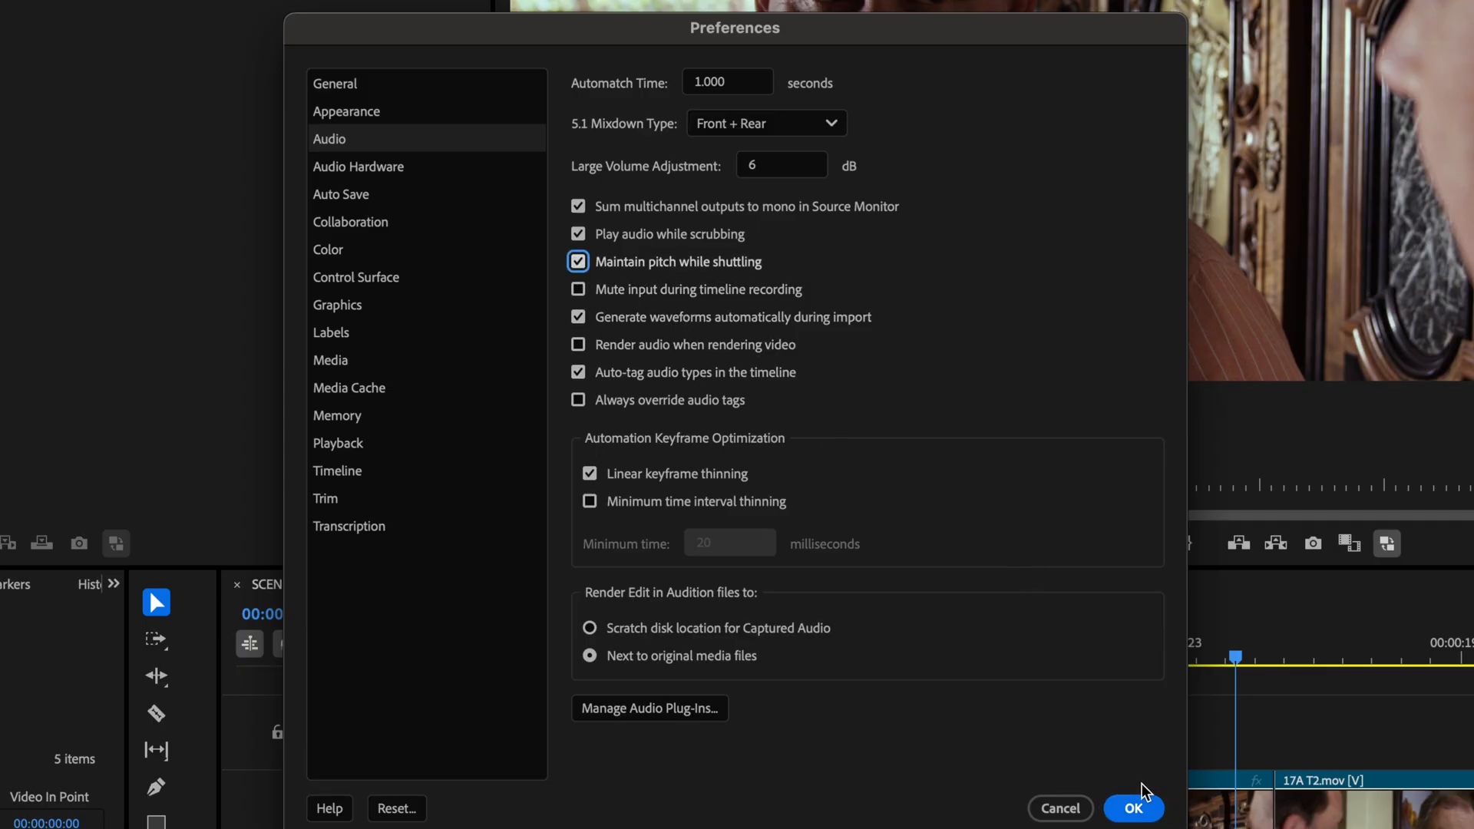
mouse_move(1044, 623)
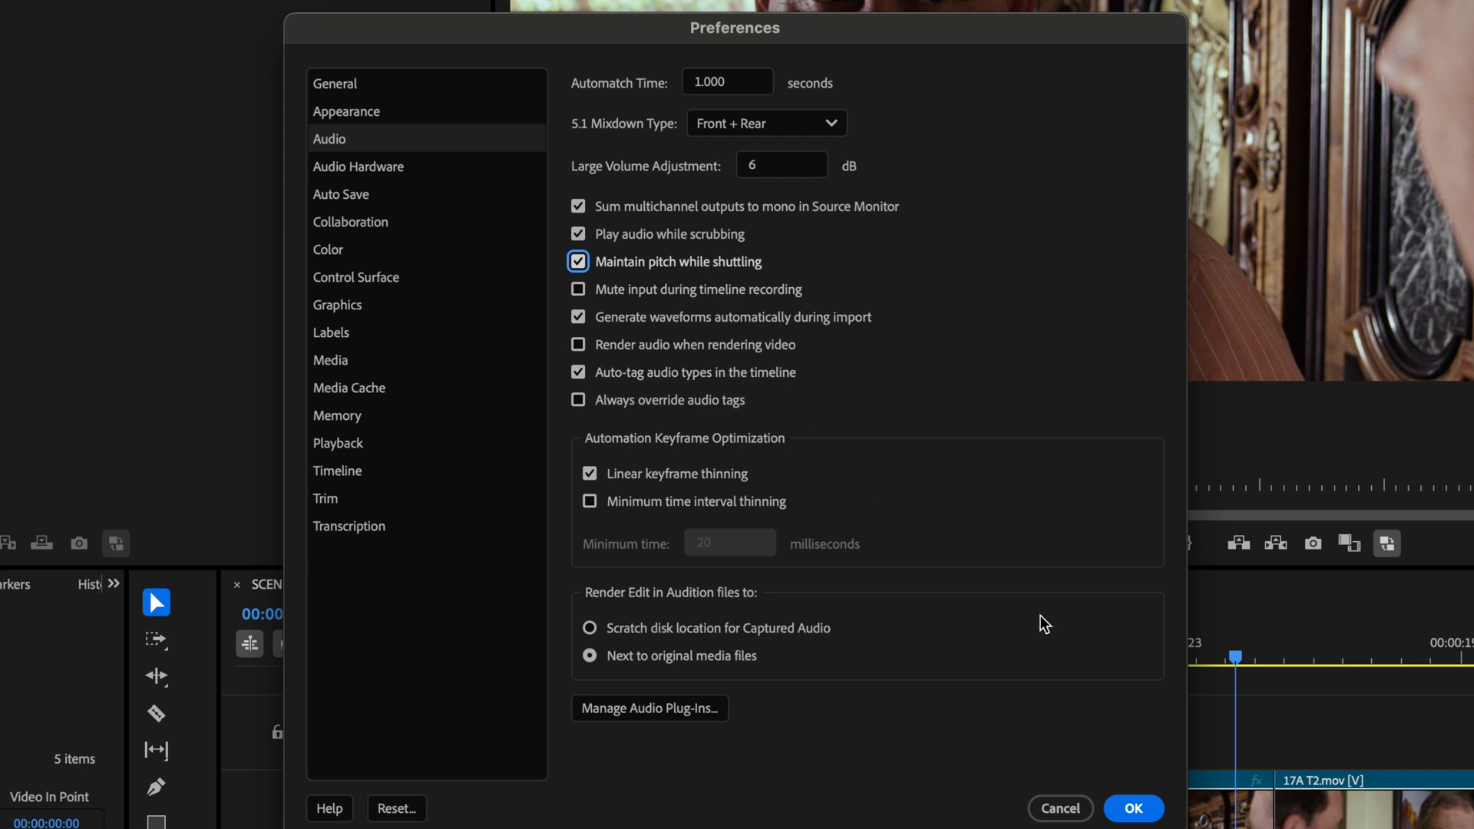
mouse_move(654, 274)
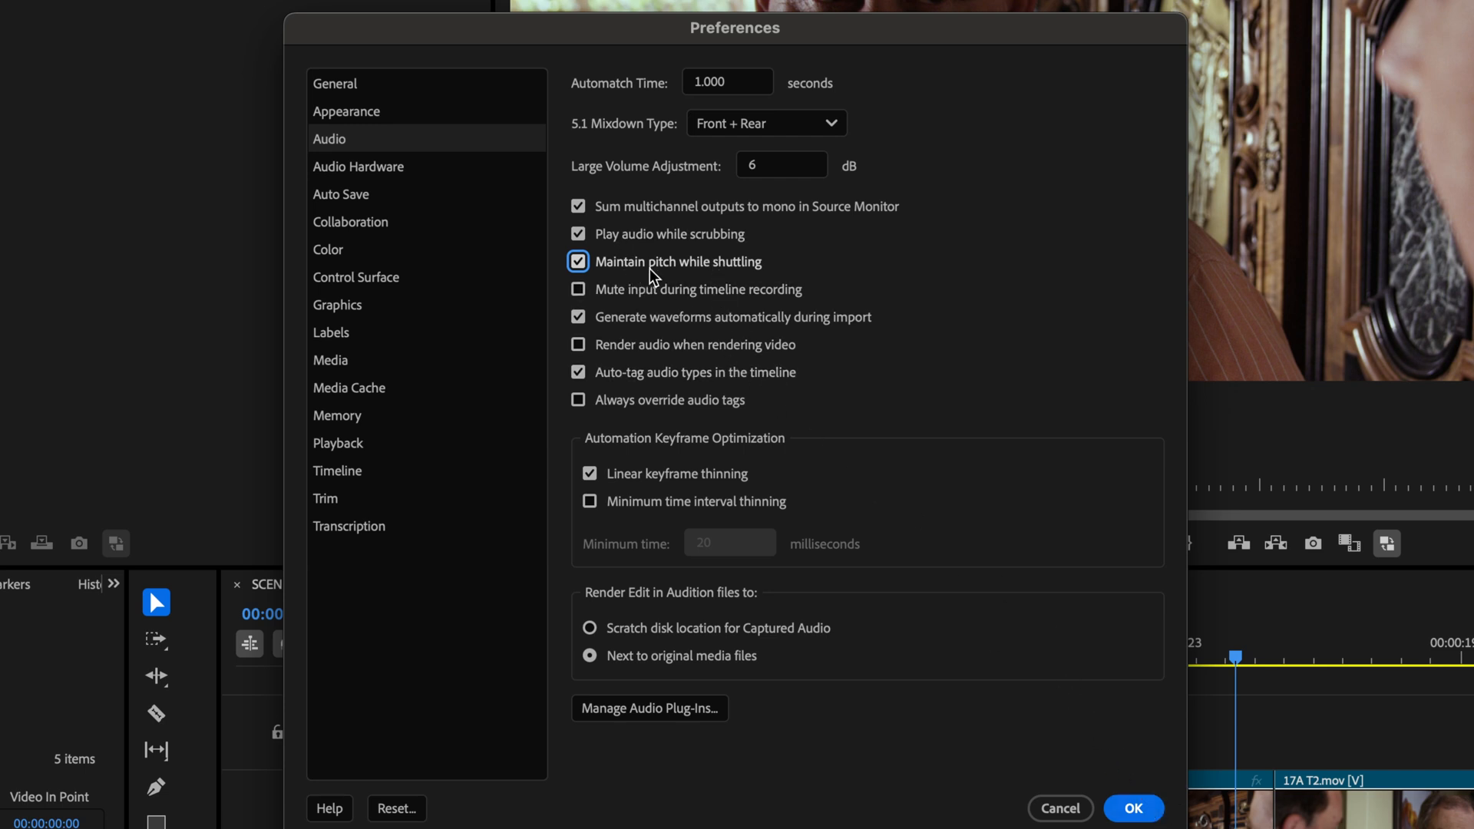
mouse_move(728, 301)
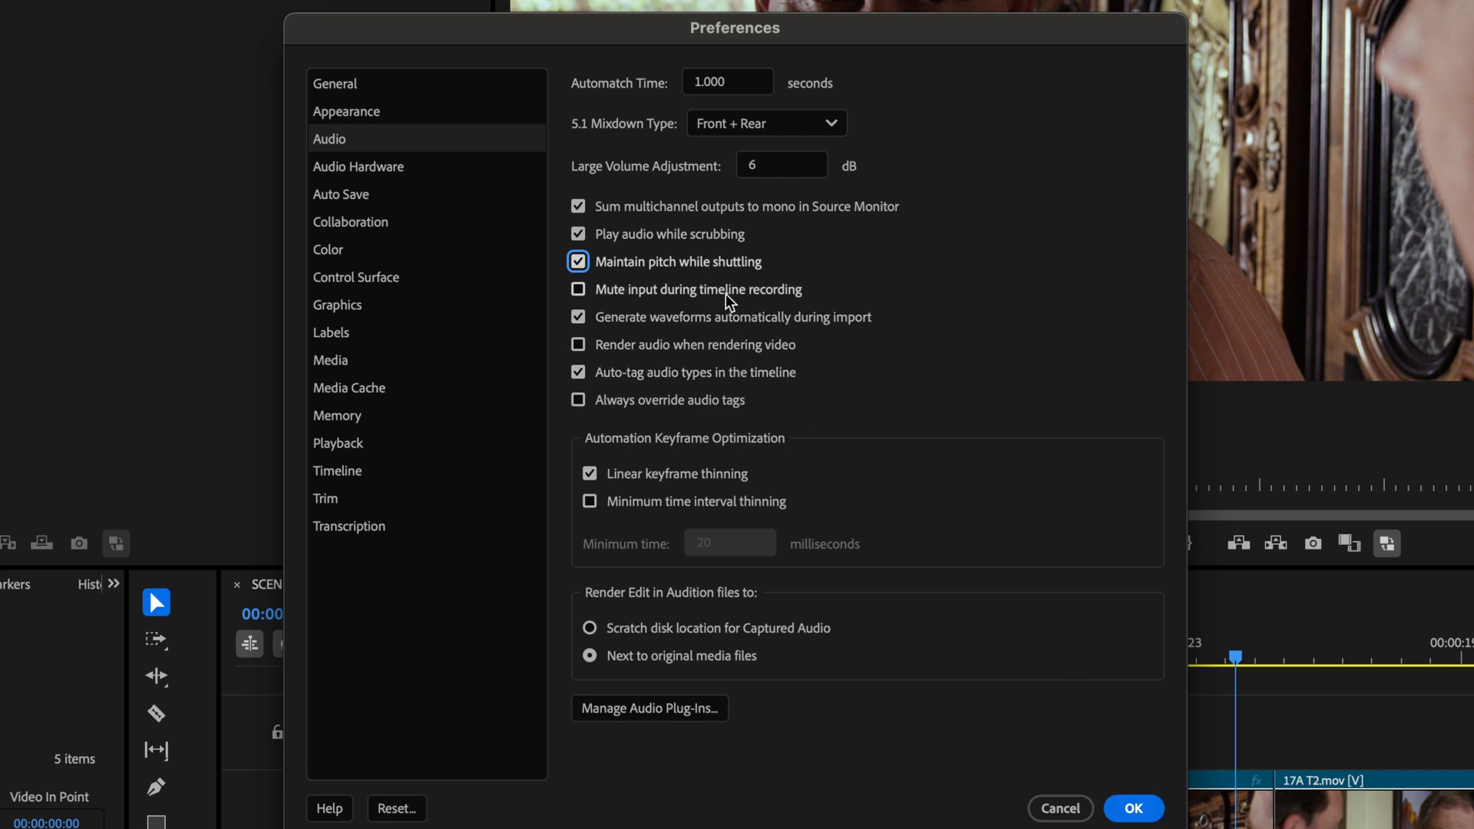
click(1133, 810)
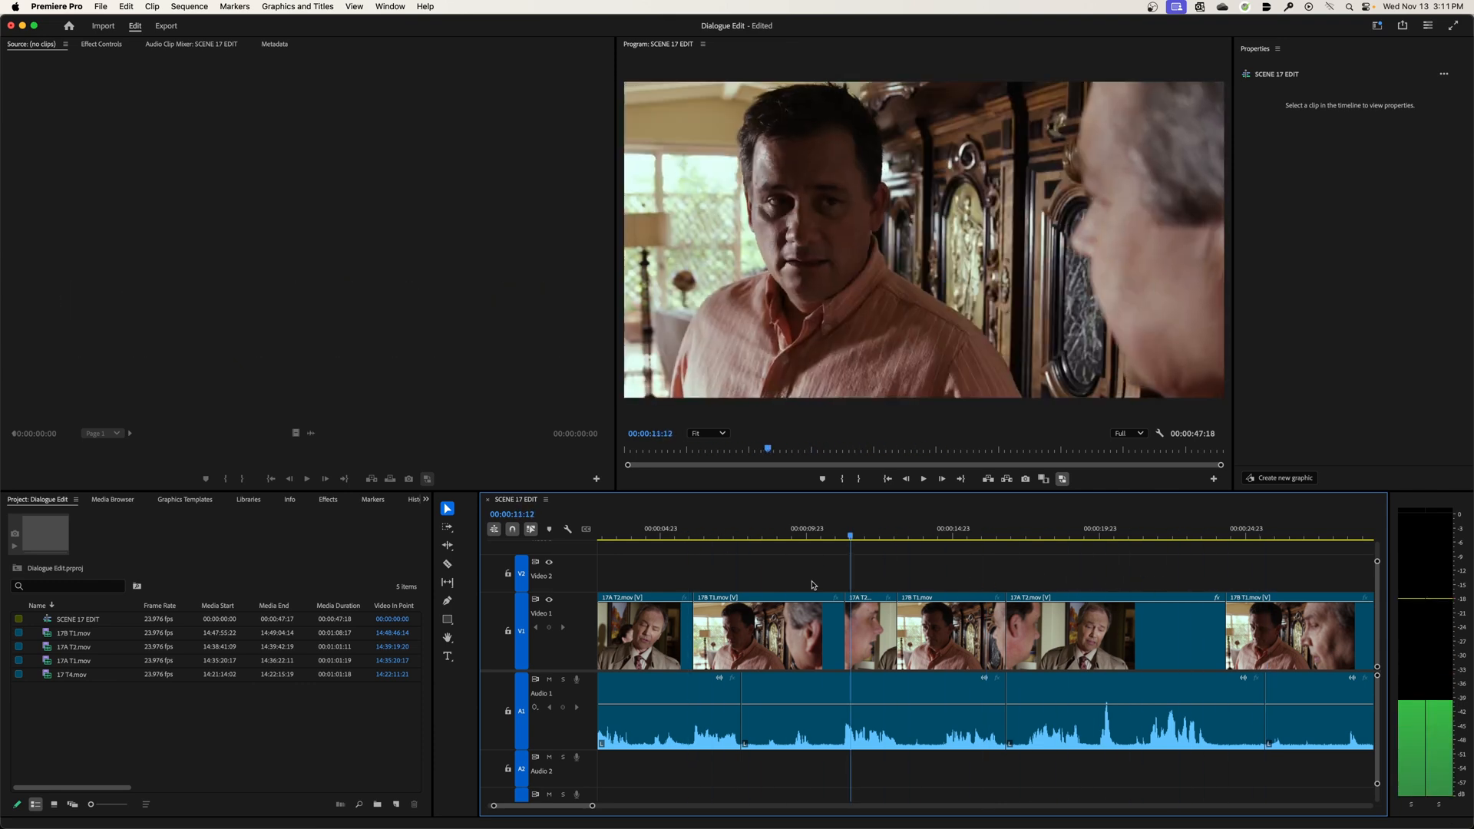
click(710, 528)
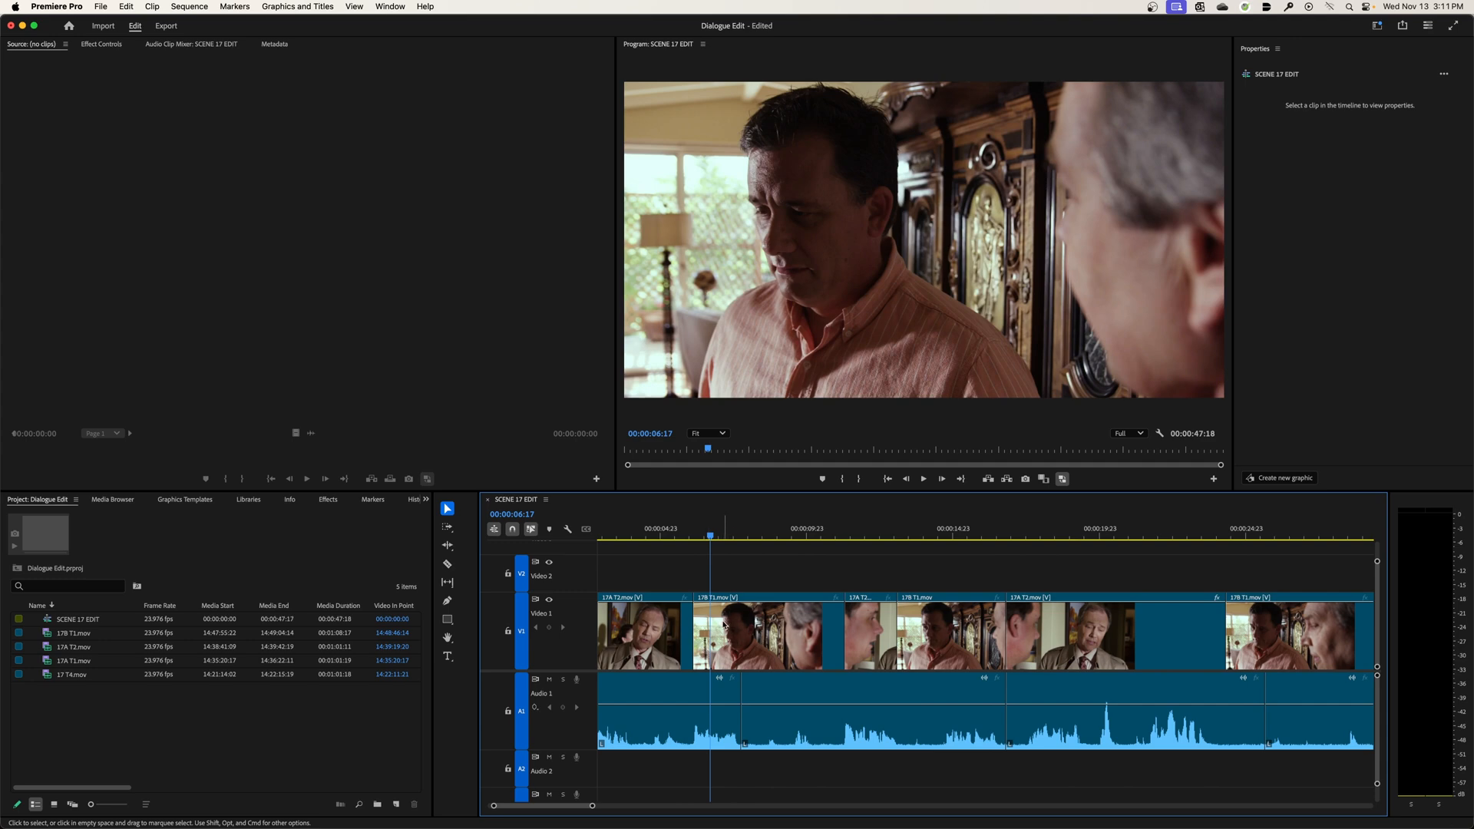
click(727, 536)
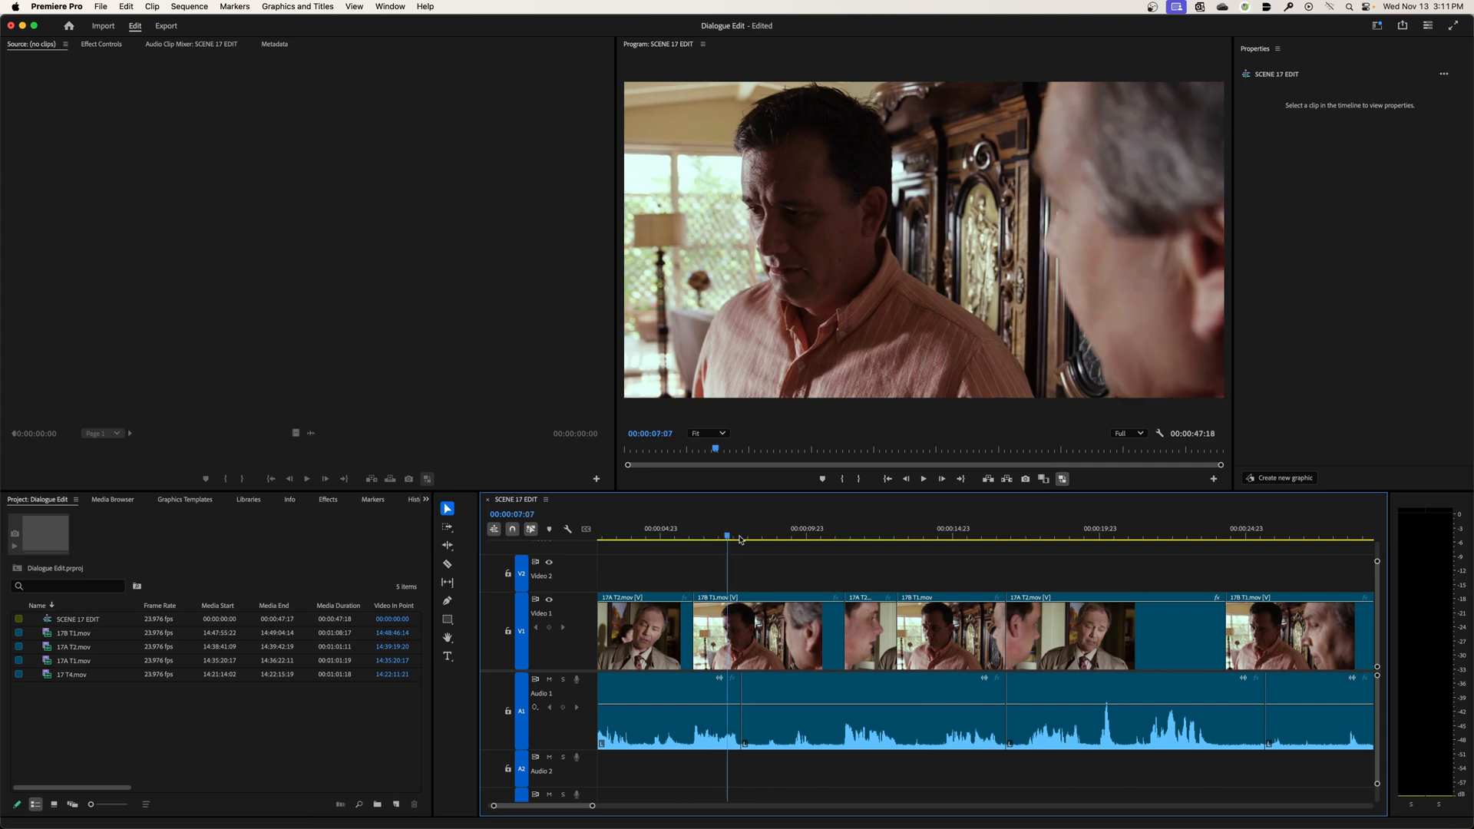
click(1141, 536)
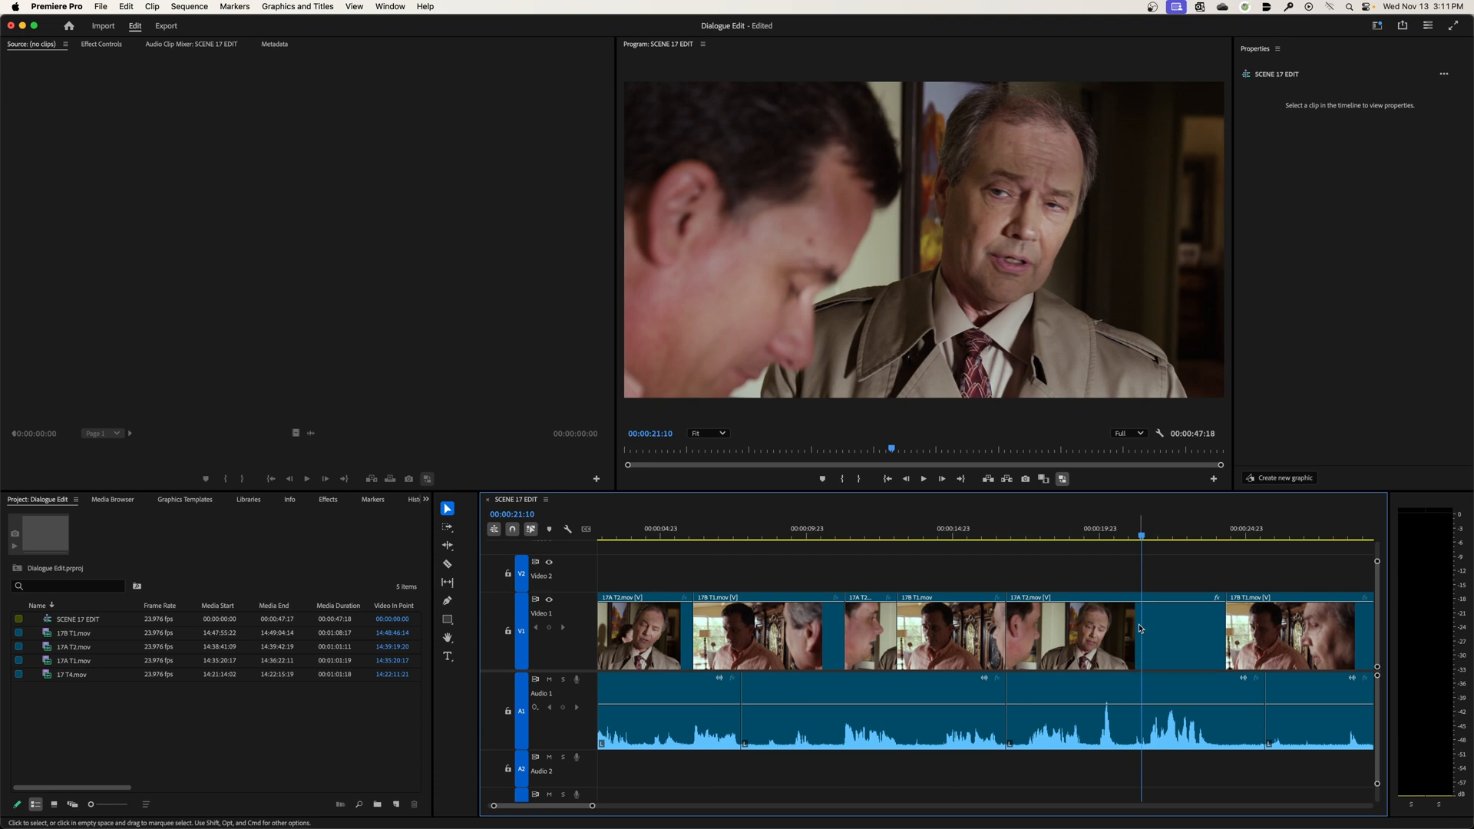
mouse_move(1147, 613)
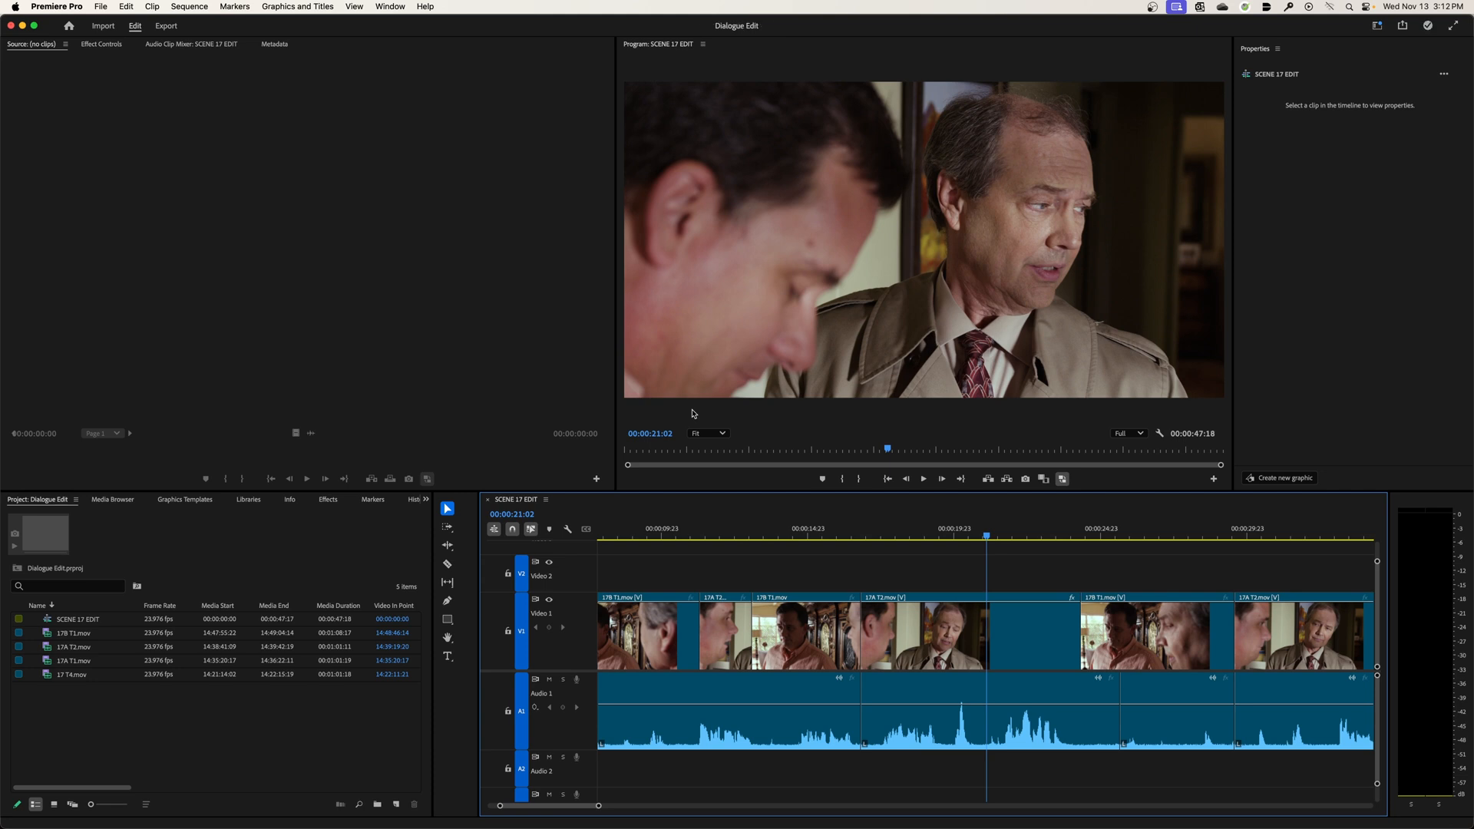
click(923, 479)
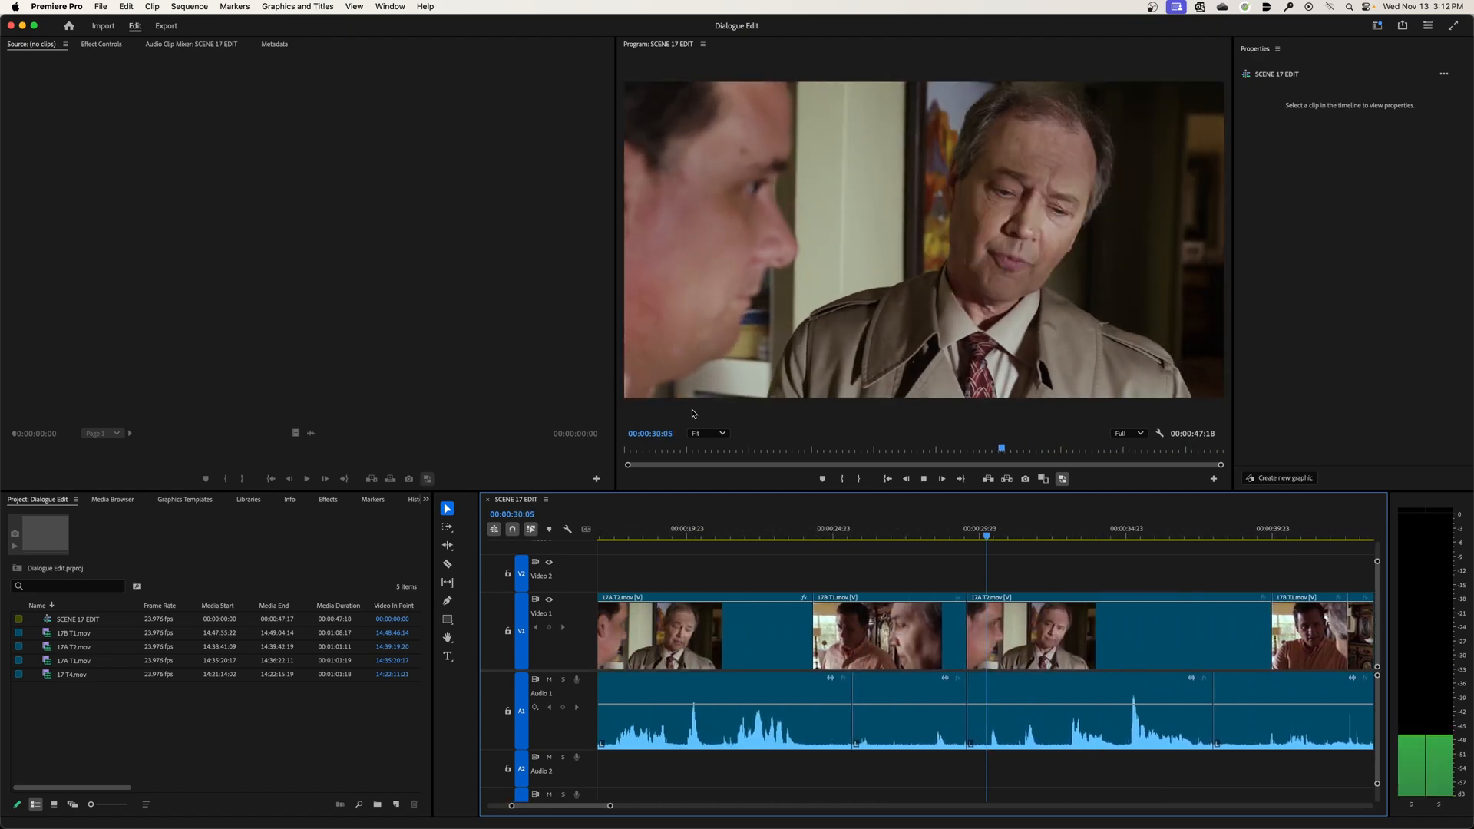
click(831, 528)
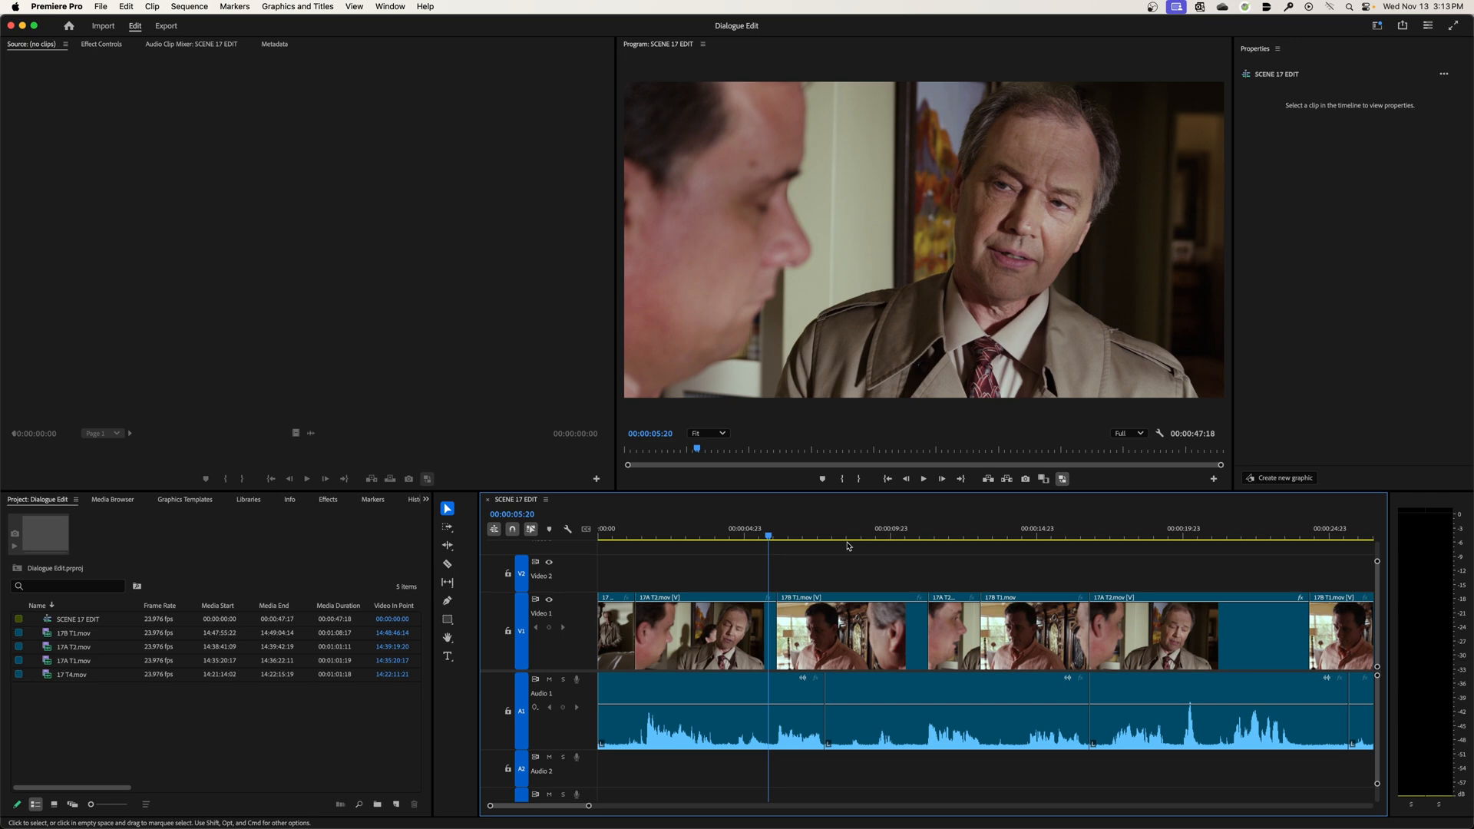
- In Audio preferences, uncheck 'Maintain pitch while shuttling'
click(57, 6)
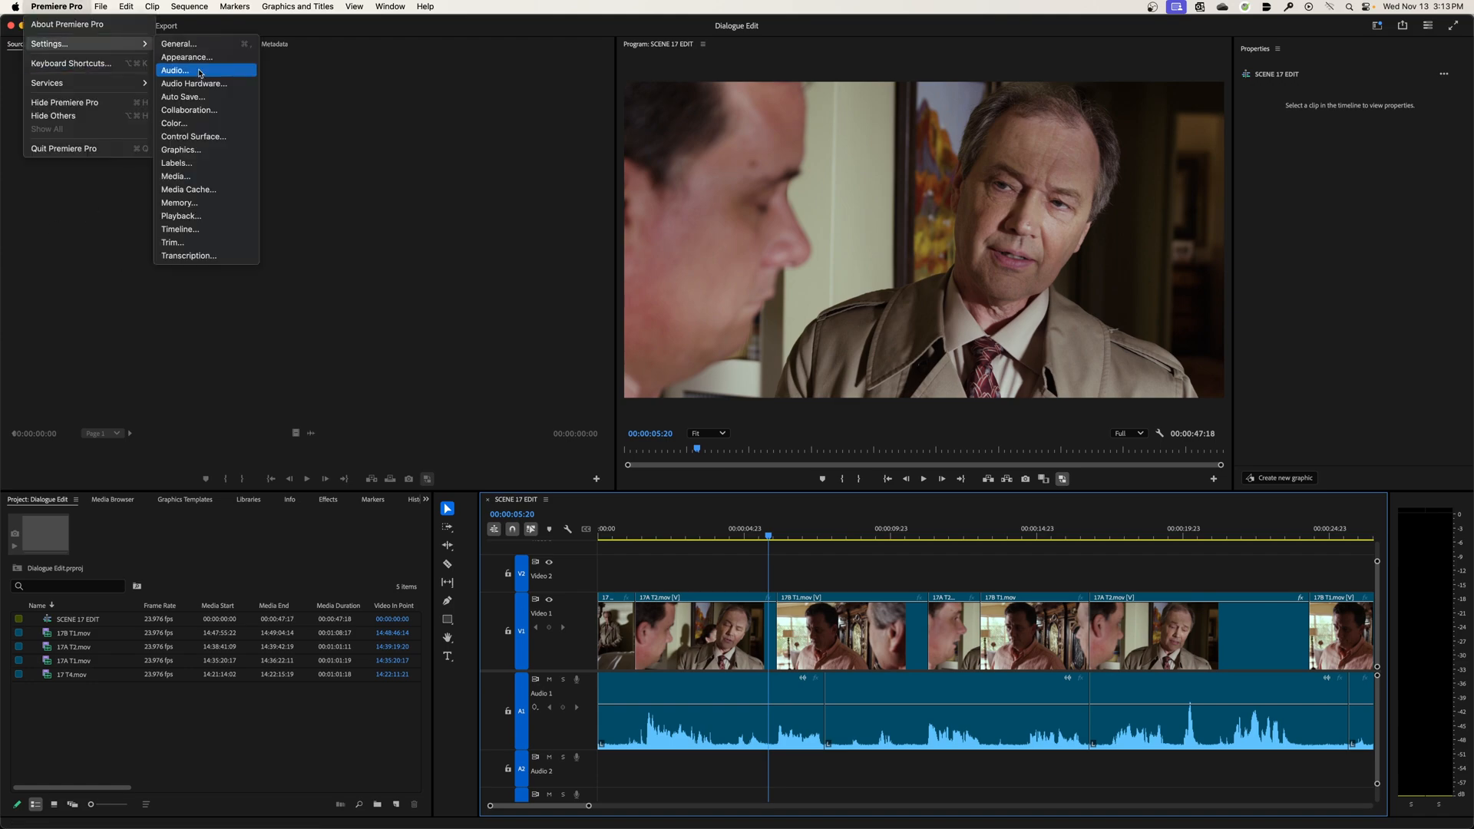
click(174, 71)
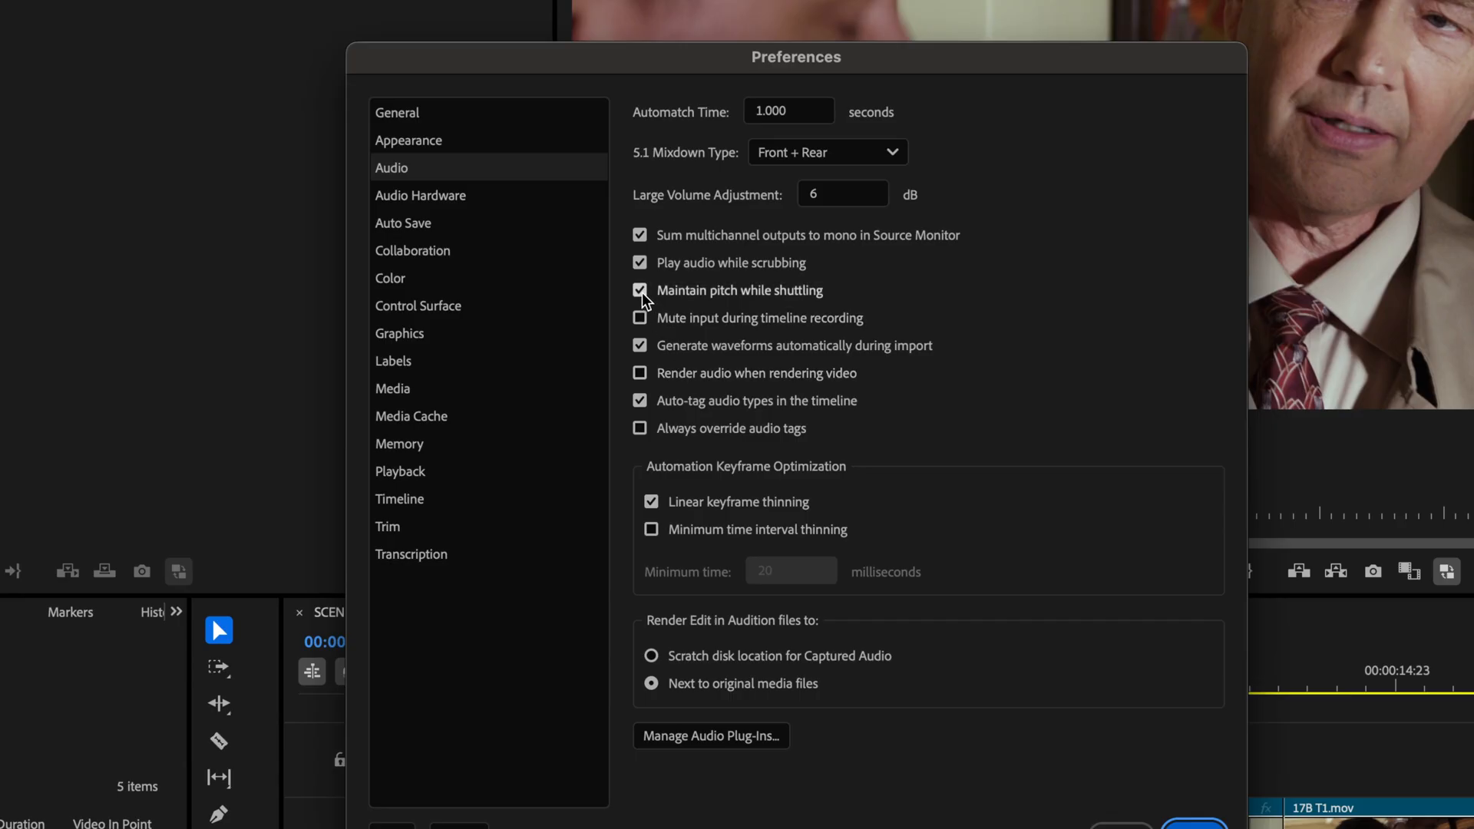
click(640, 290)
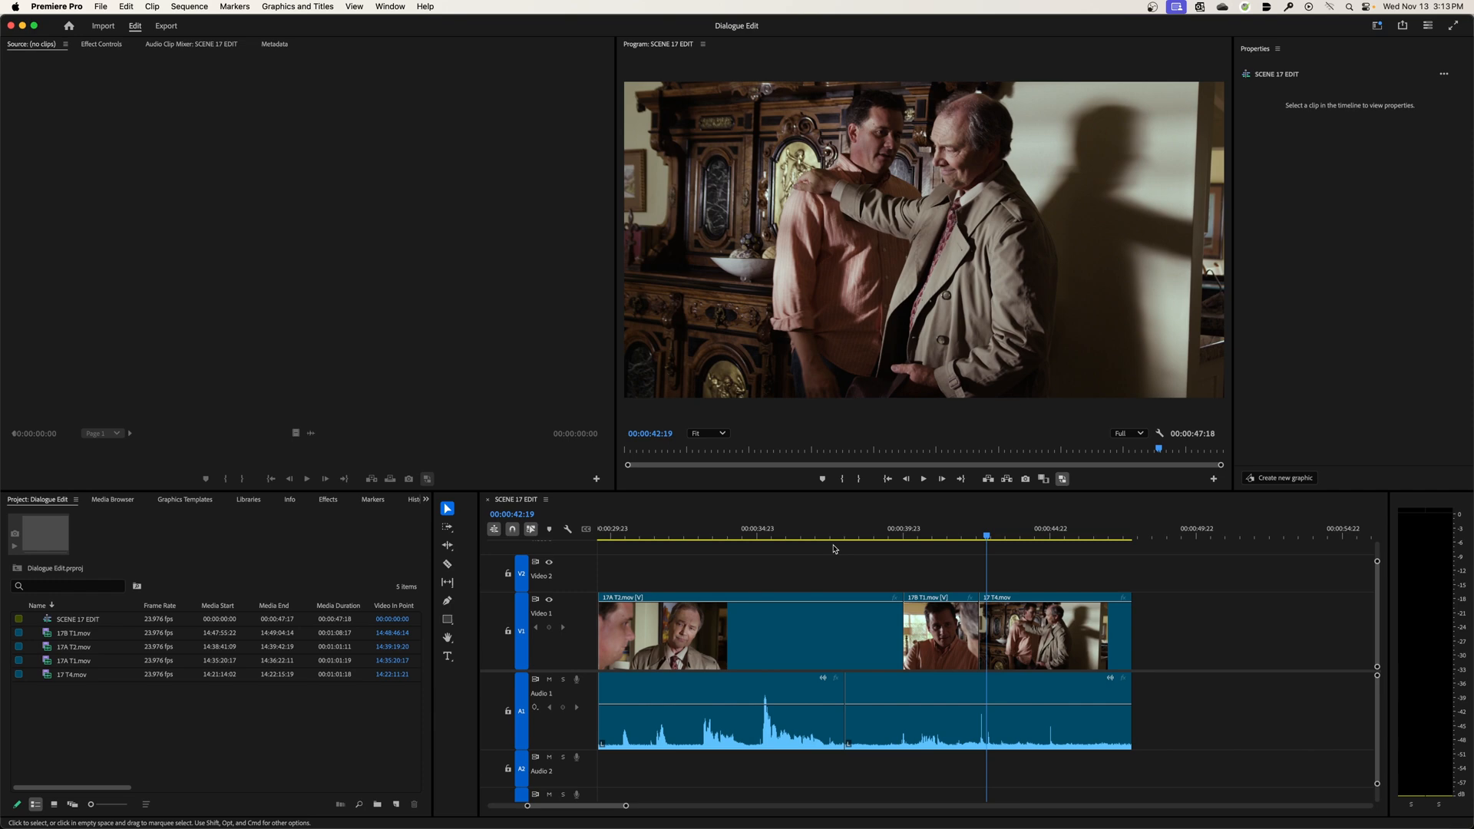
mouse_move(850, 540)
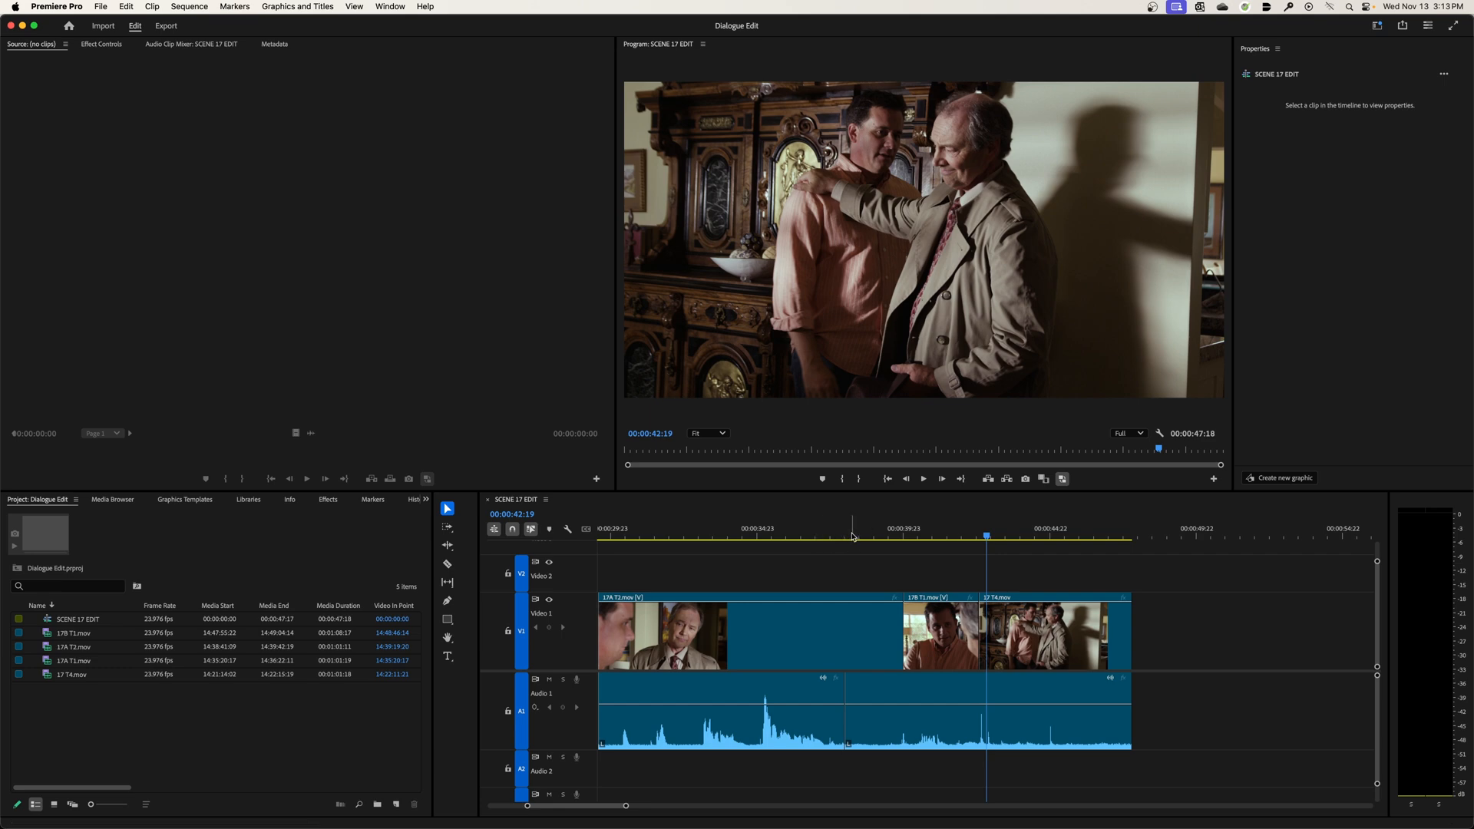
- Move the playhead to an earlier point in the sequence and resume there
click(669, 537)
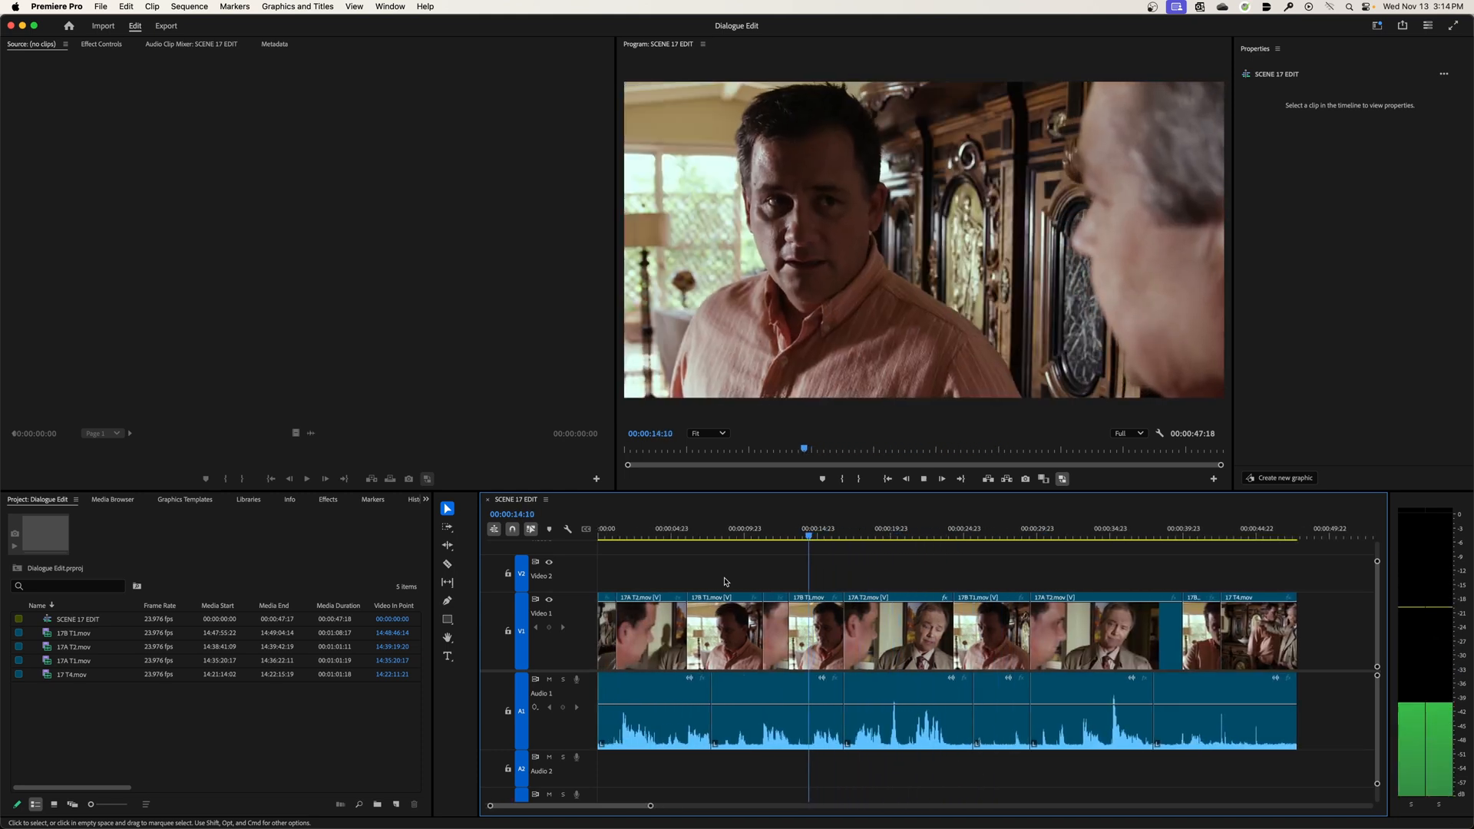
click(768, 528)
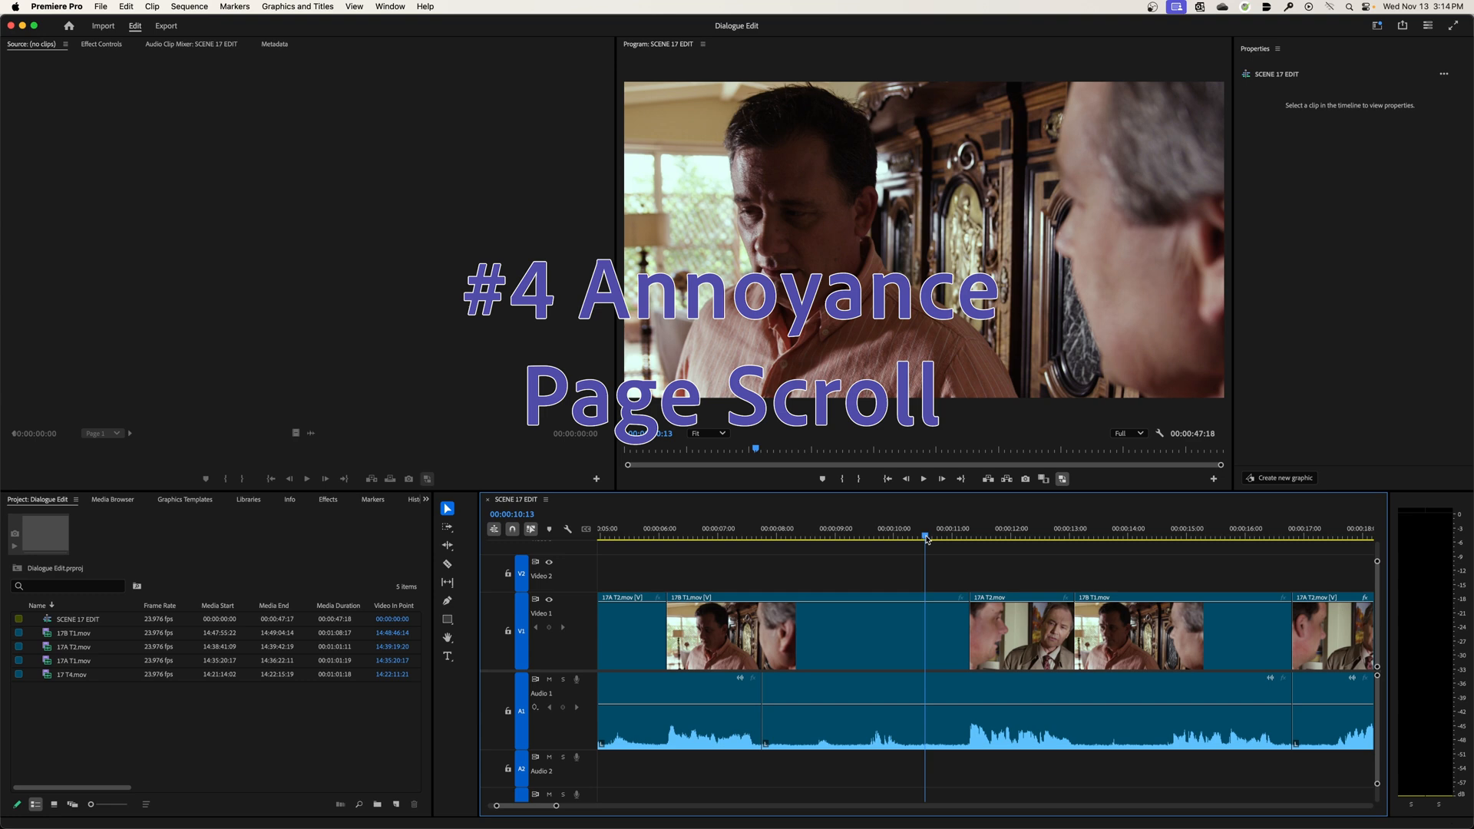
click(606, 527)
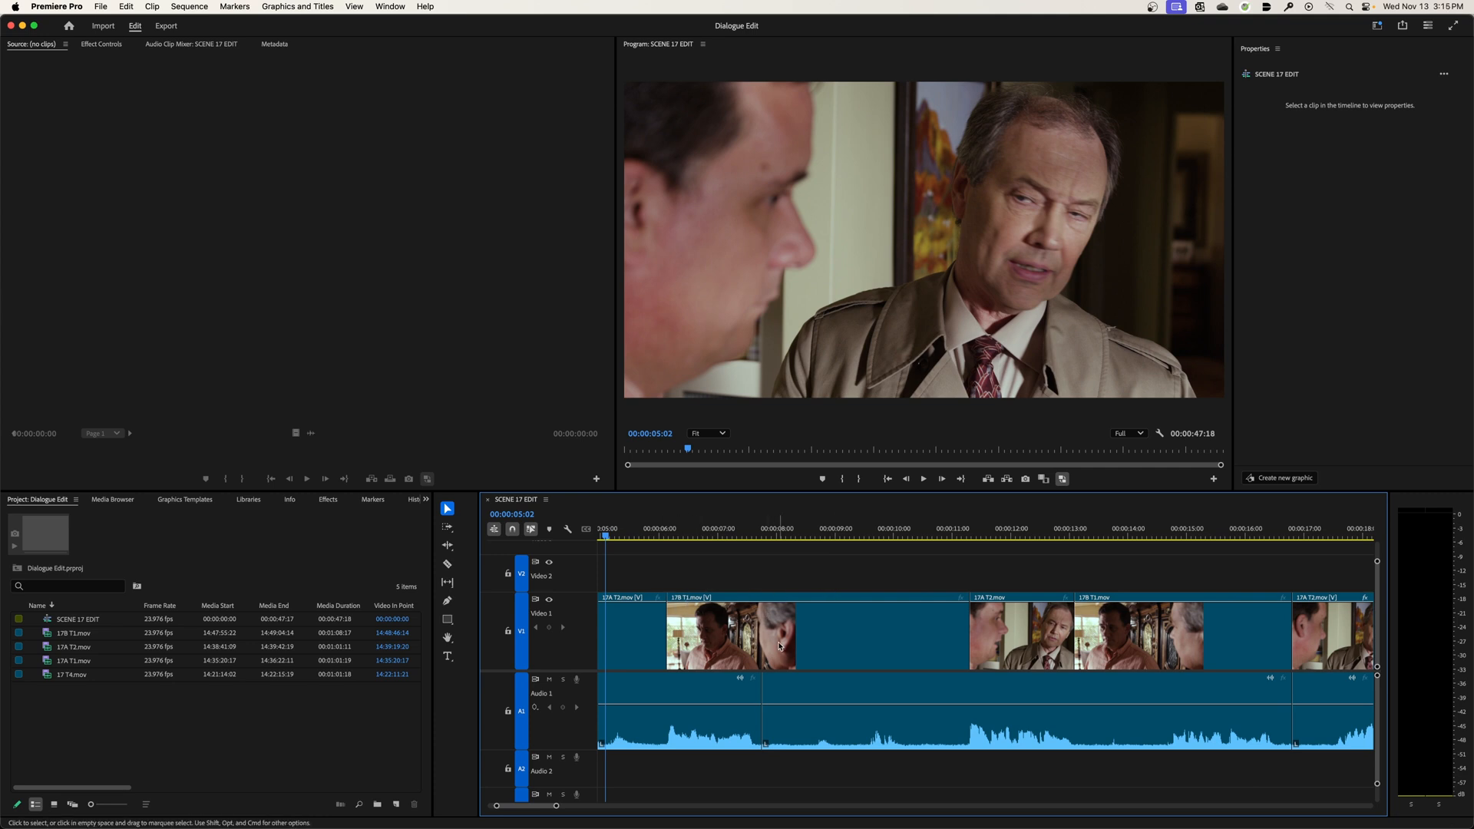
mouse_move(780, 647)
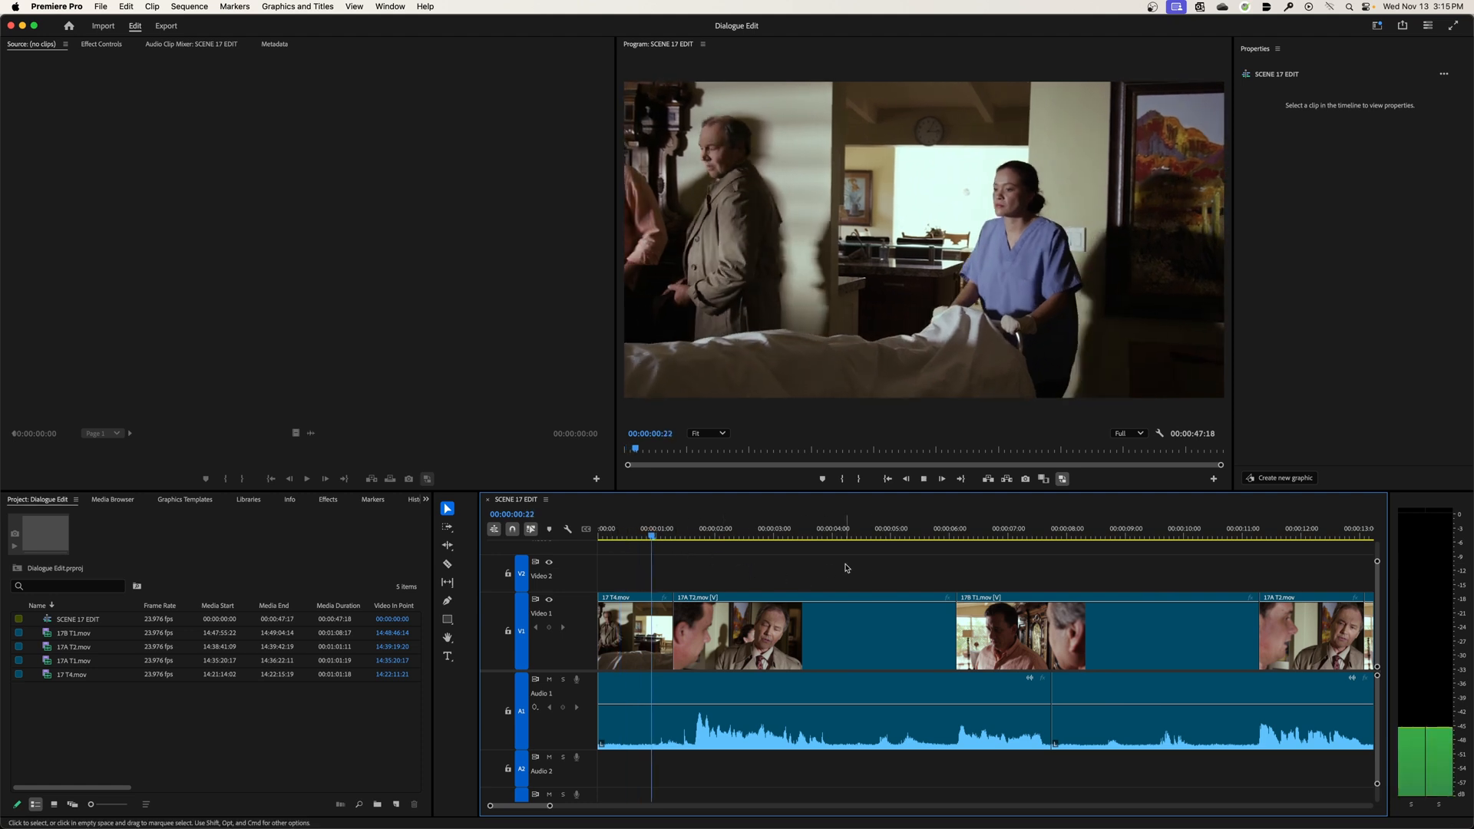
click(768, 534)
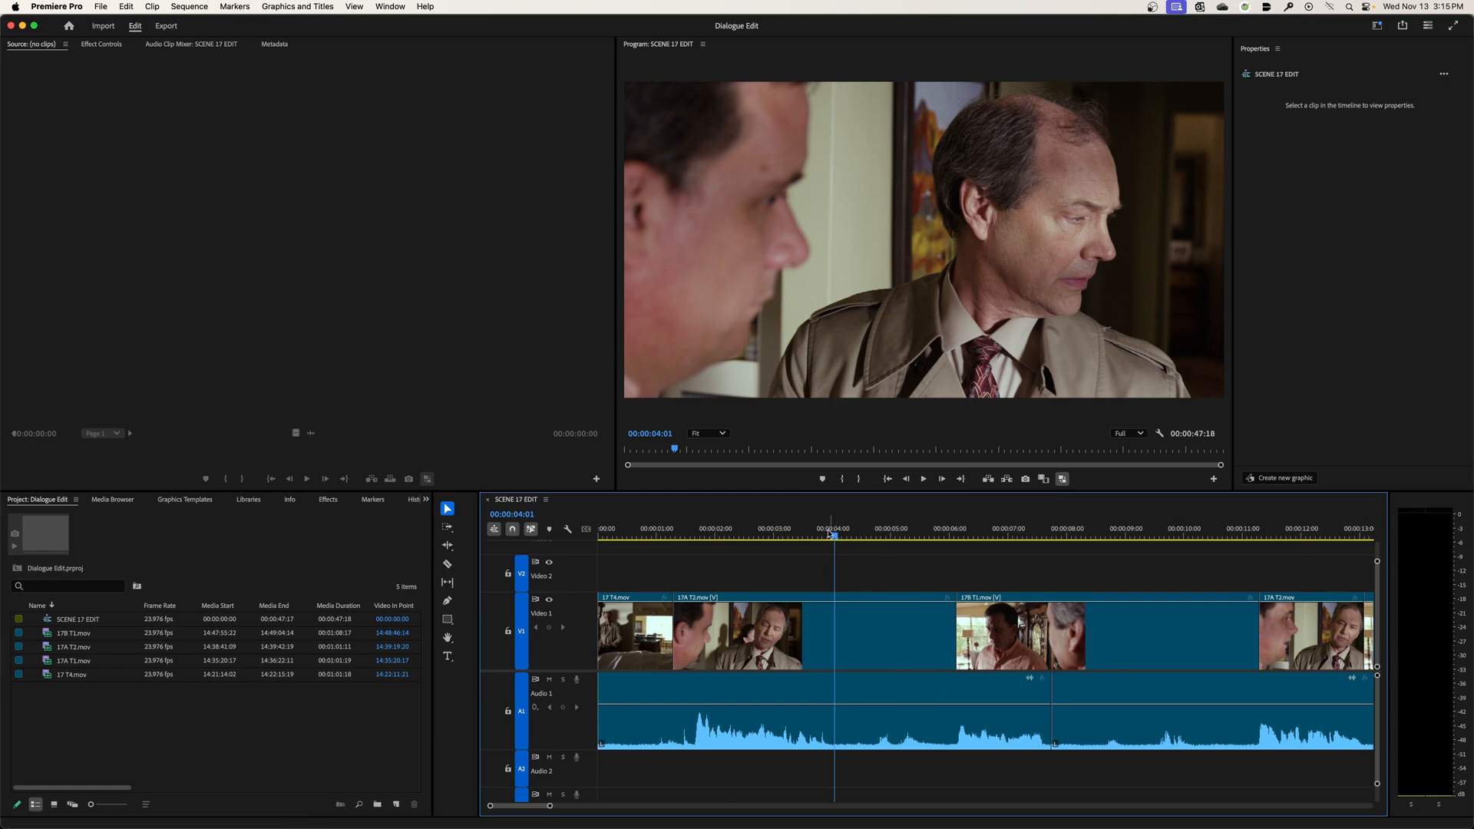
mouse_move(959, 556)
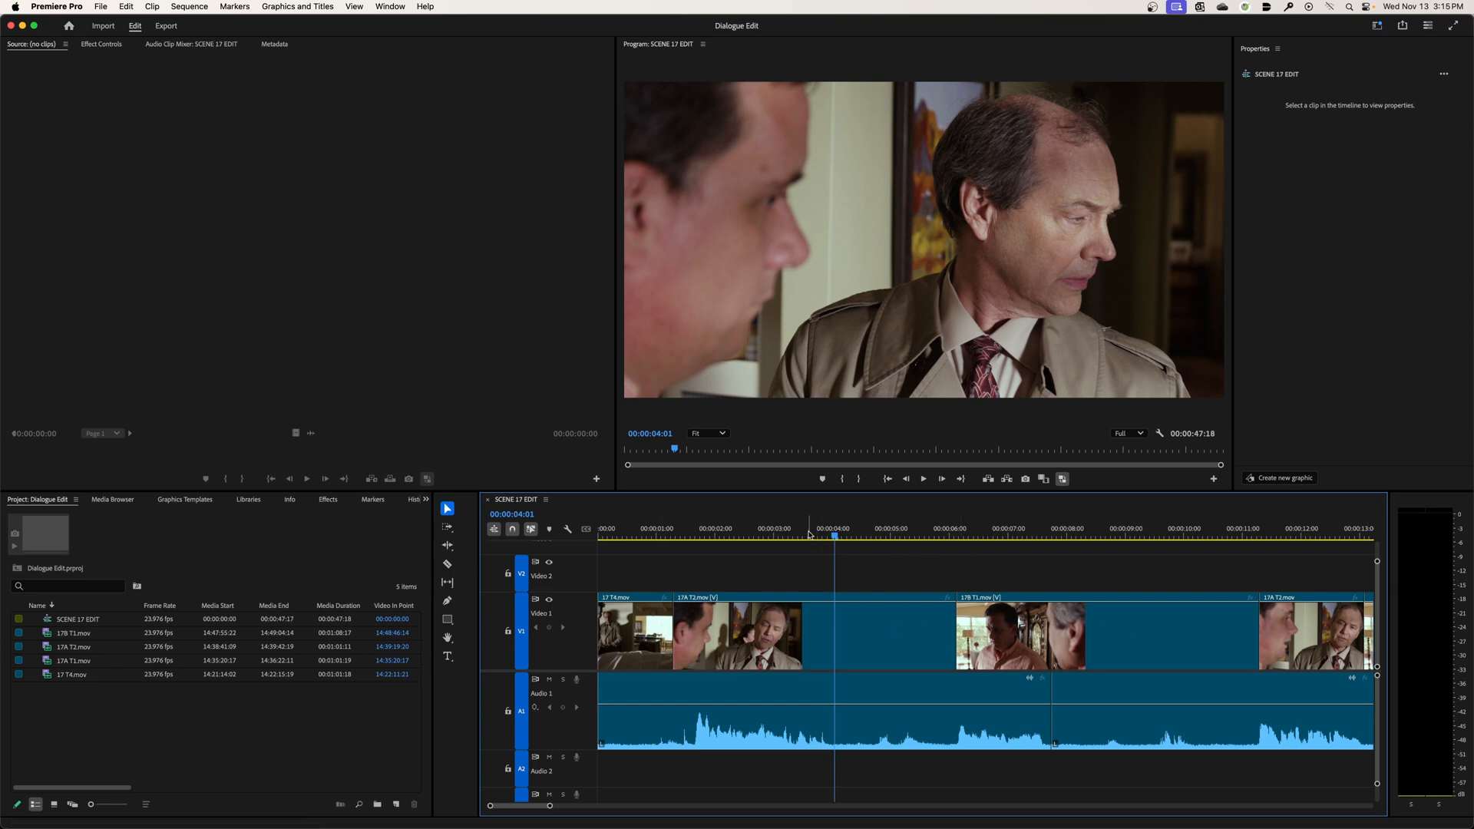
mouse_move(1309, 563)
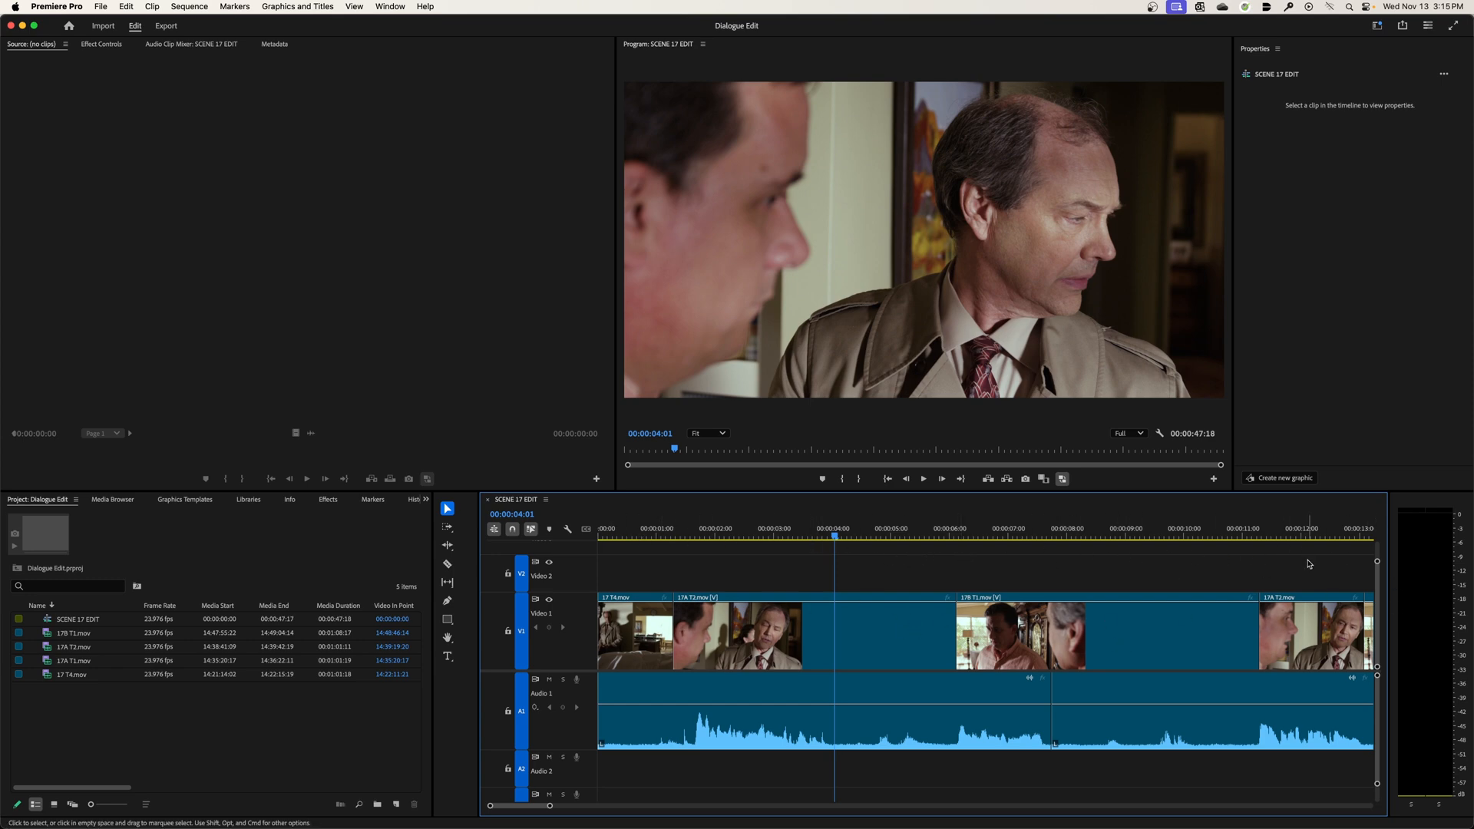
mouse_move(937, 553)
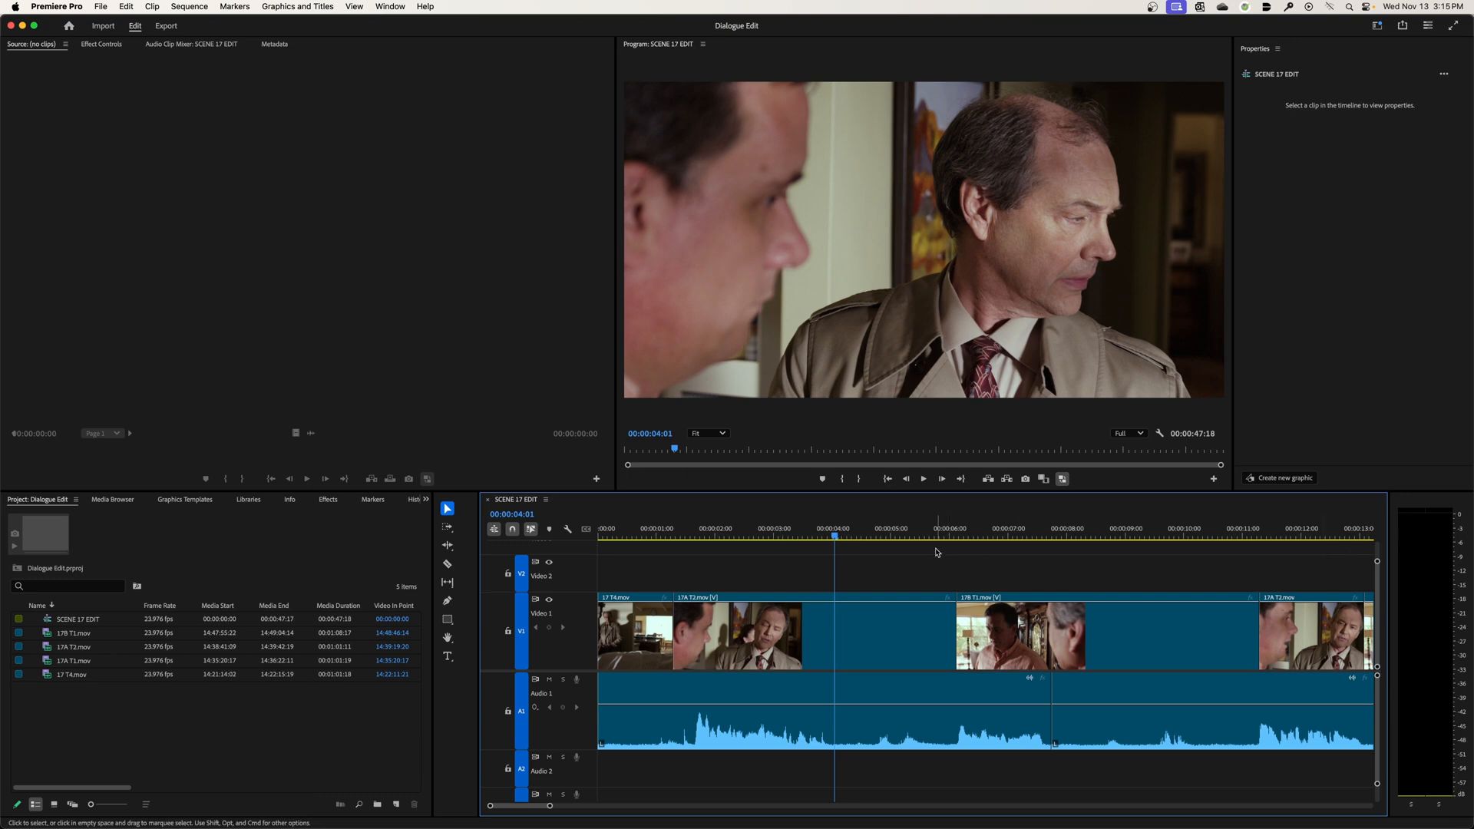
mouse_move(634, 555)
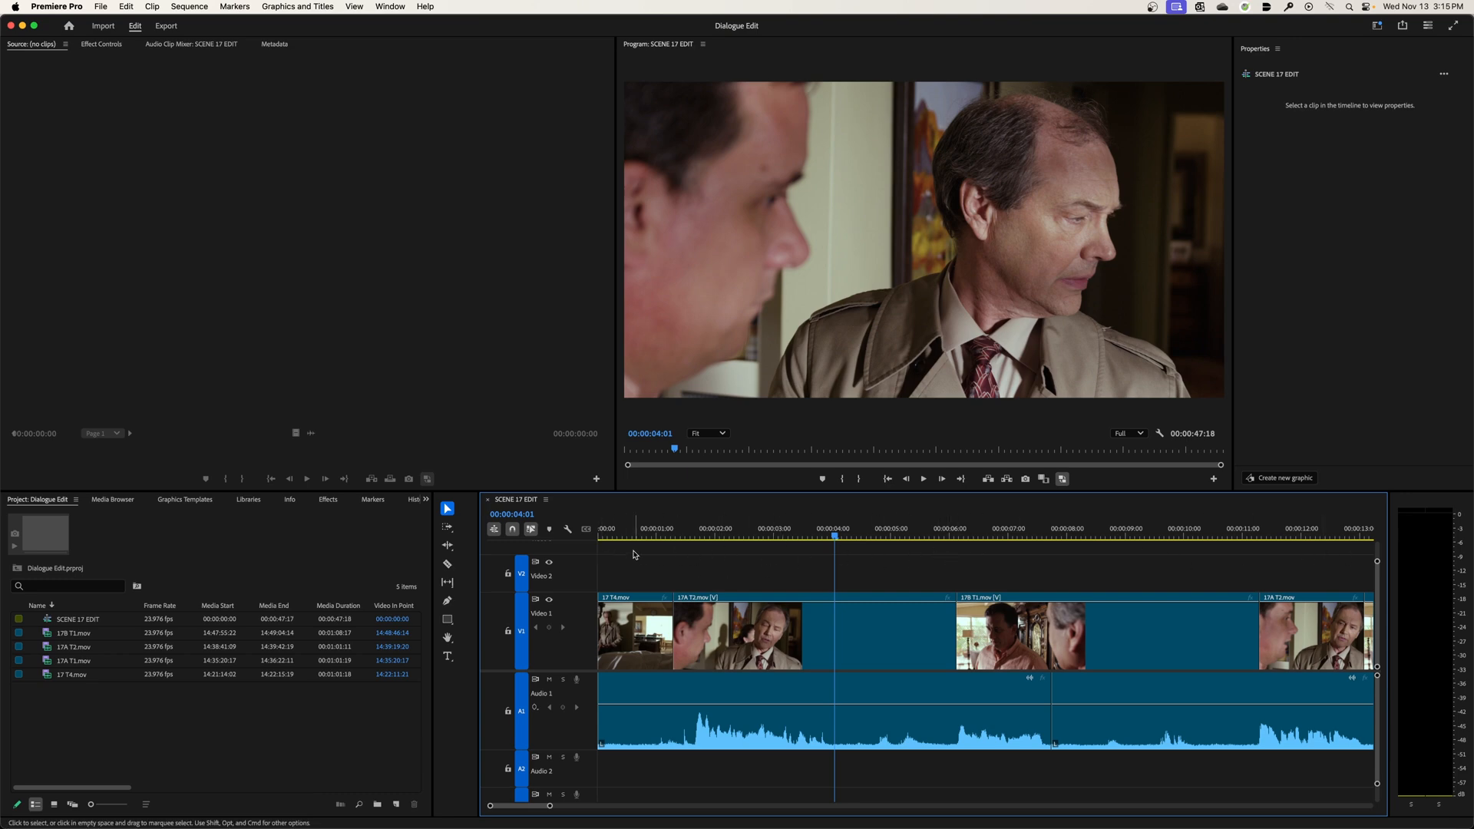
mouse_move(621, 541)
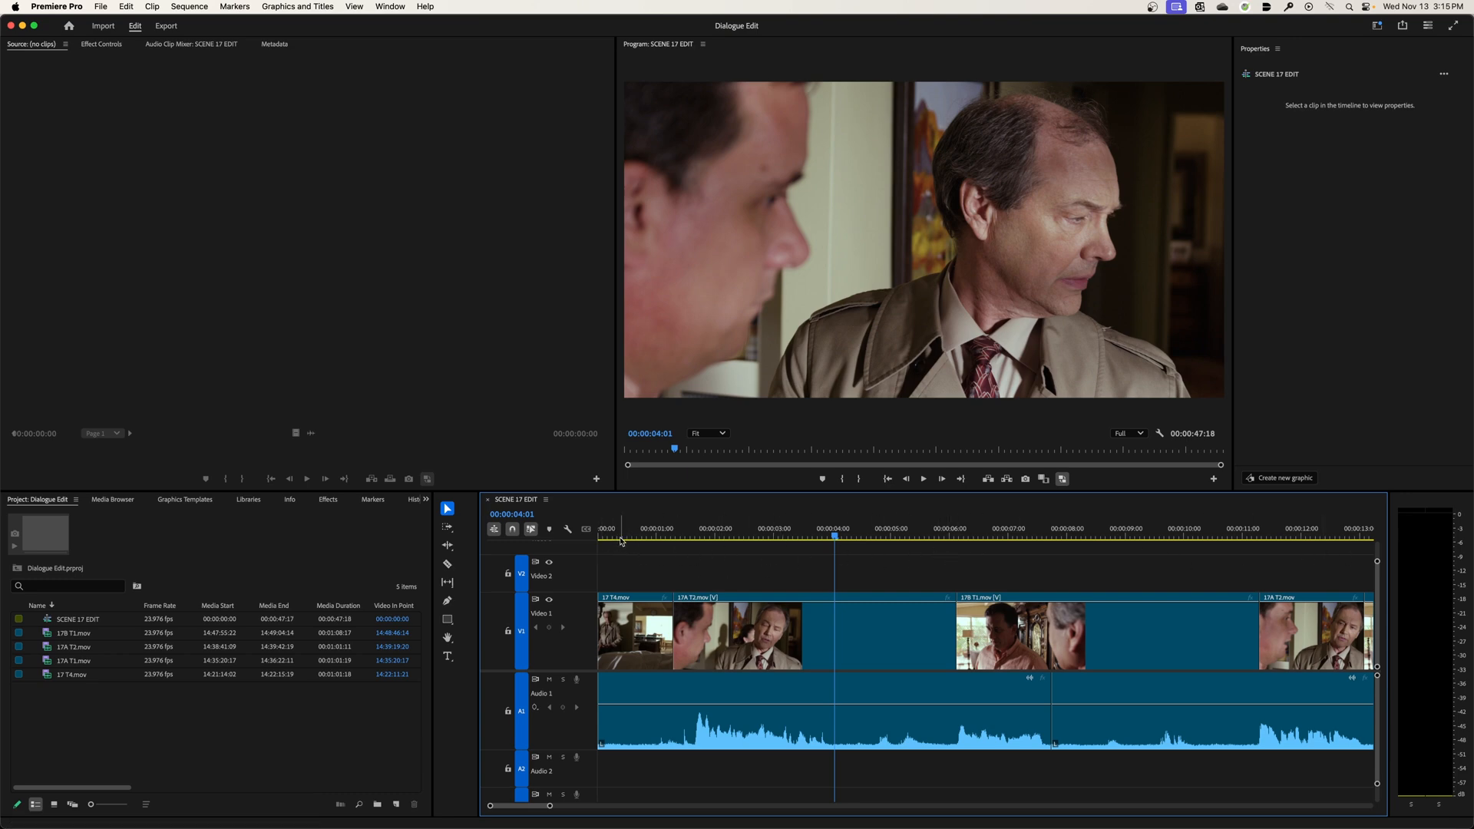
mouse_move(680, 542)
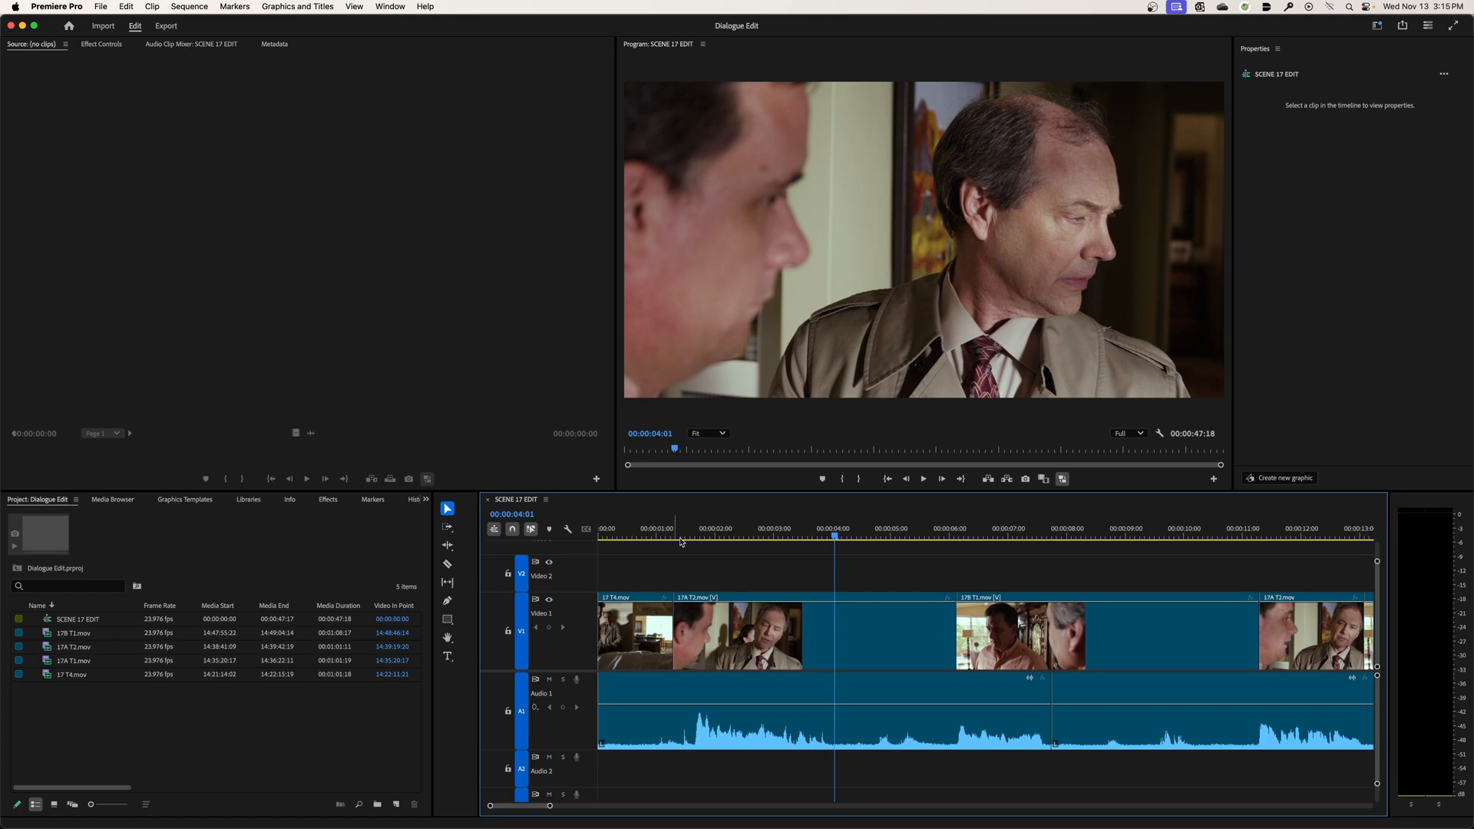
click(1233, 534)
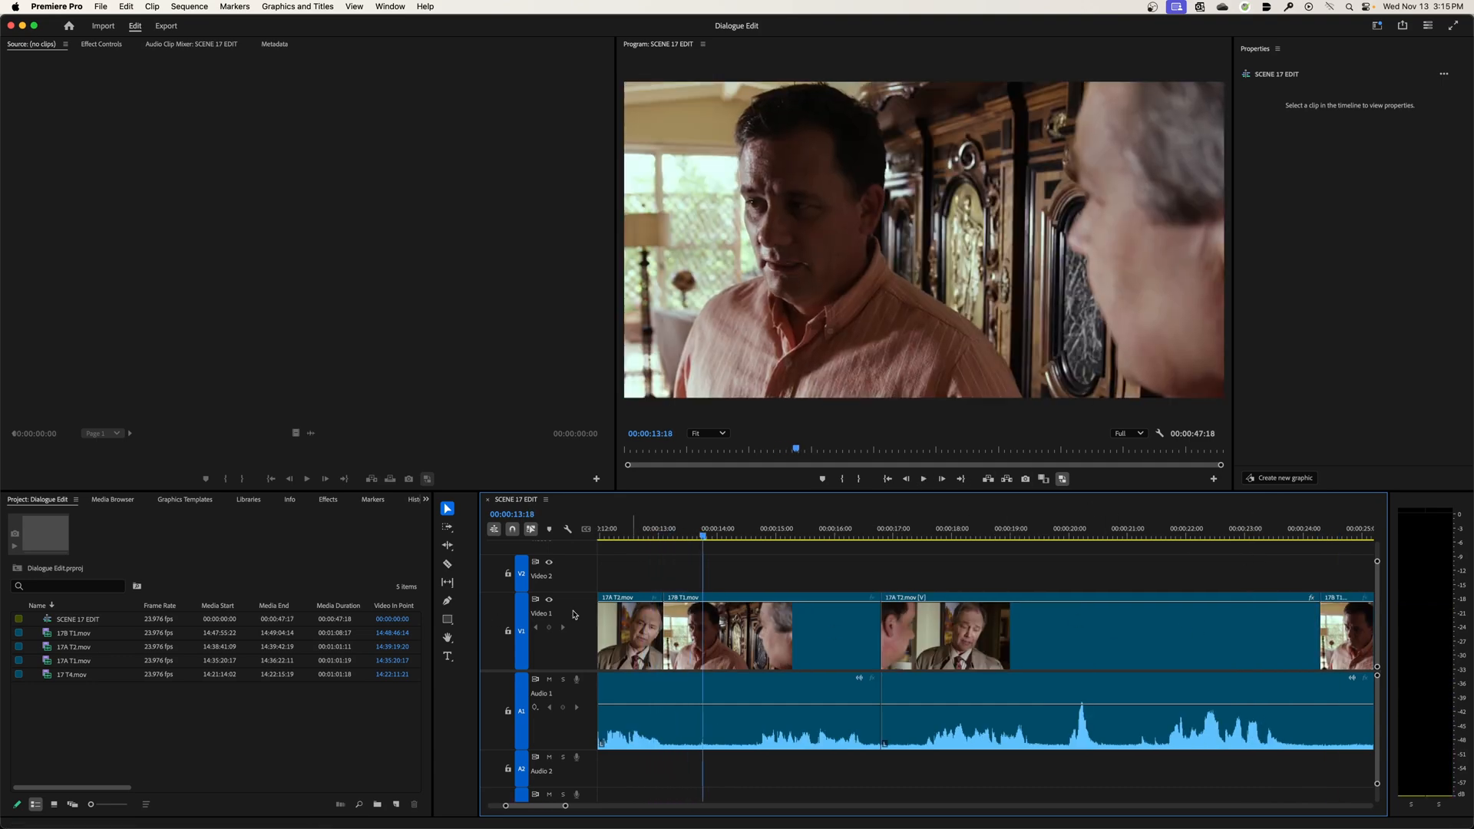
mouse_move(997, 548)
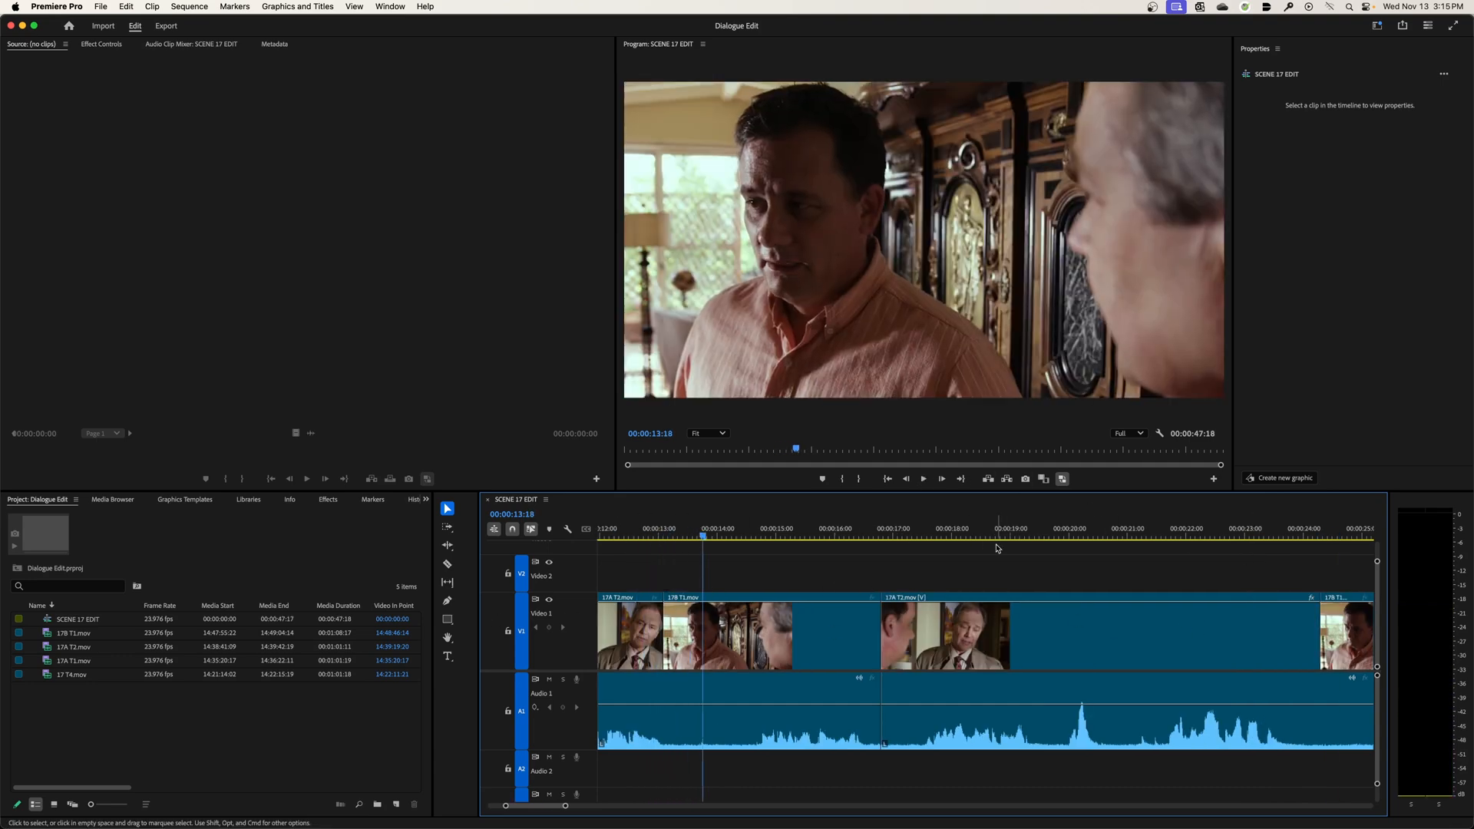
click(878, 528)
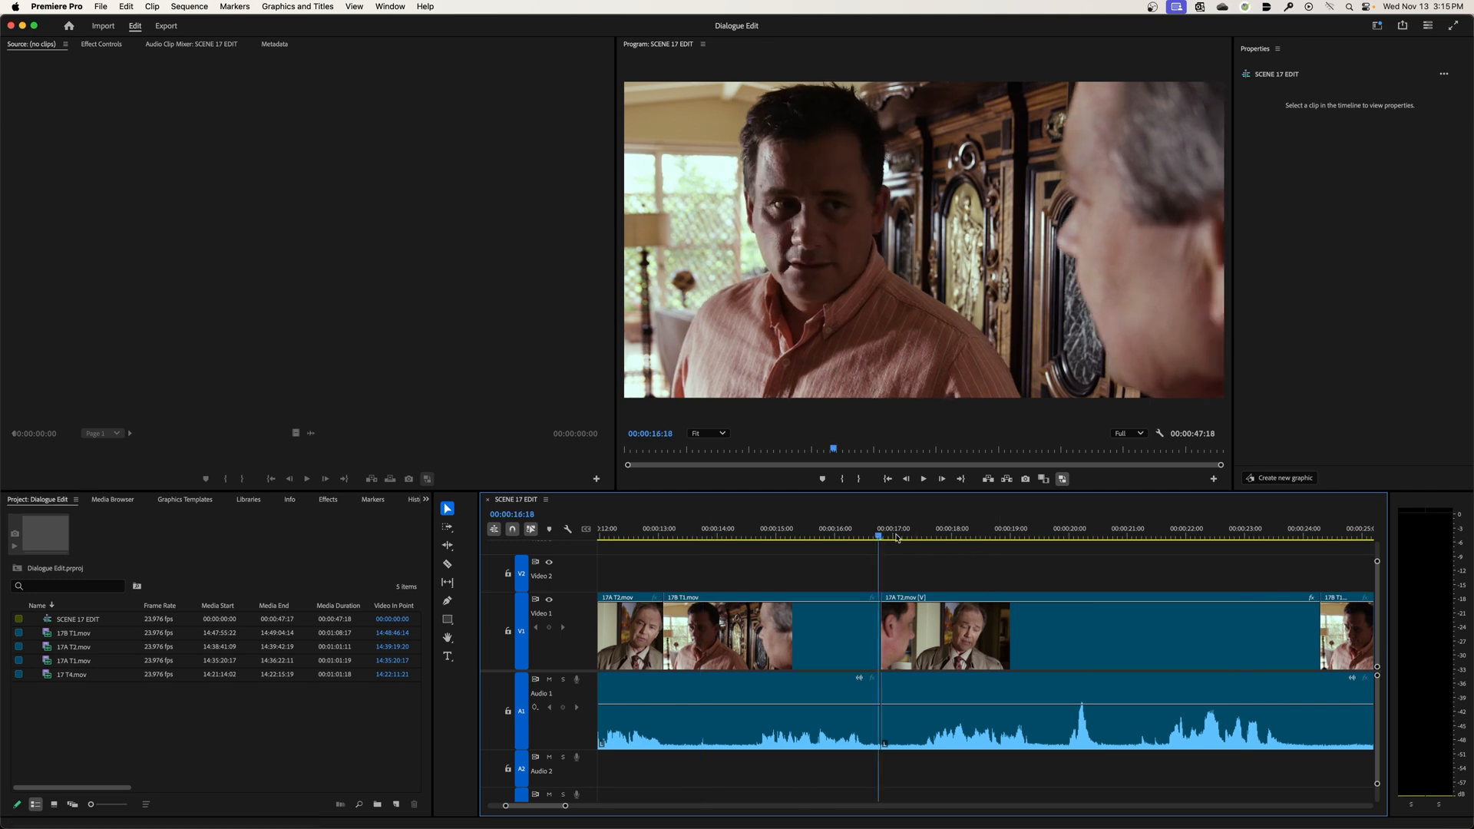
click(1293, 528)
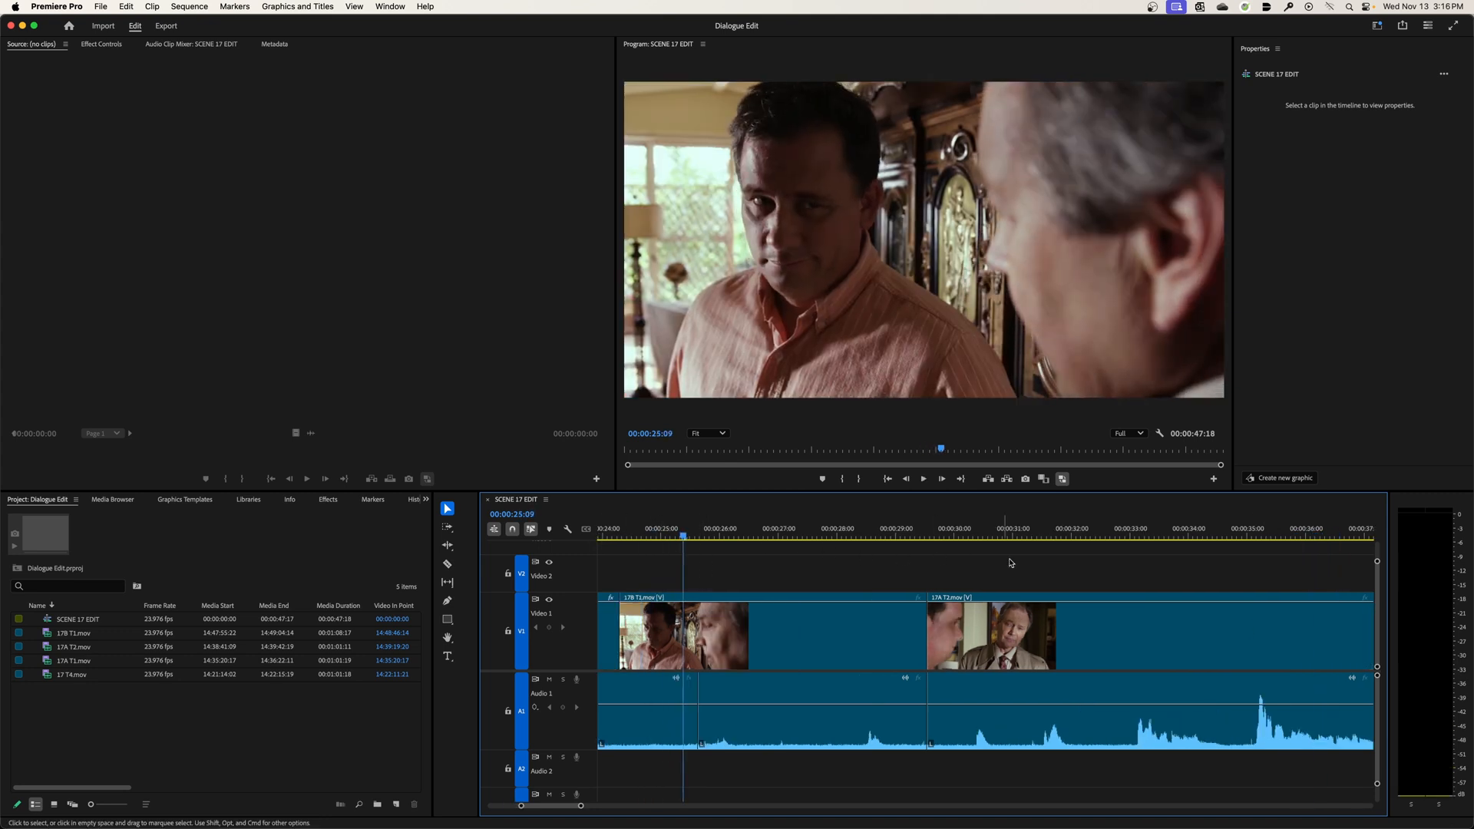
mouse_move(948, 618)
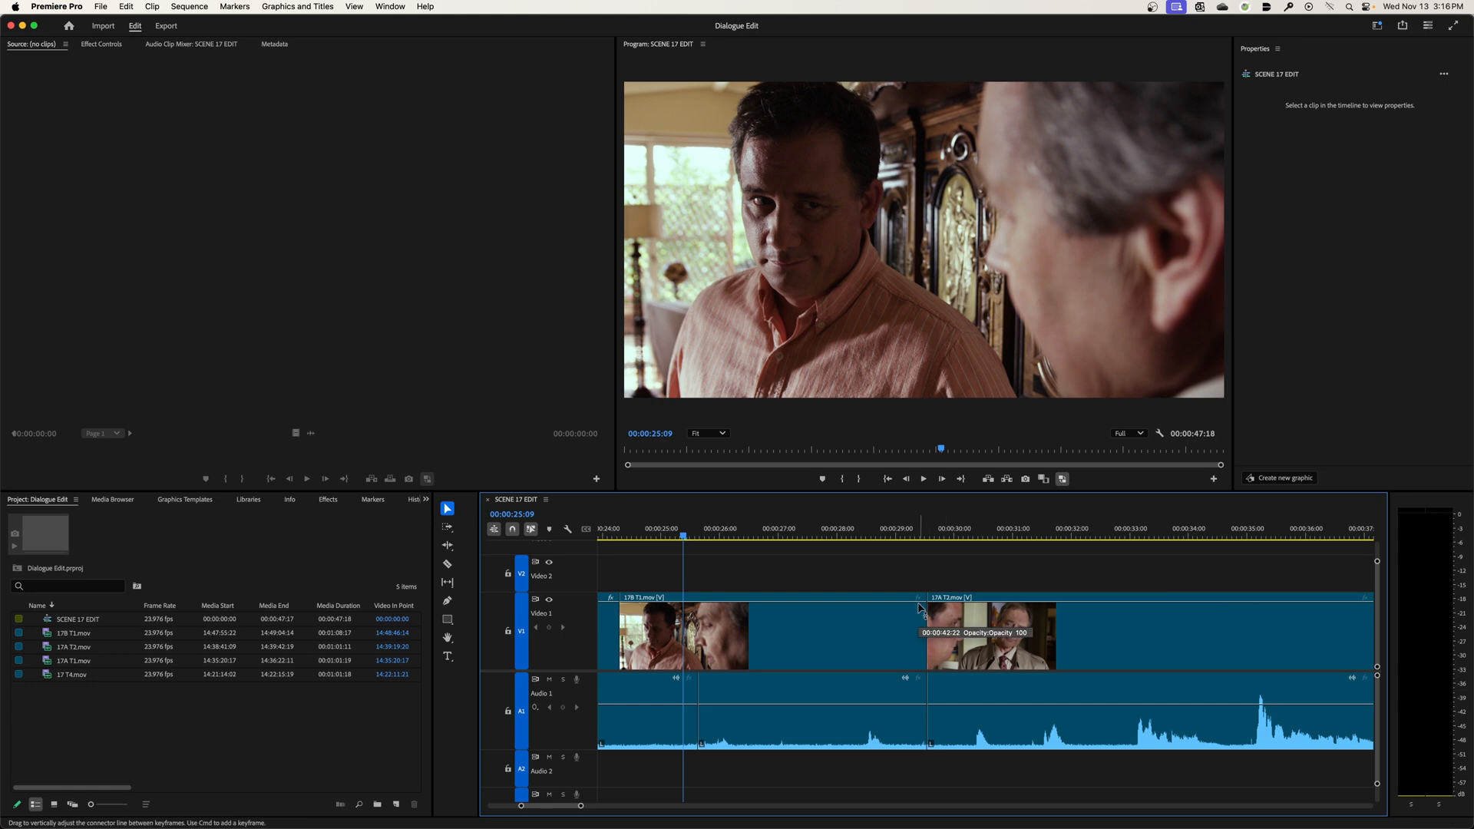
mouse_move(359, 375)
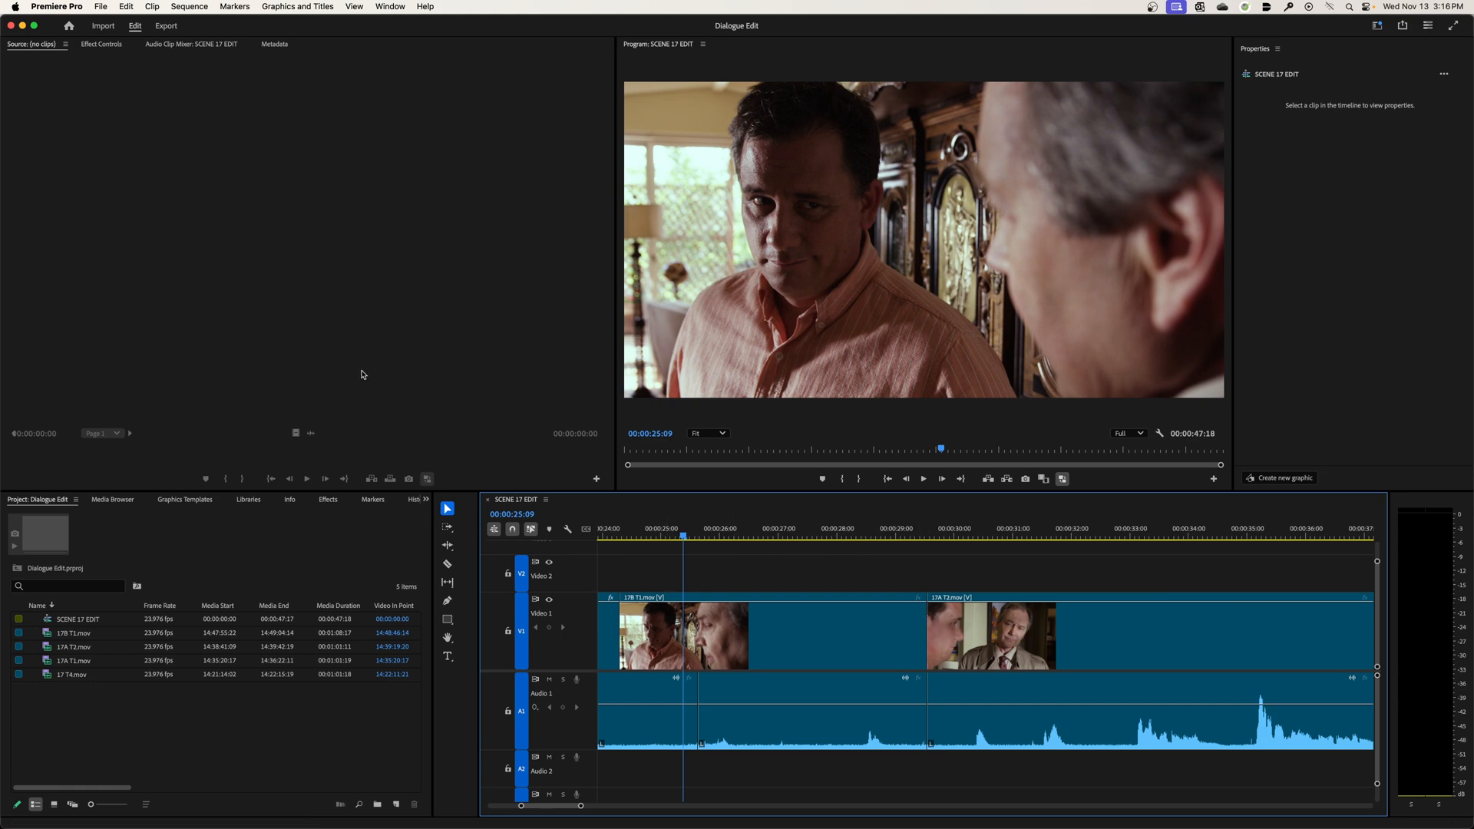
- Set Timeline Playback Auto-Scrolling to No Scroll in Timeline preferences and confirm
click(55, 6)
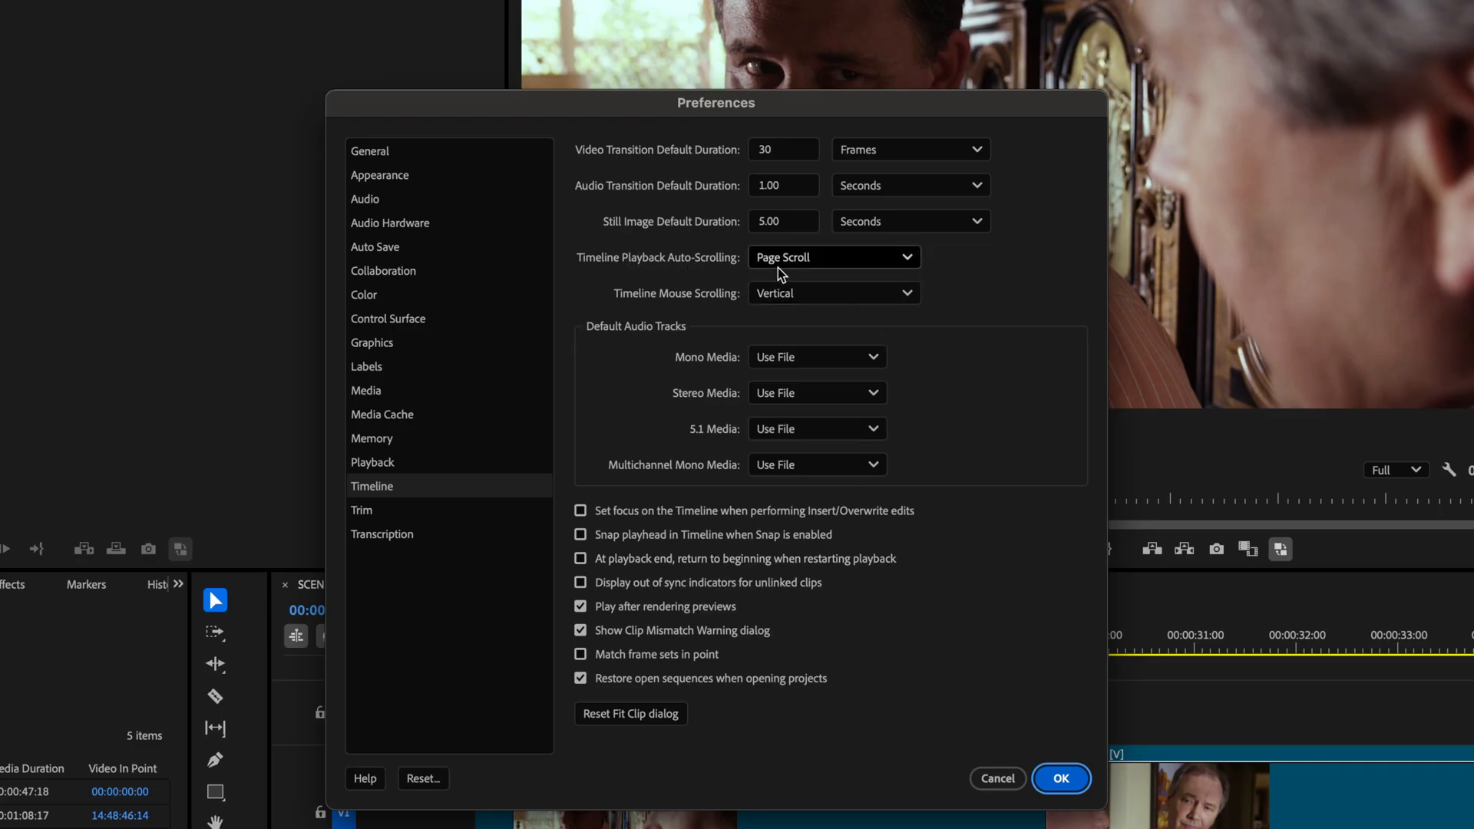
click(831, 256)
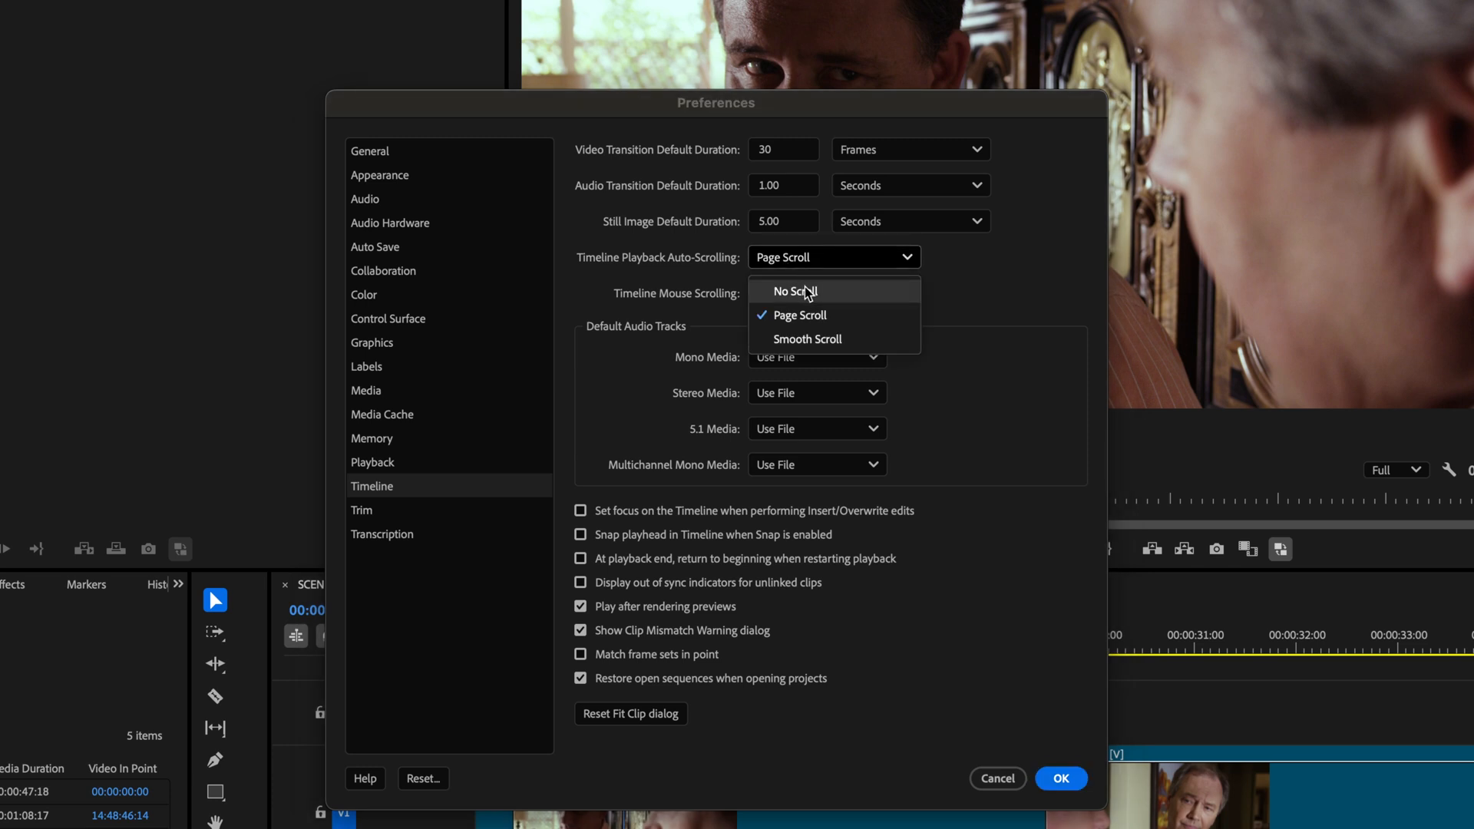
click(792, 291)
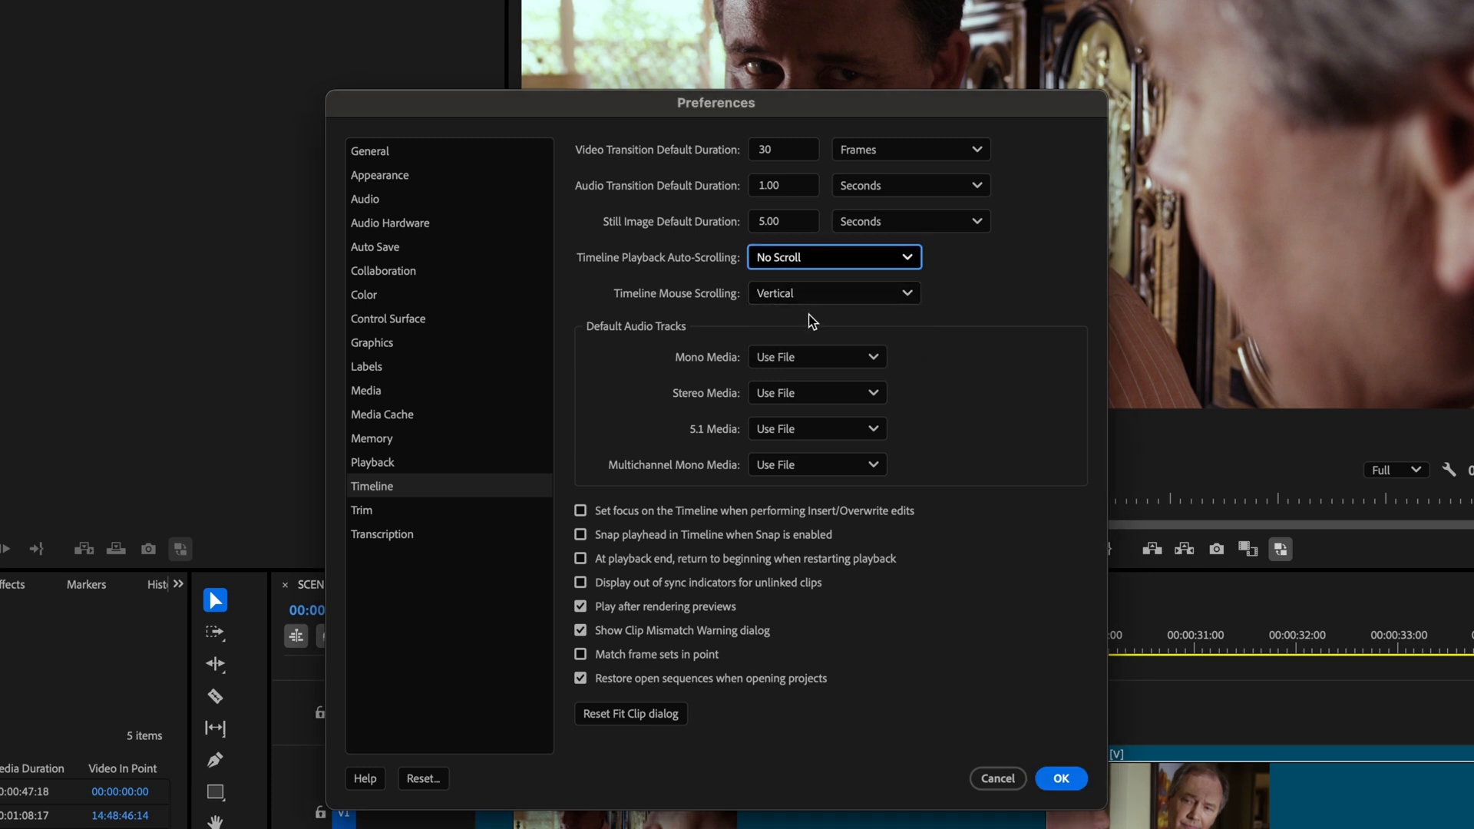
click(1061, 778)
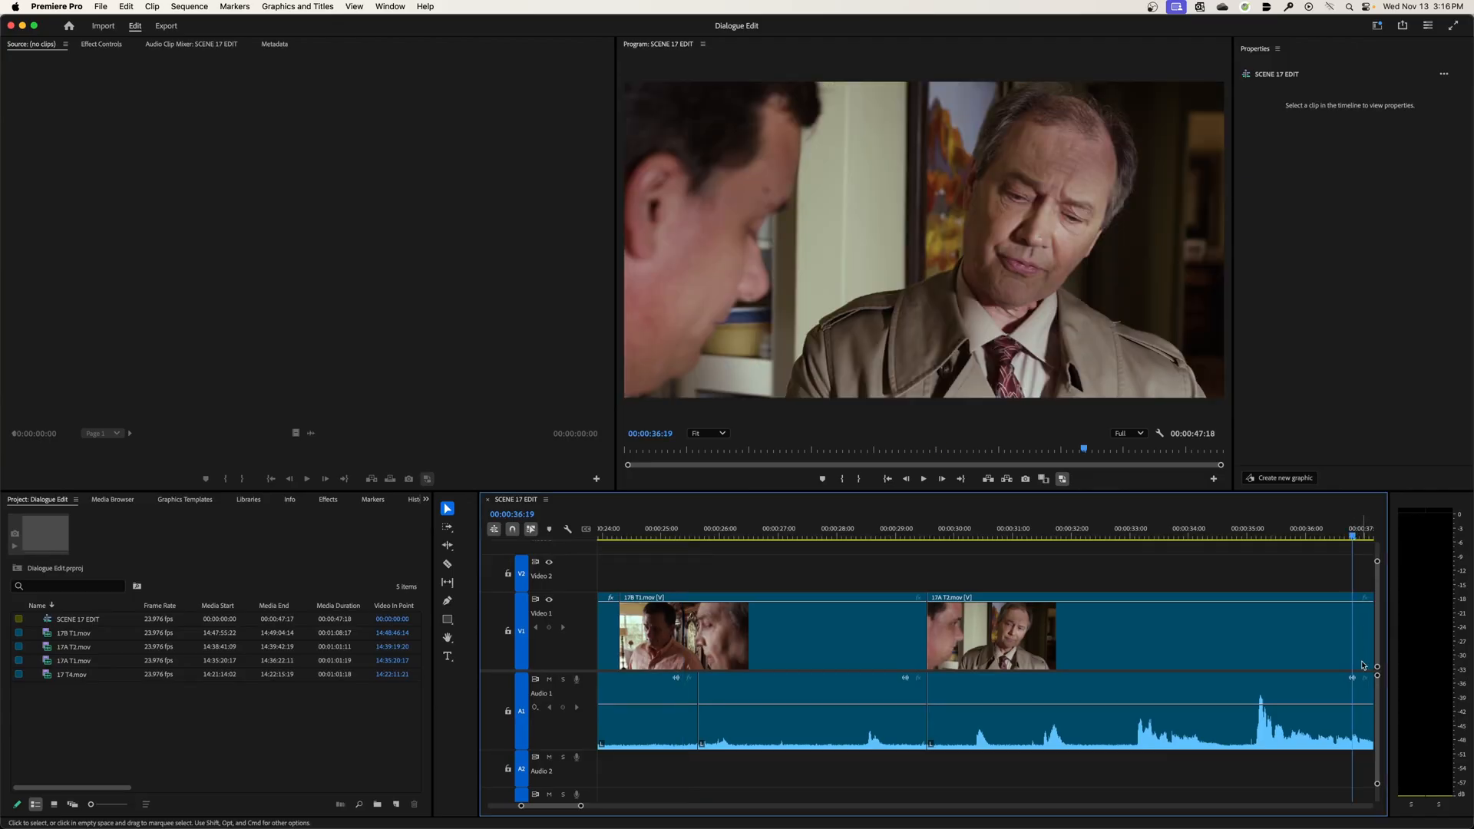
mouse_move(1362, 660)
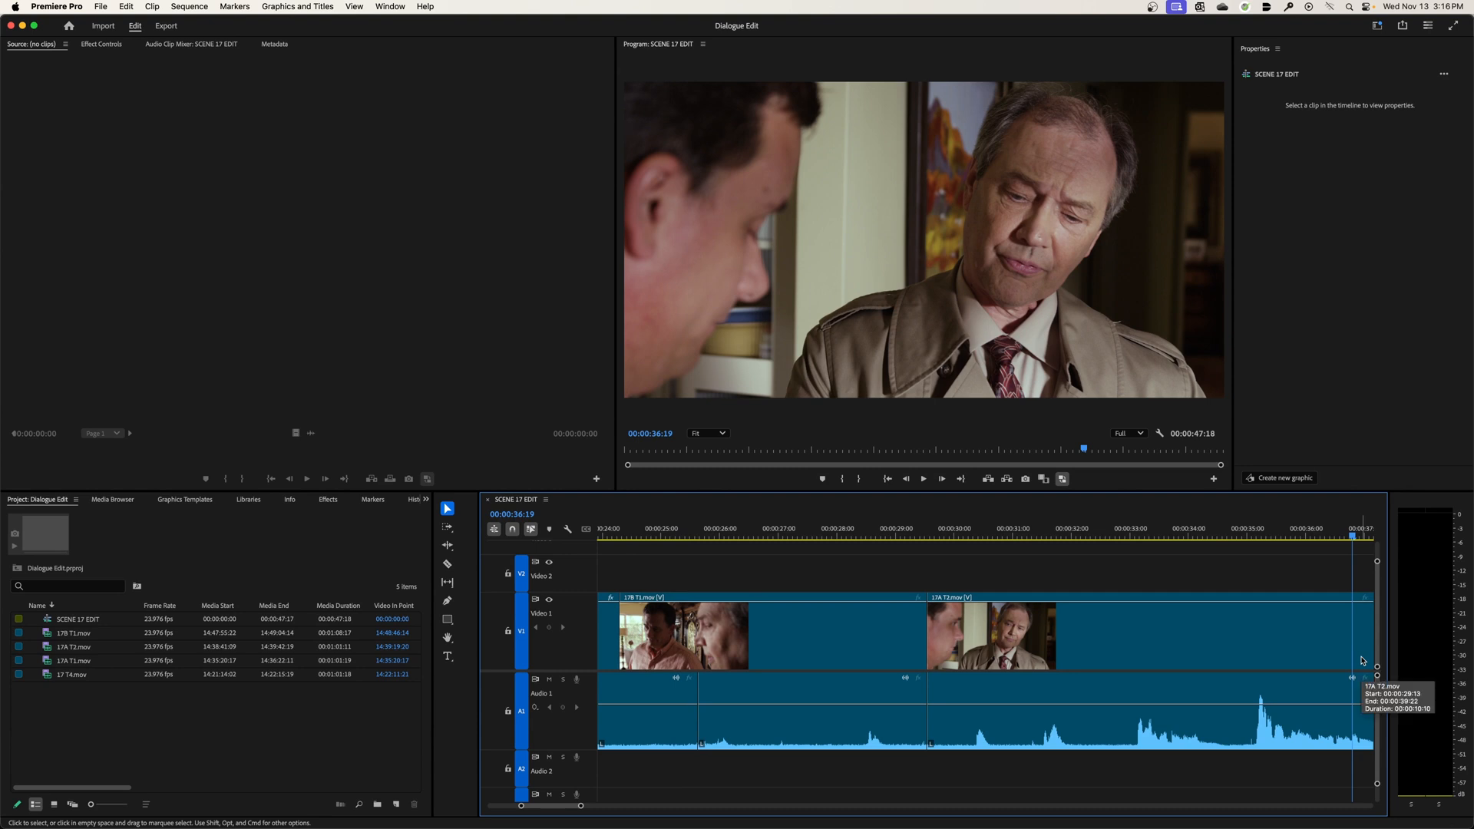
mouse_move(1360, 539)
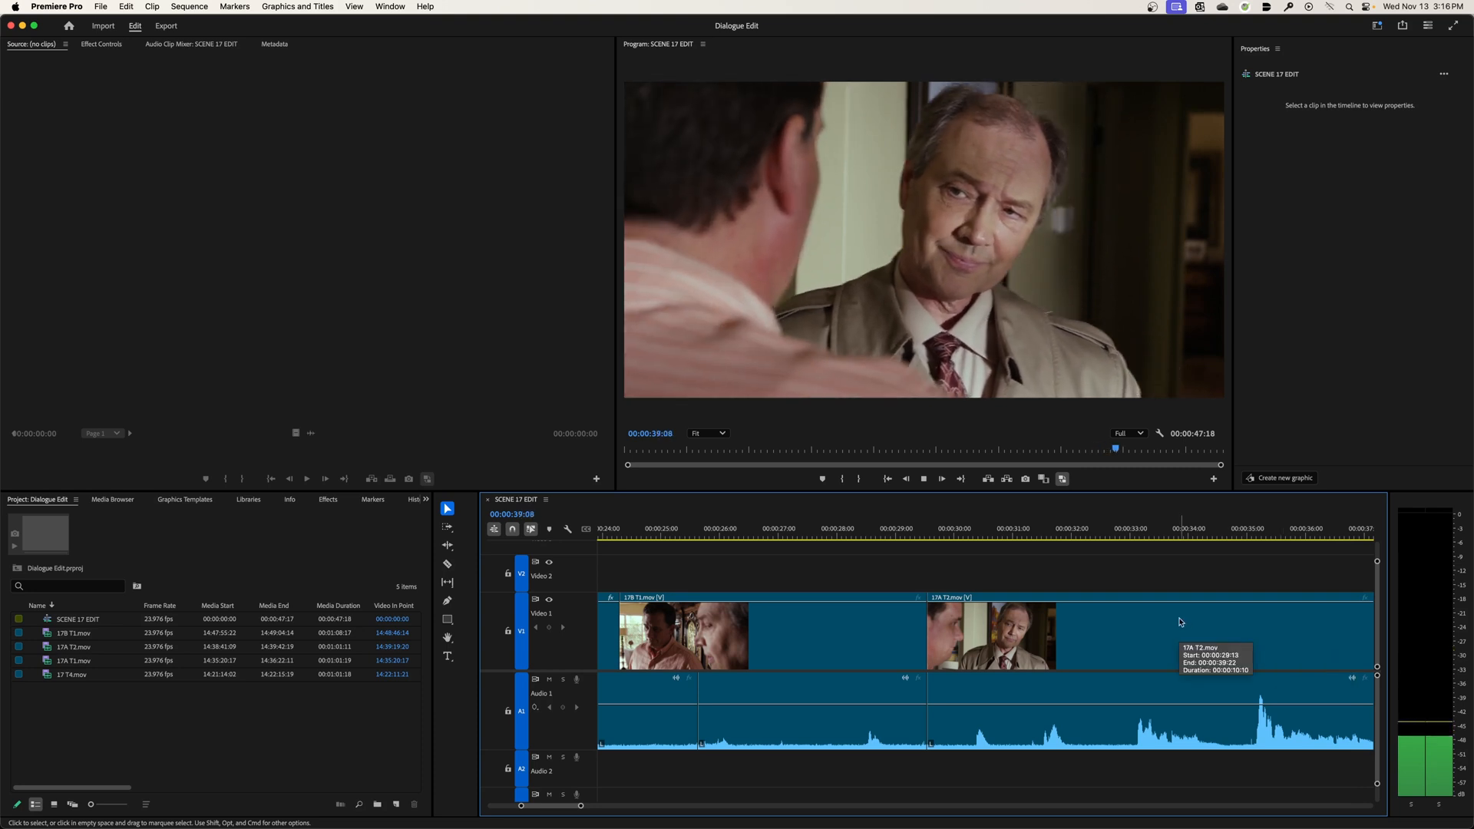
click(986, 526)
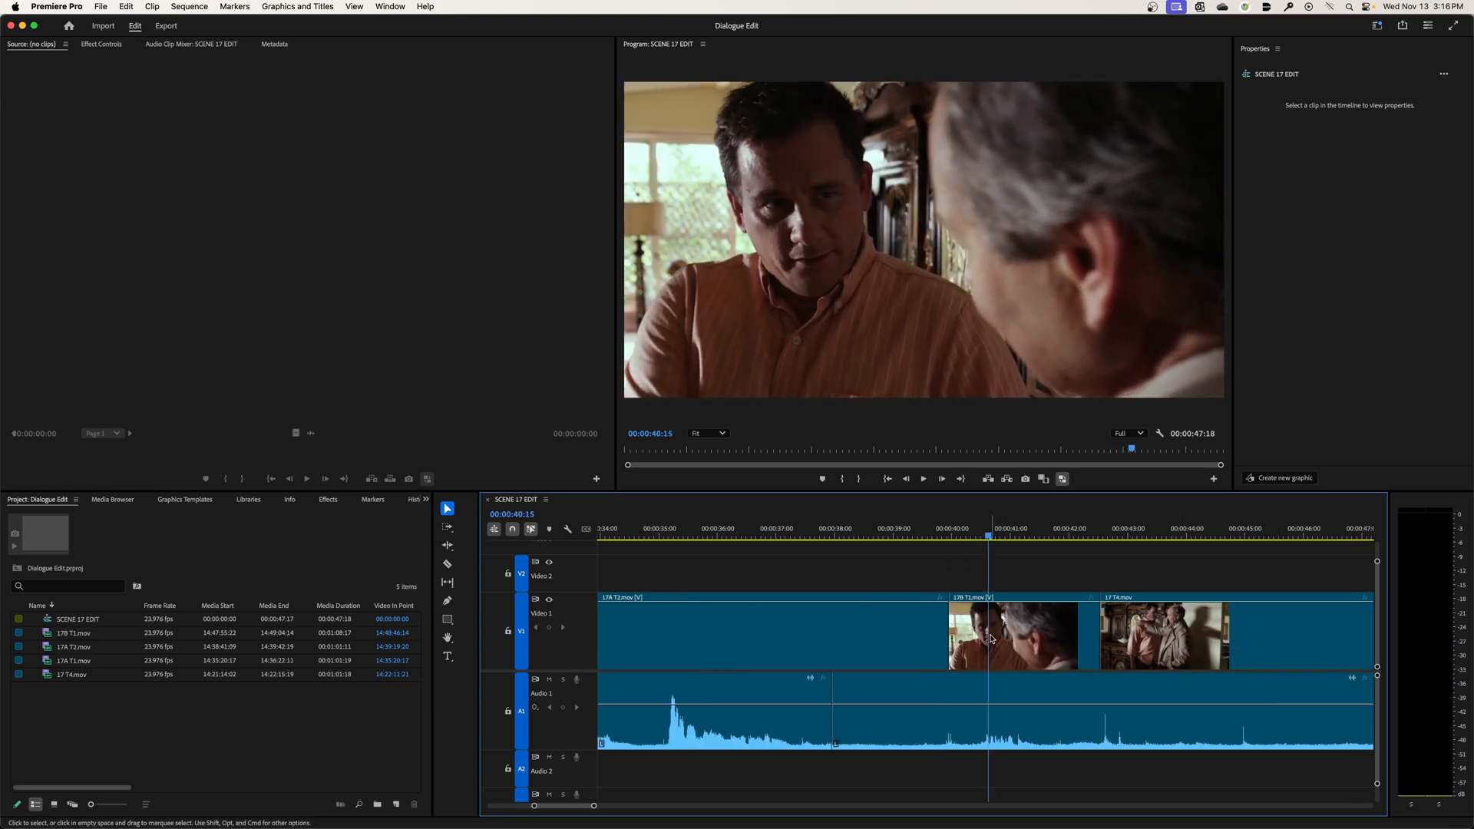
mouse_move(990, 639)
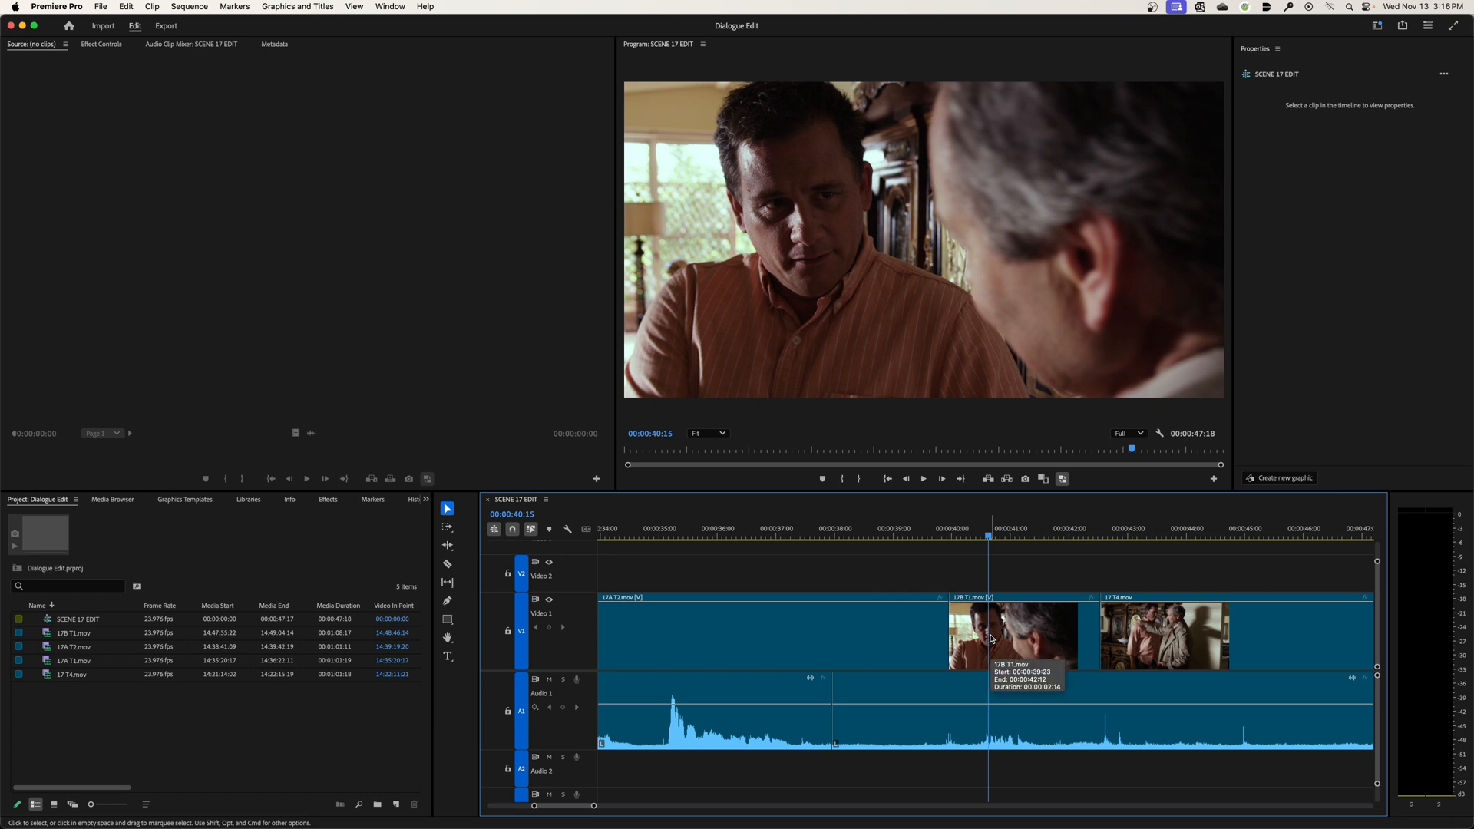
mouse_move(661, 375)
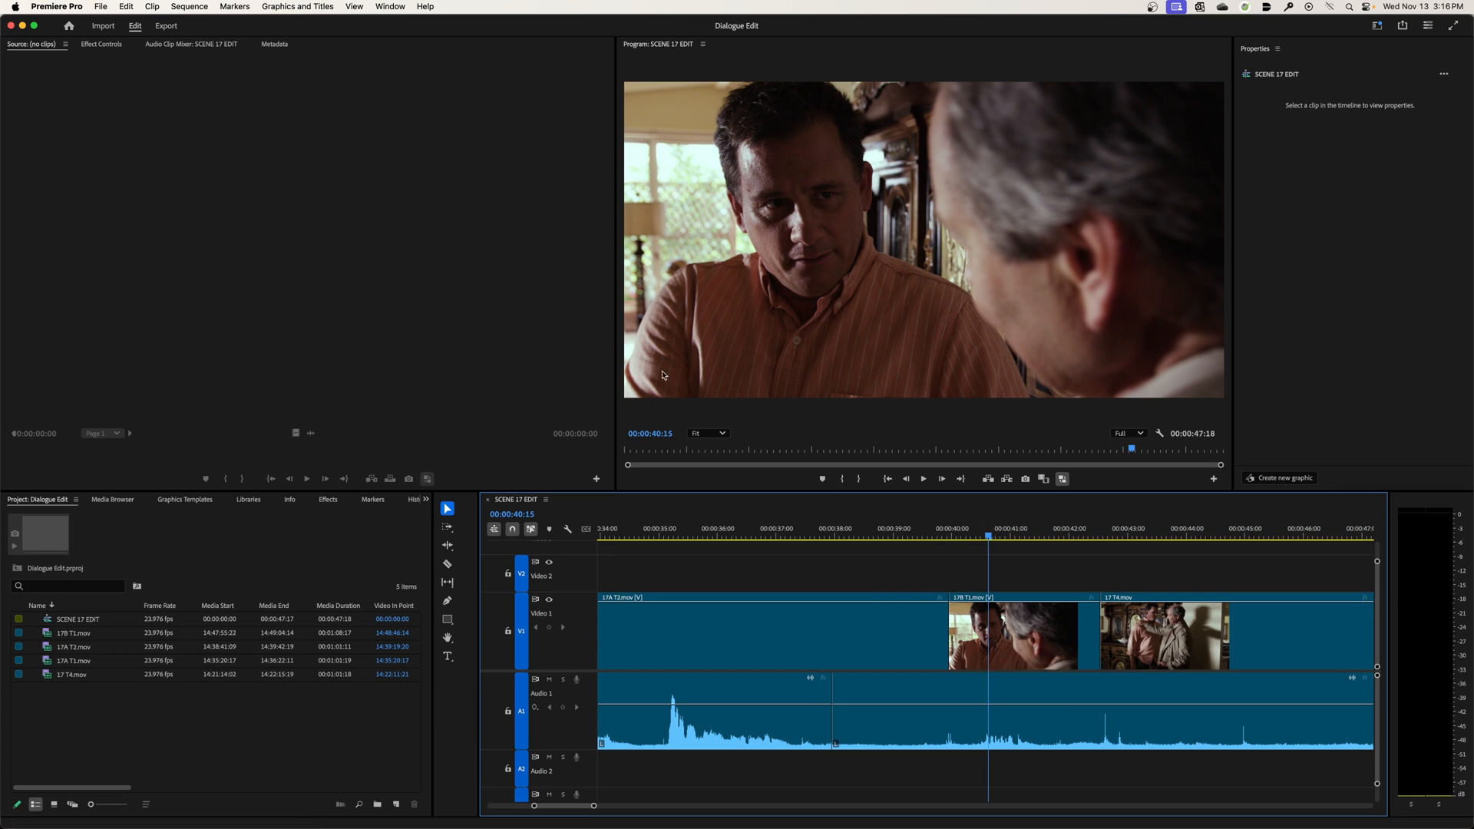
- Reopen the Premiere Pro menu to reach the settings list for the Smooth Scroll change
click(55, 6)
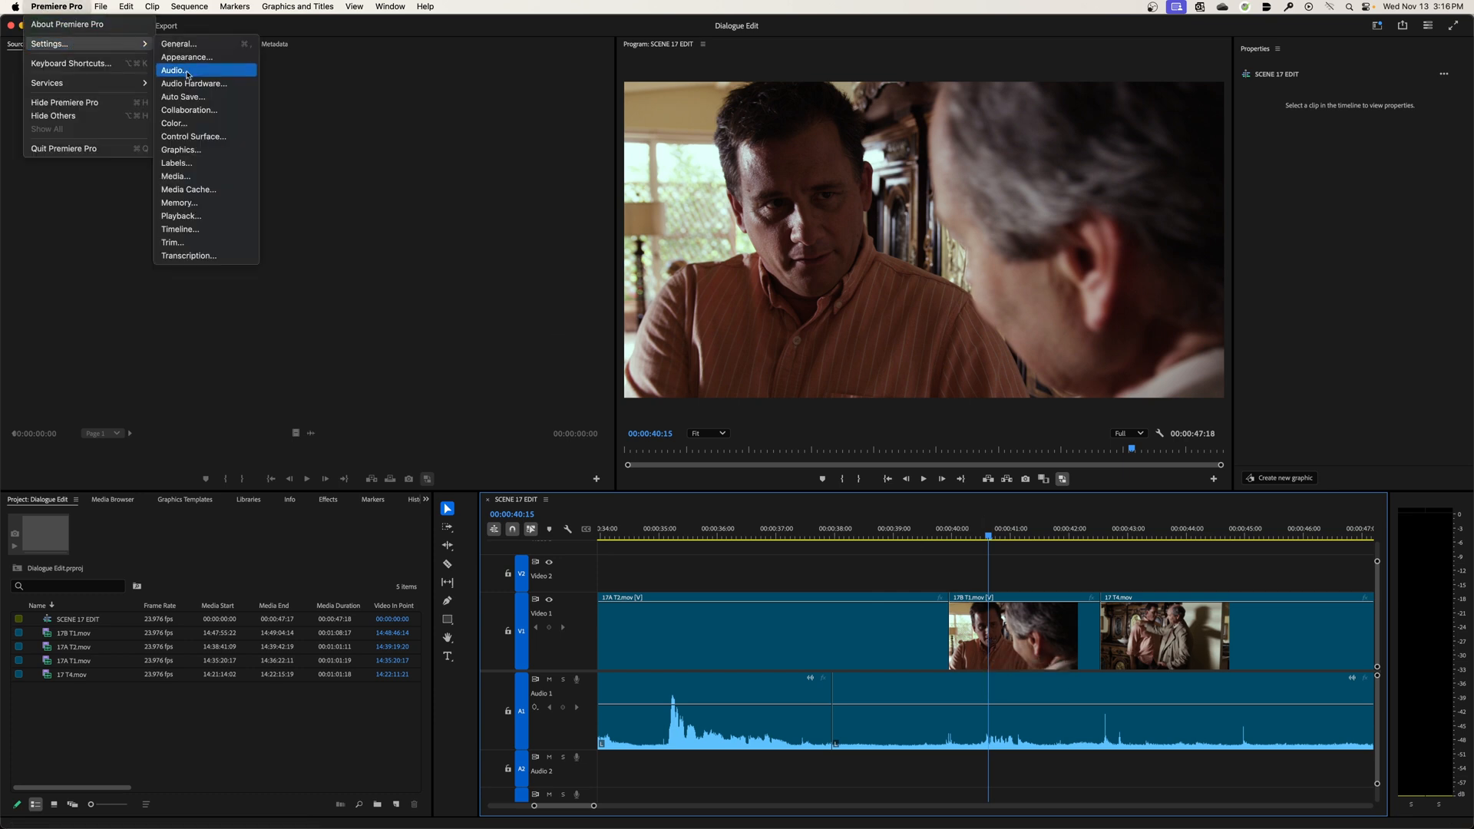
mouse_move(178, 202)
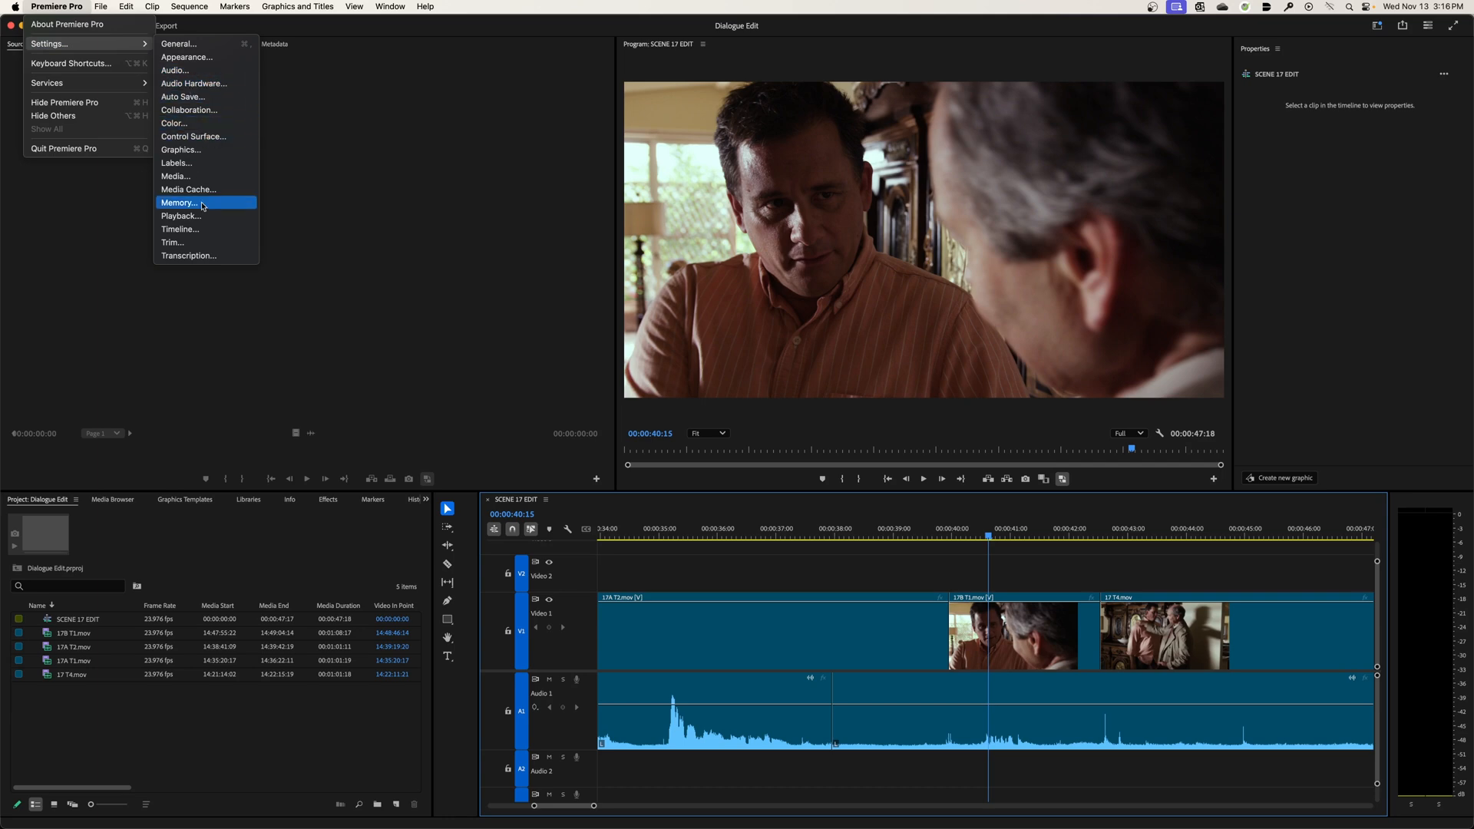
mouse_move(180, 229)
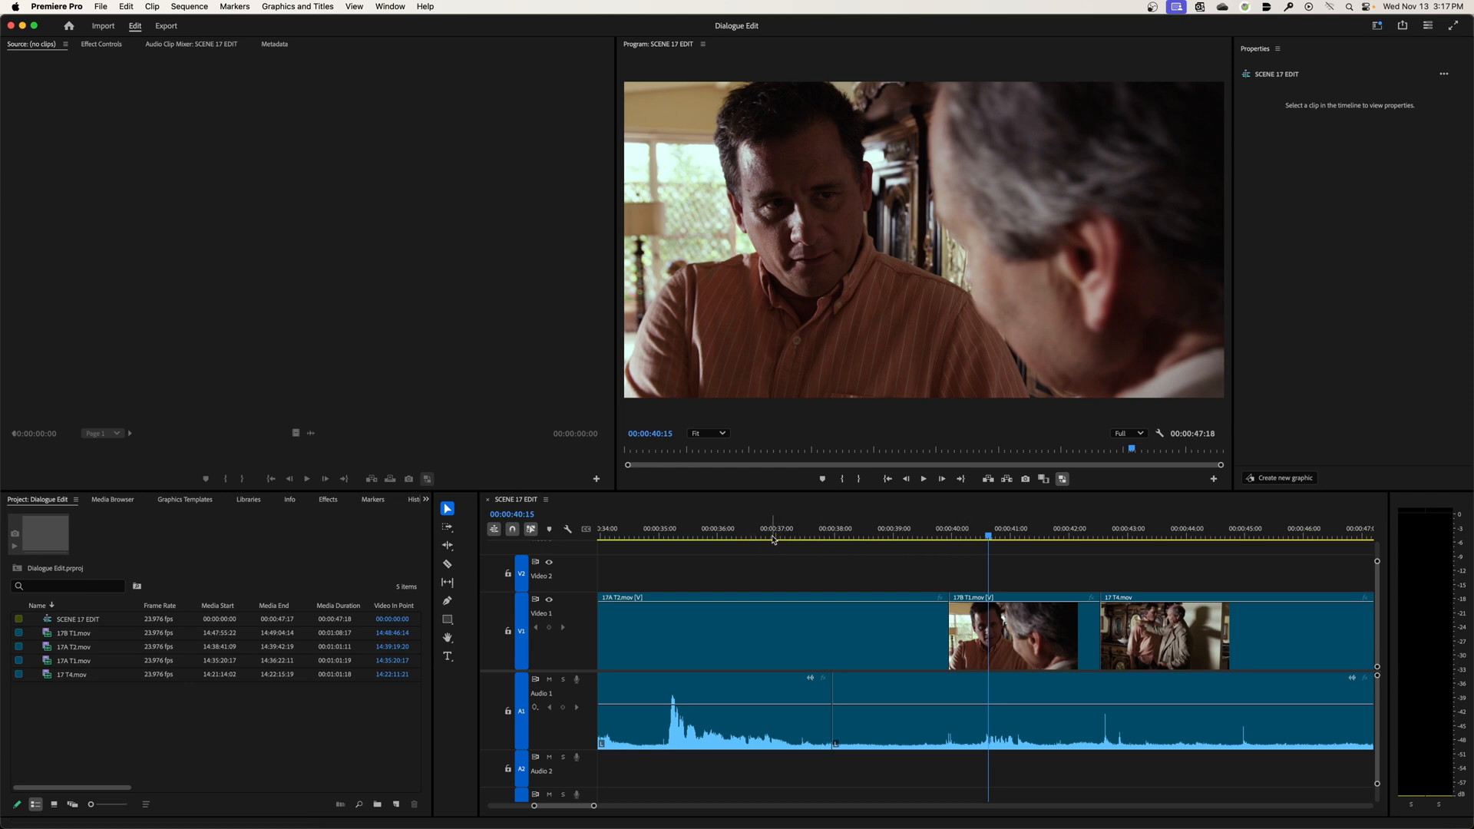
click(740, 528)
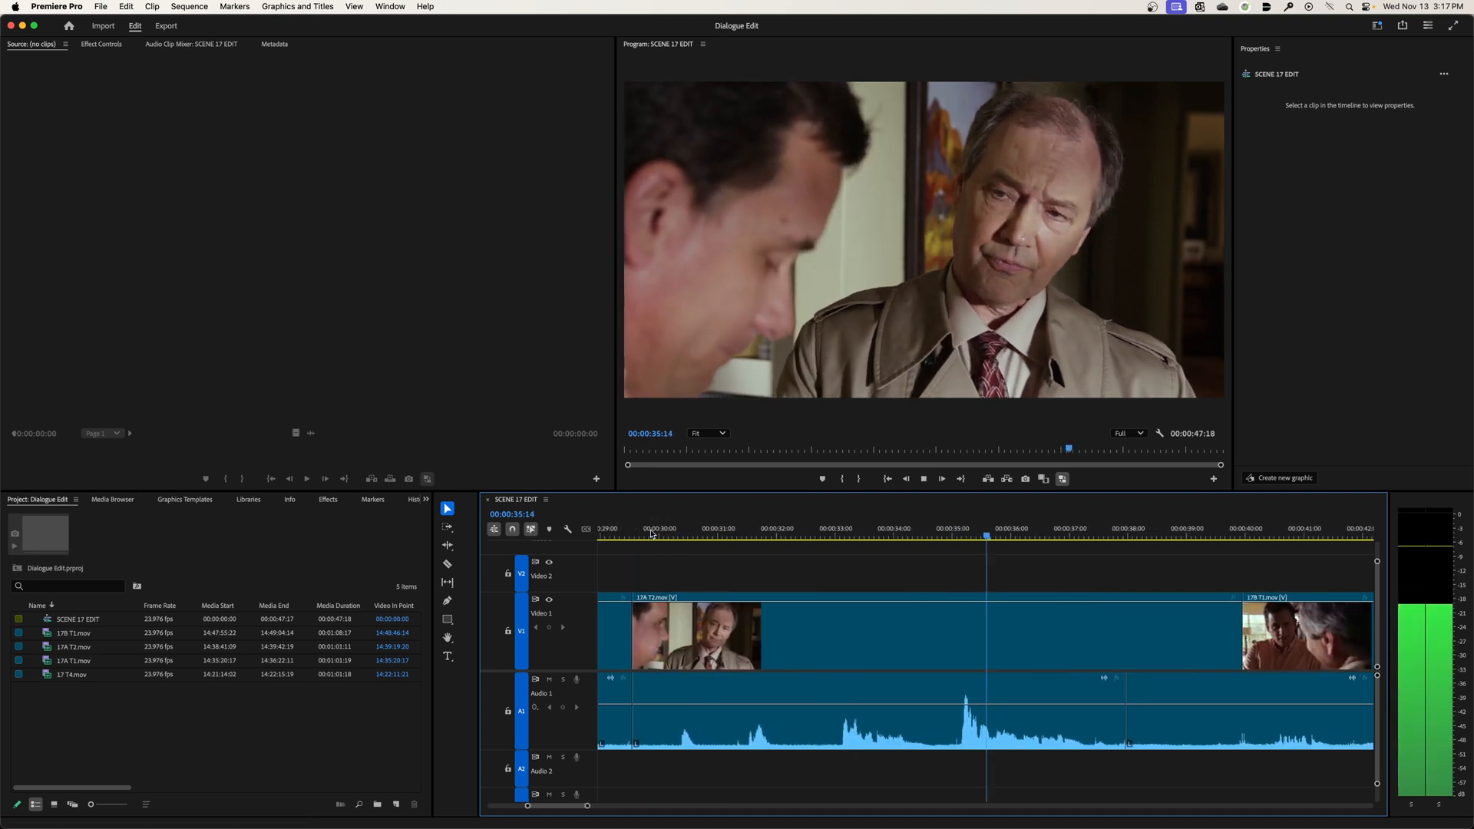
click(988, 536)
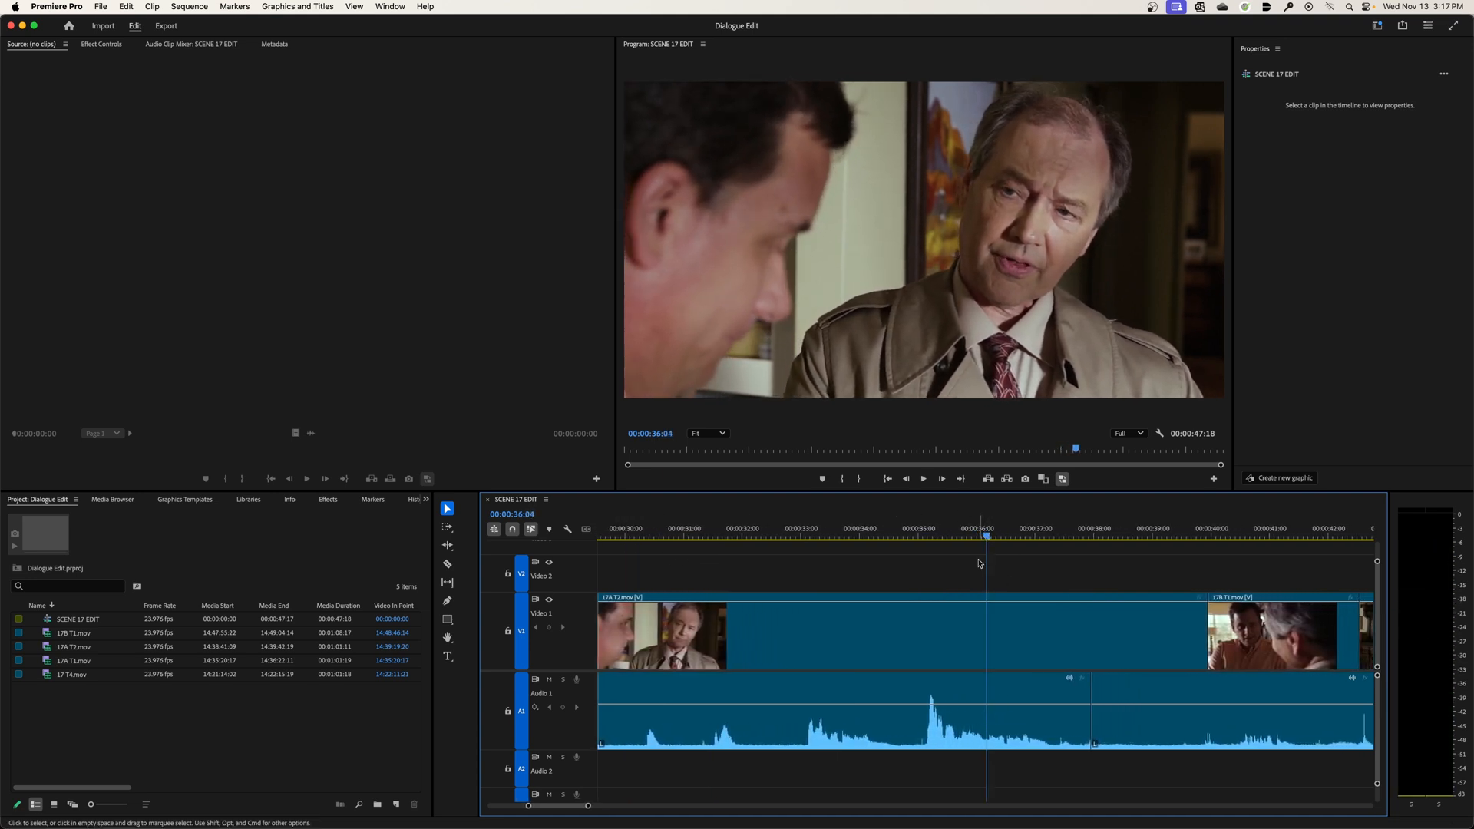
mouse_move(1119, 628)
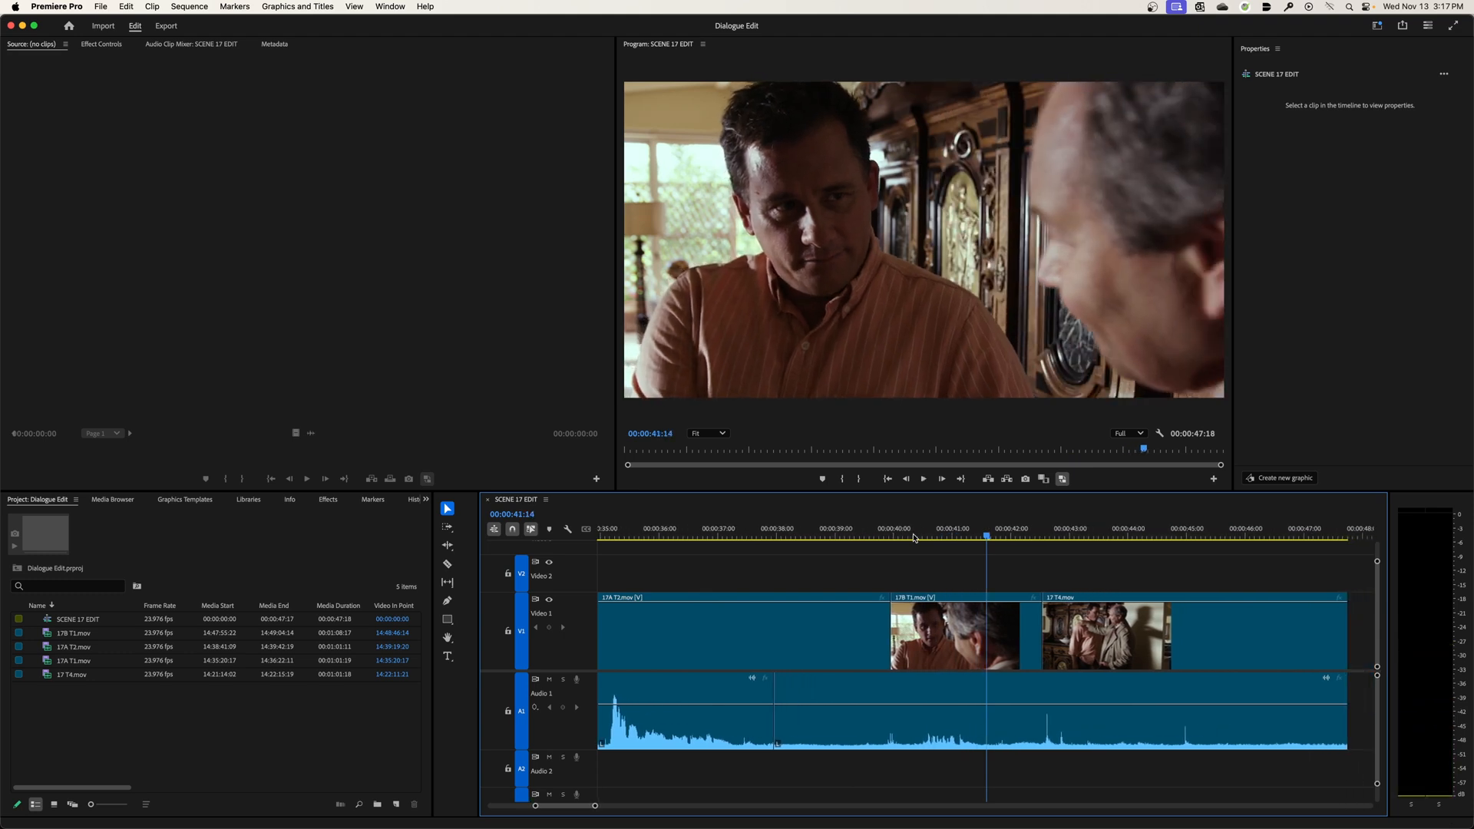
mouse_move(903, 538)
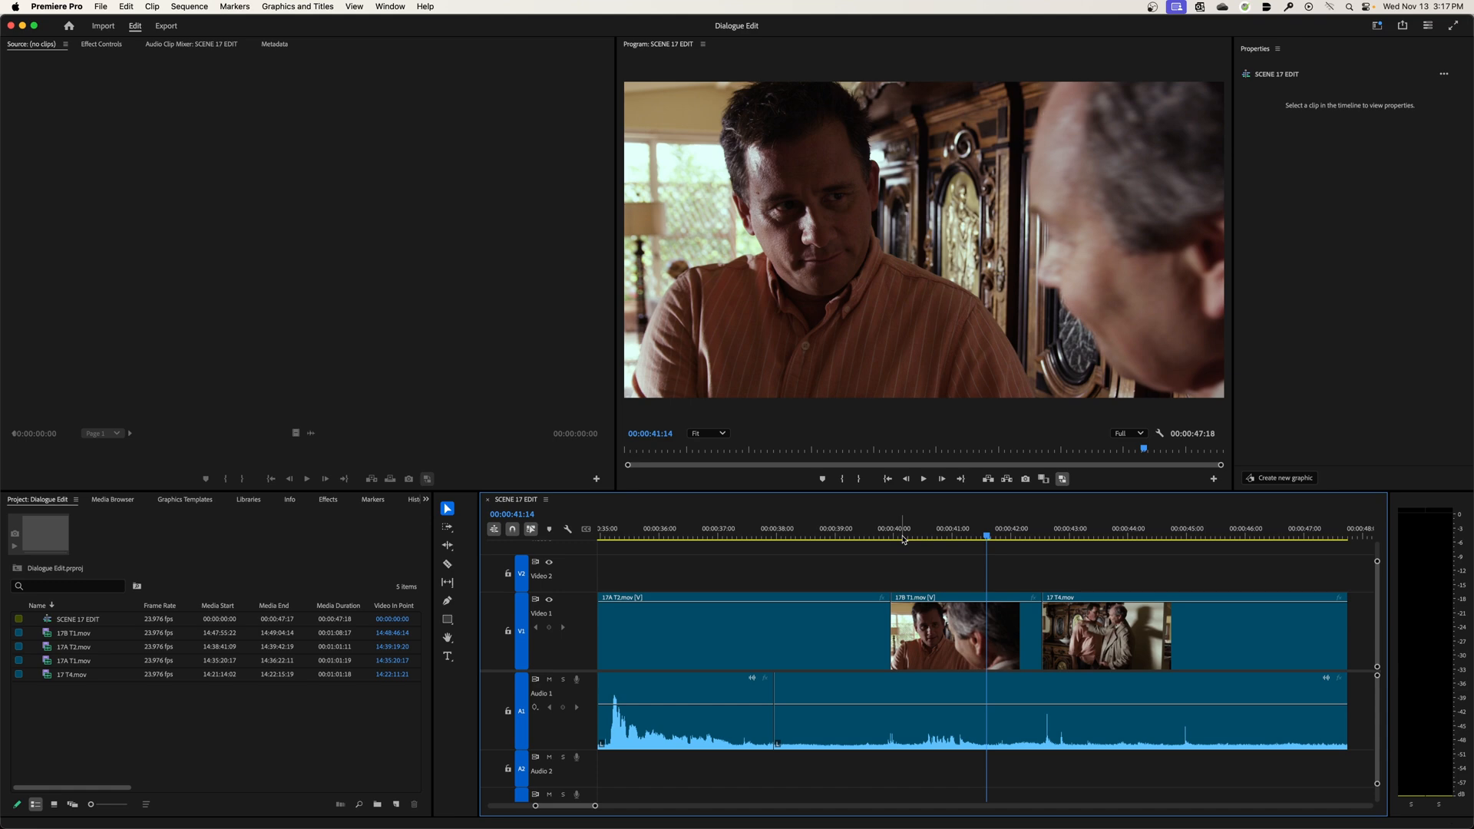
mouse_move(663, 560)
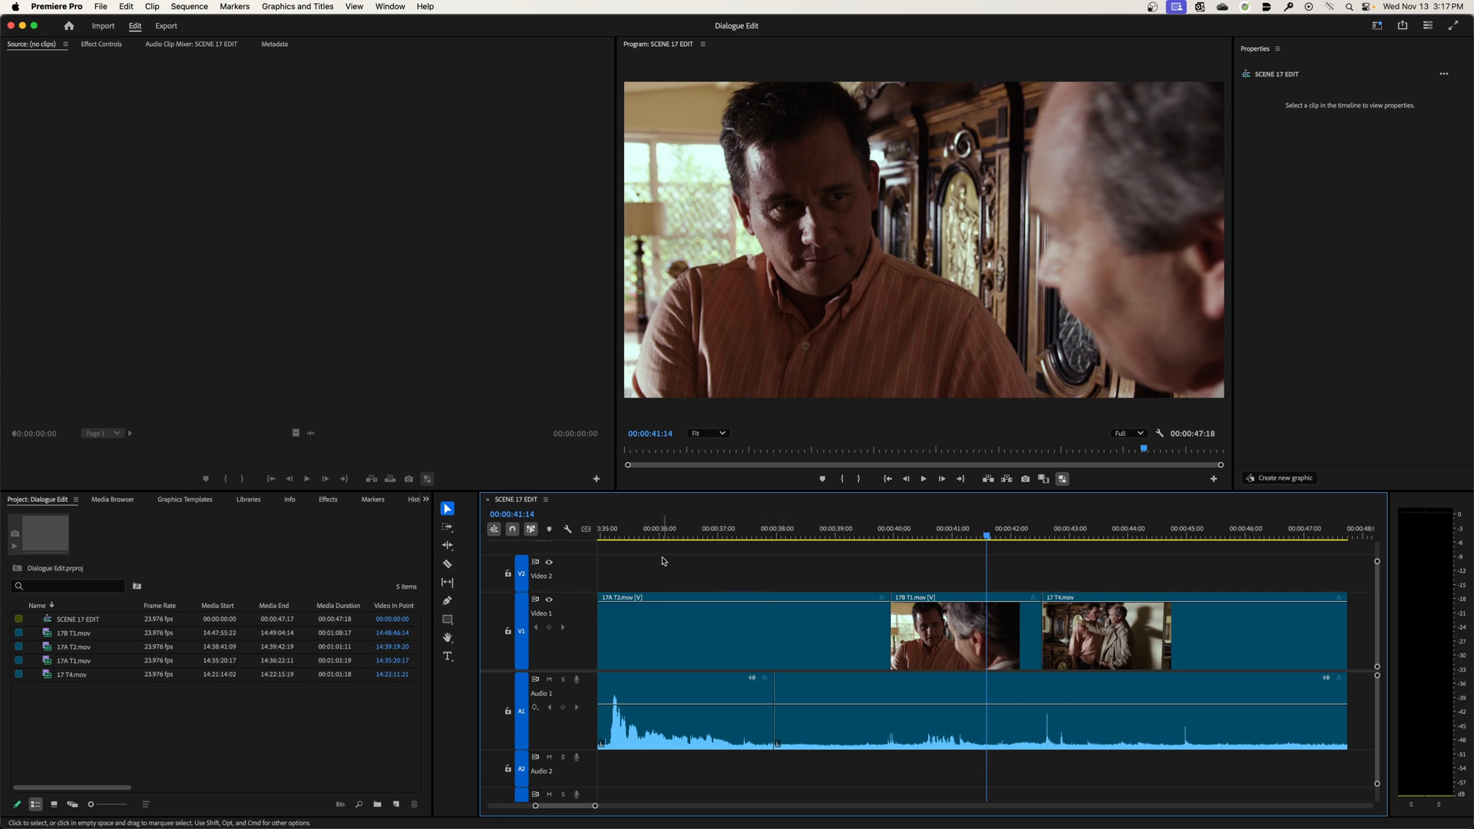
mouse_move(147, 559)
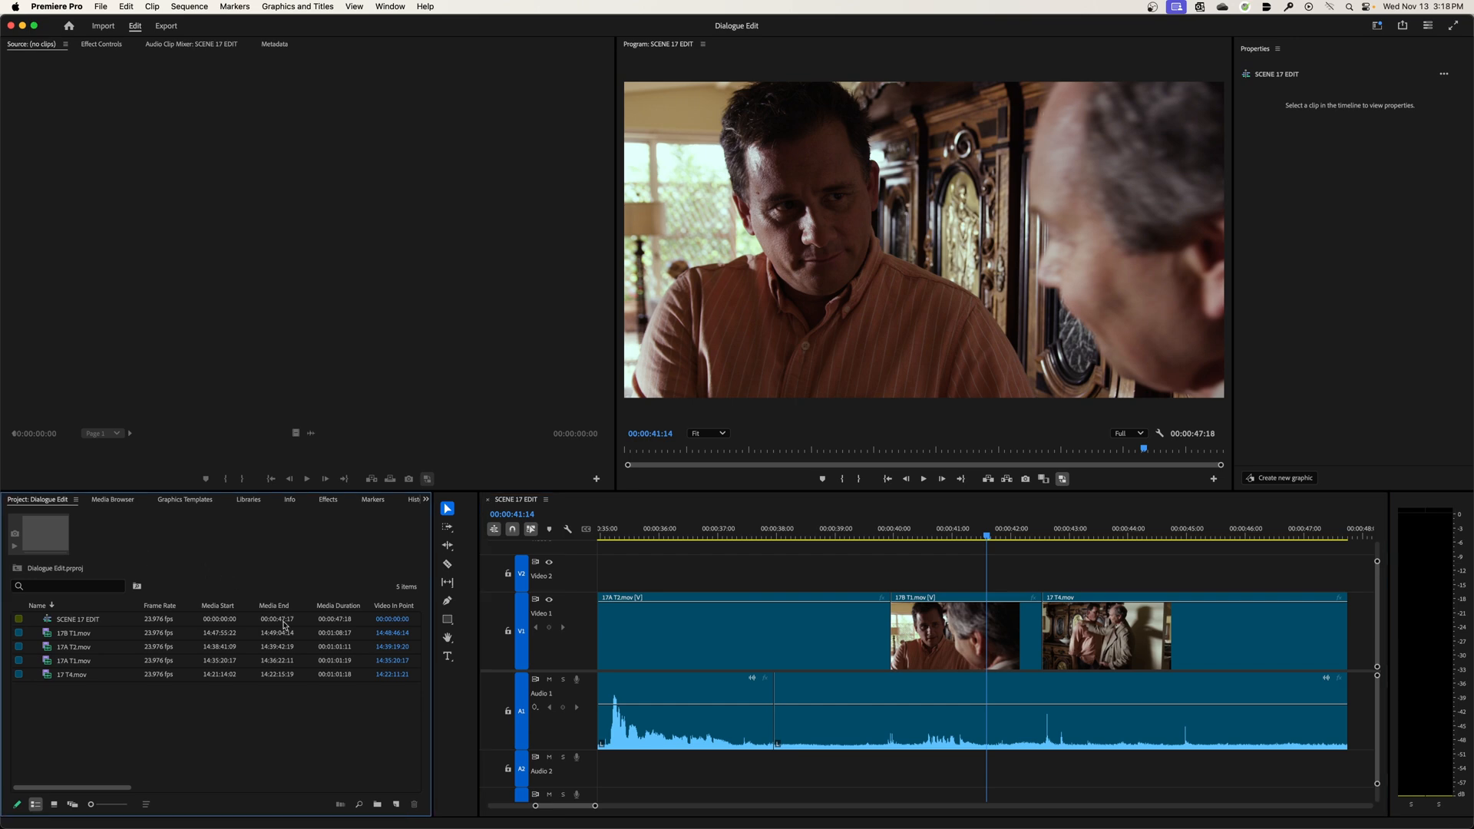
mouse_move(220, 692)
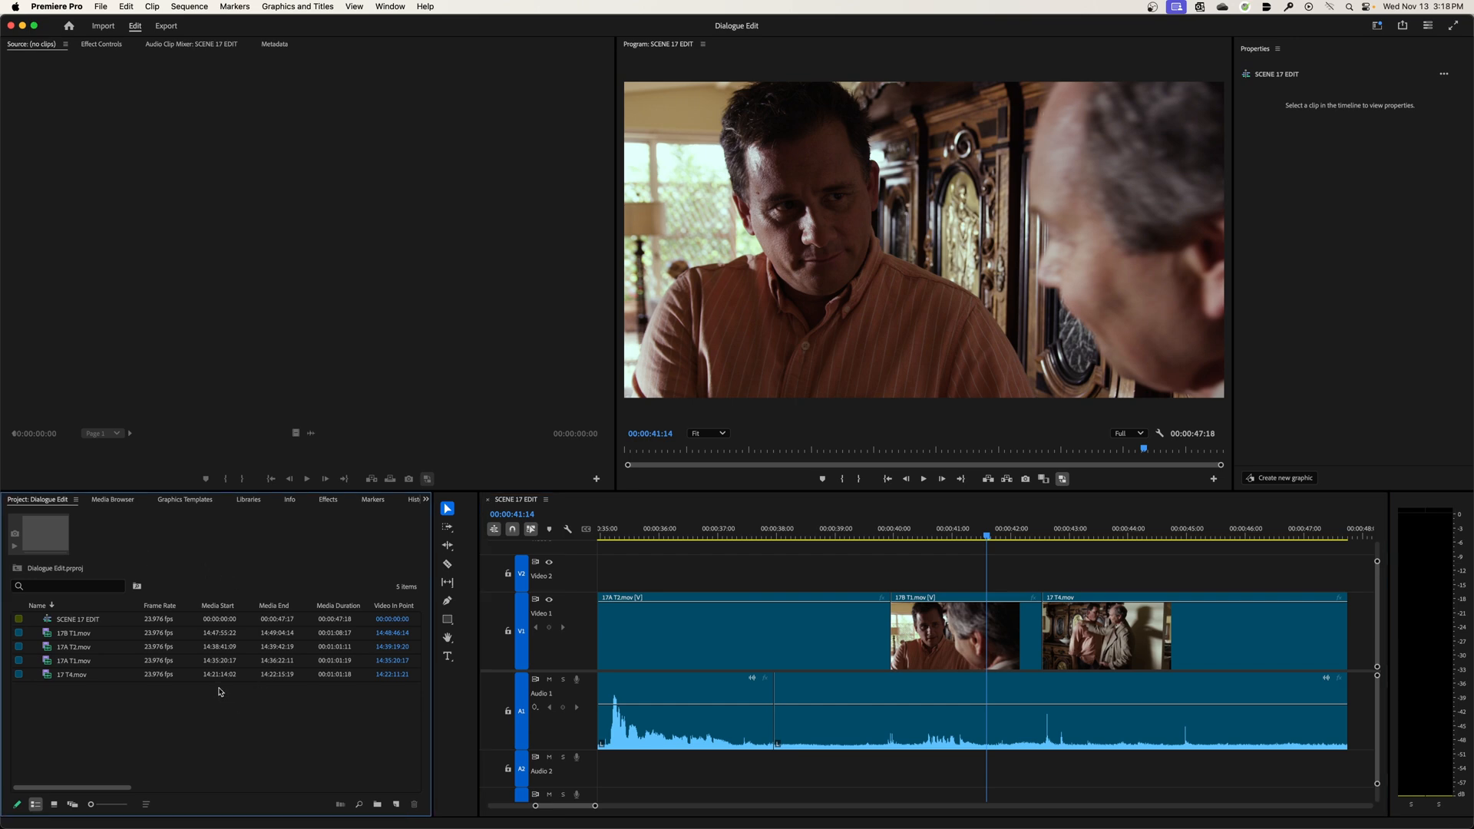
mouse_move(187, 720)
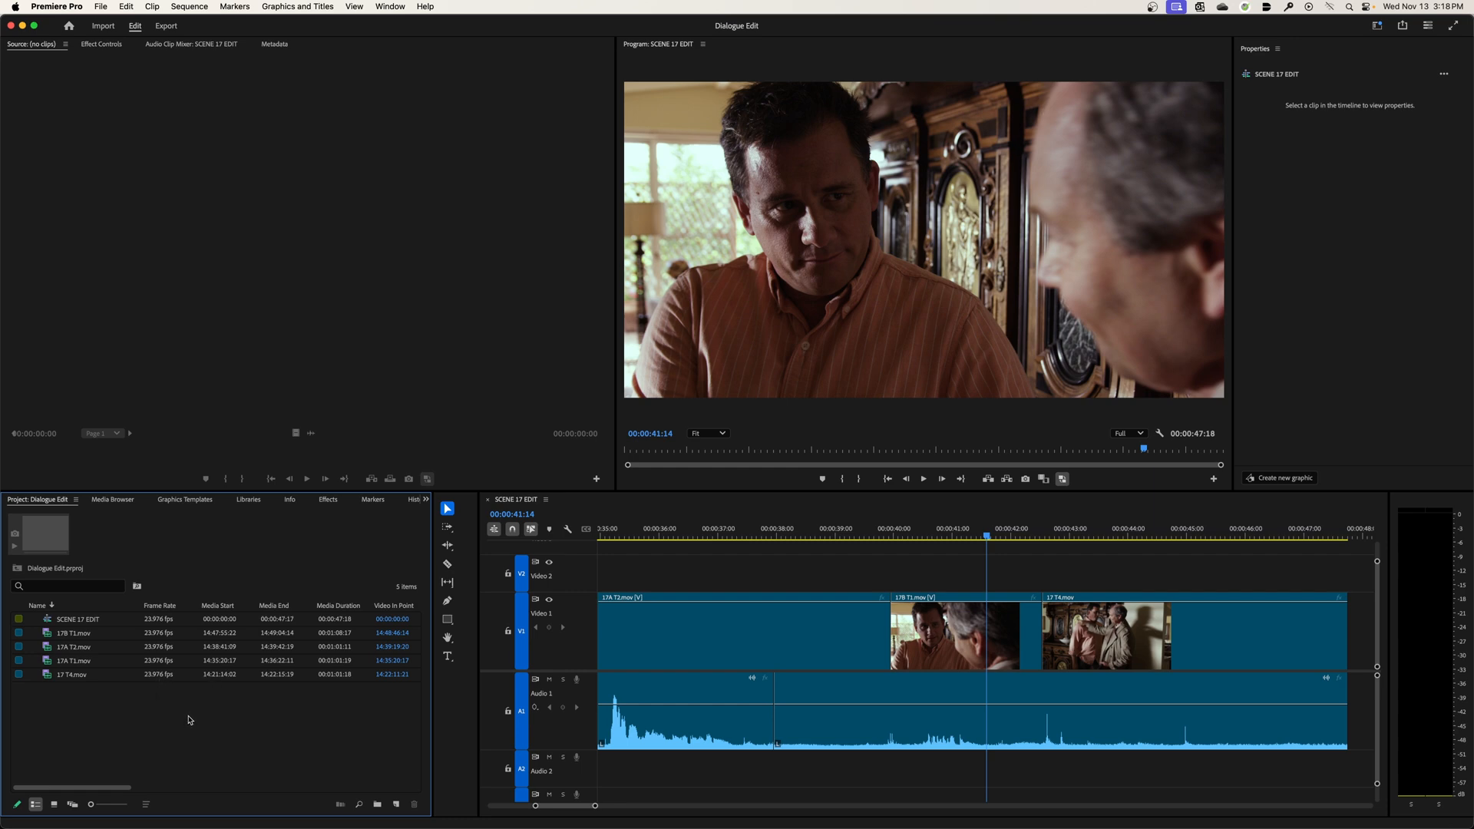